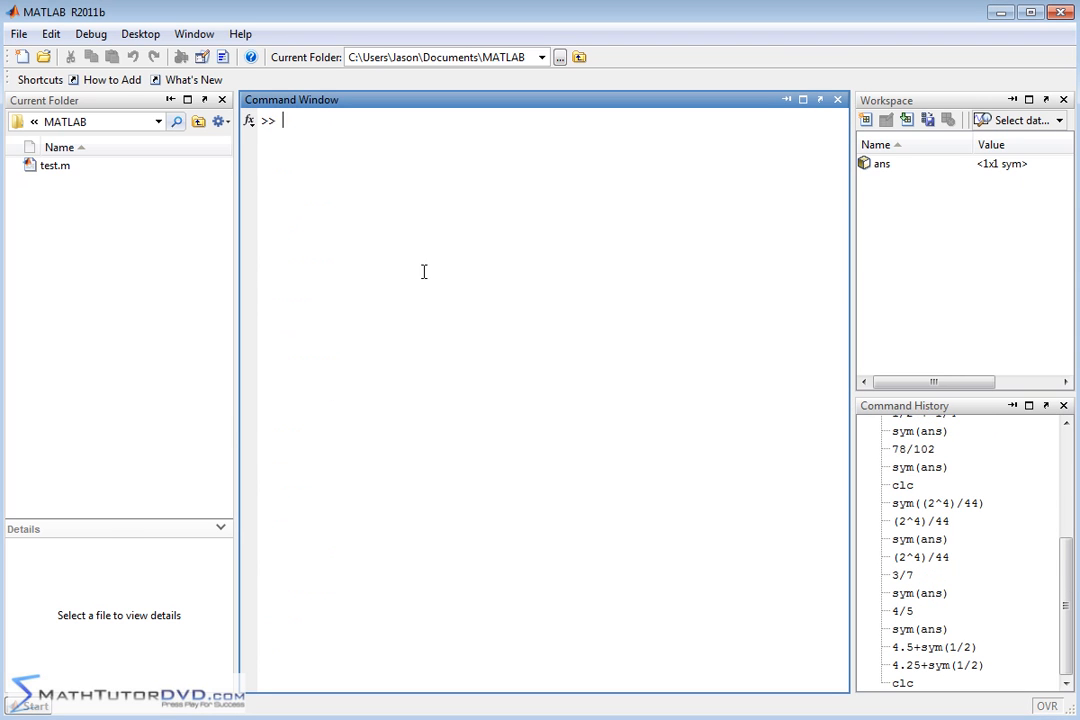
{"action": "mouse_move", "coordinate": [483, 351]}
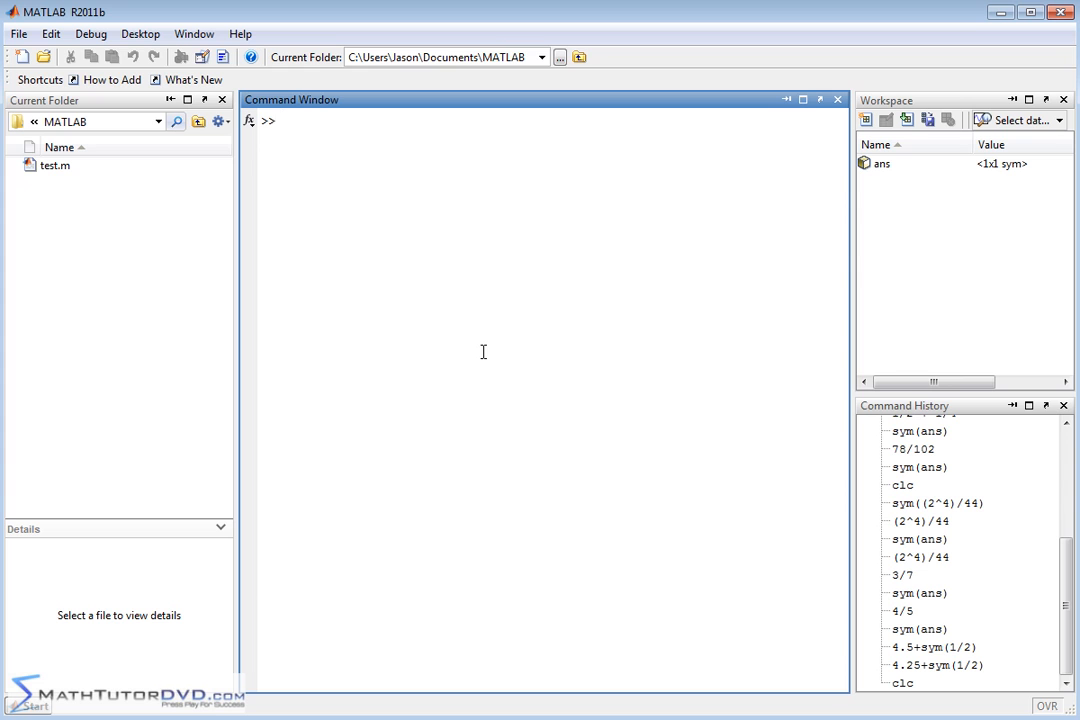
Evaluate 4.25 + 11/2 in the Command Window, returning ans = 9.7500
{"action": "type", "text": "4.25 +"}
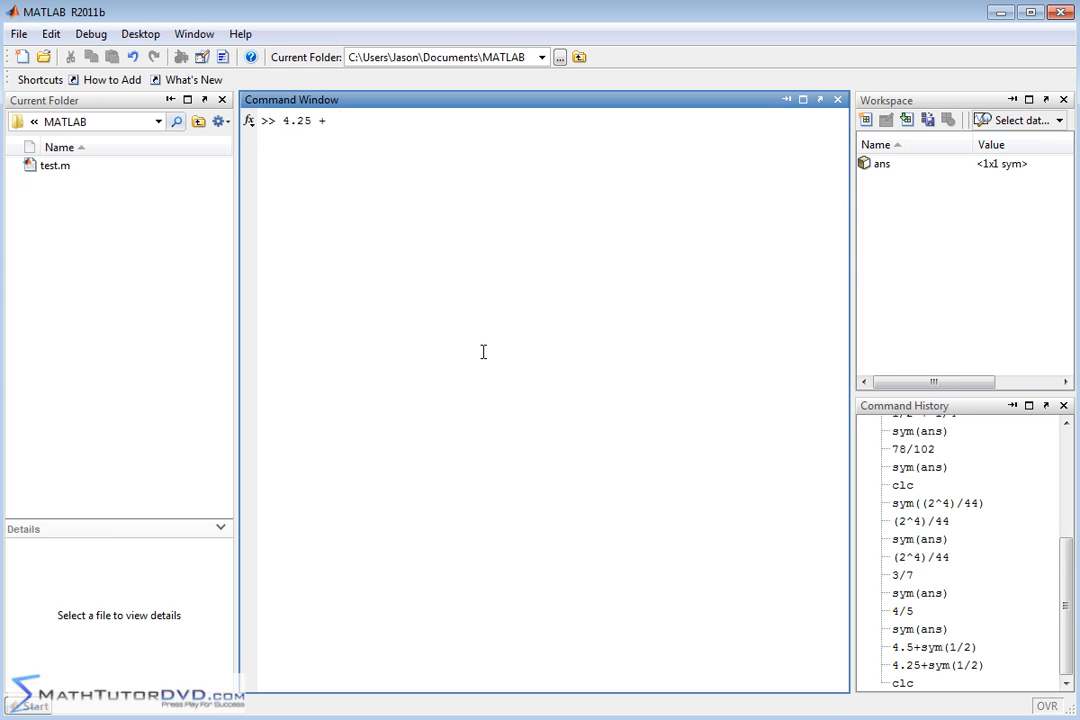
{"action": "type", "text": "11/2"}
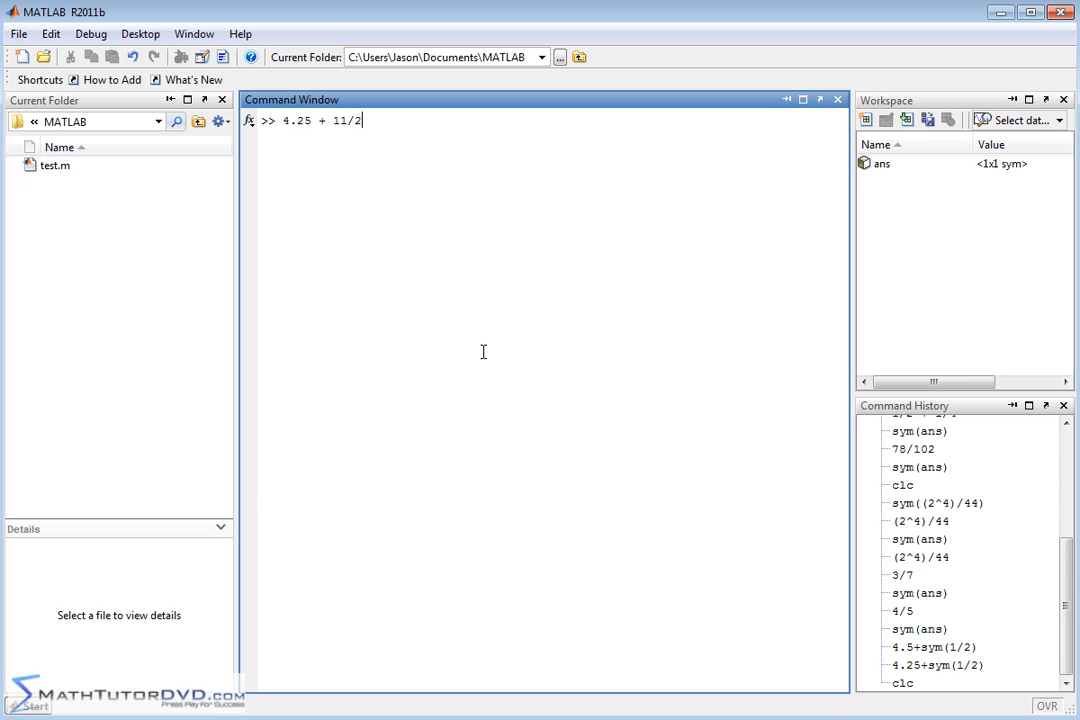
{"action": "mouse_move", "coordinate": [350, 133]}
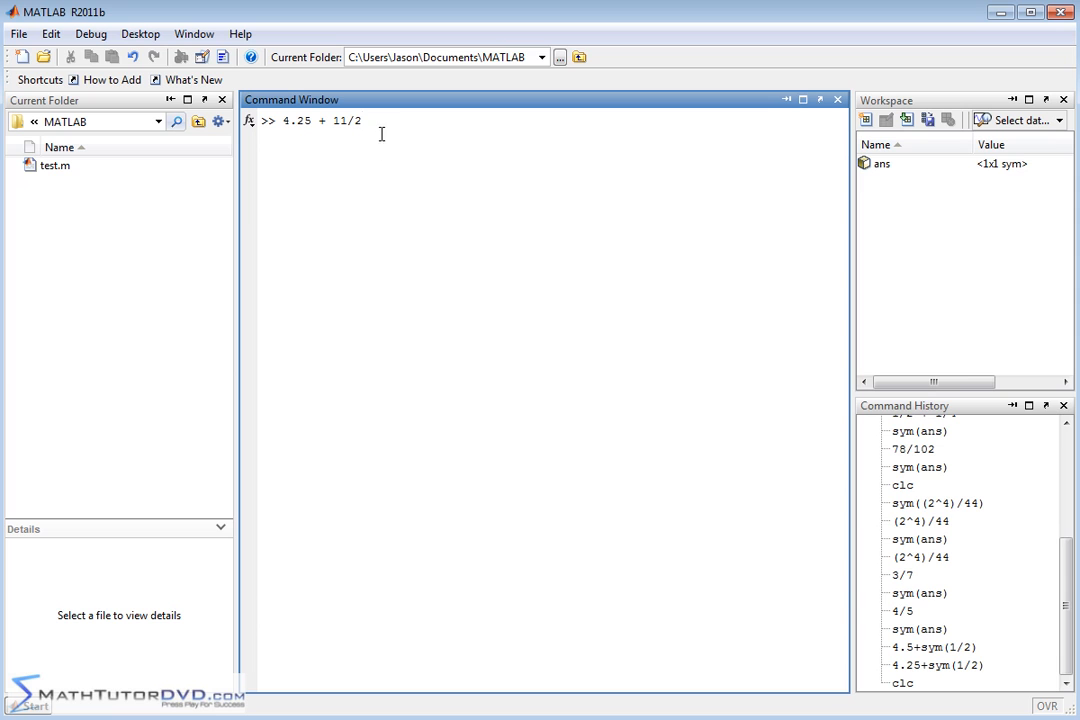
{"action": "key", "text": "enter"}
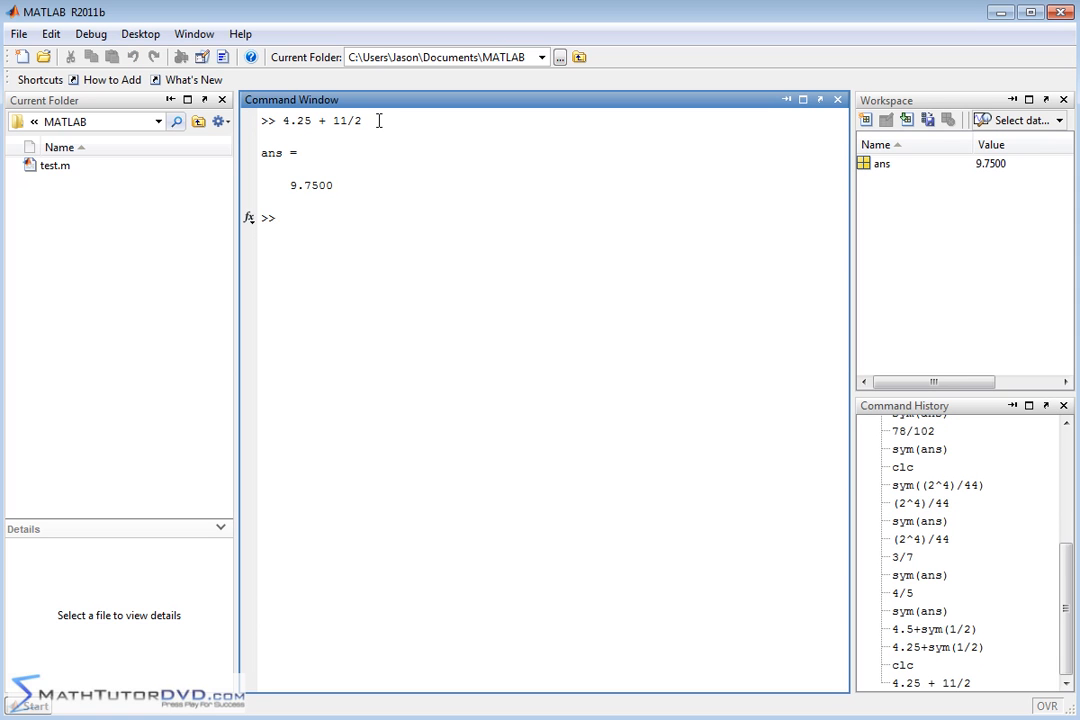
{"action": "mouse_move", "coordinate": [355, 173]}
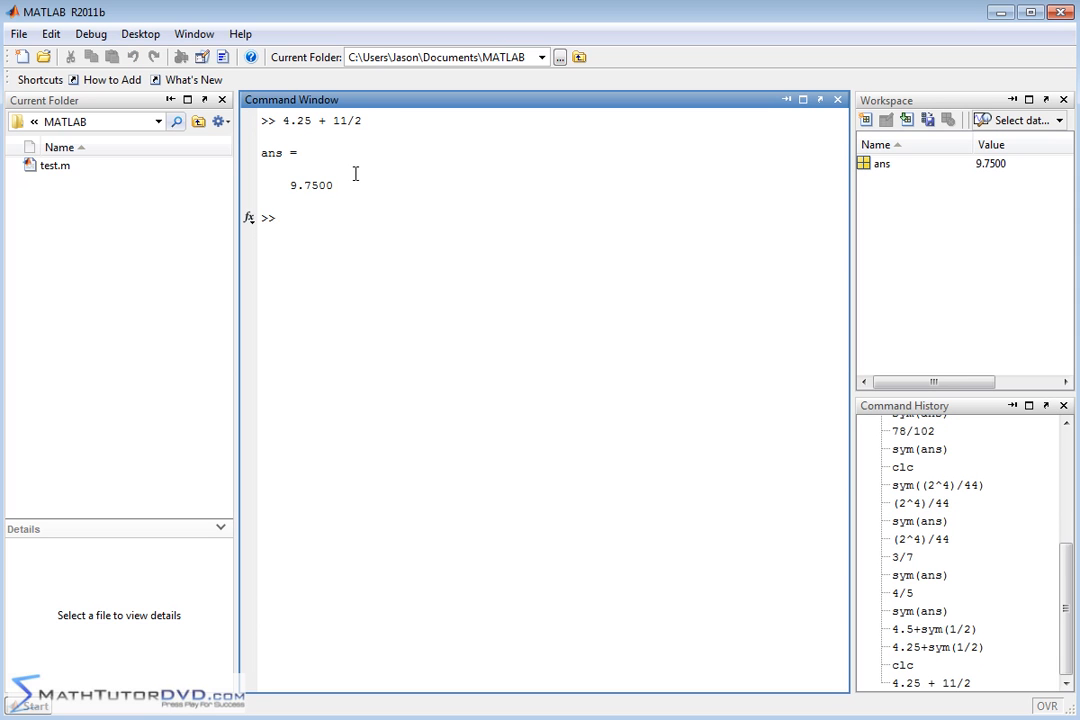
Evaluate sym(4.25 + 11/2) to get the exact fraction 39/4, then clear with clc
{"action": "type", "text": "sym"}
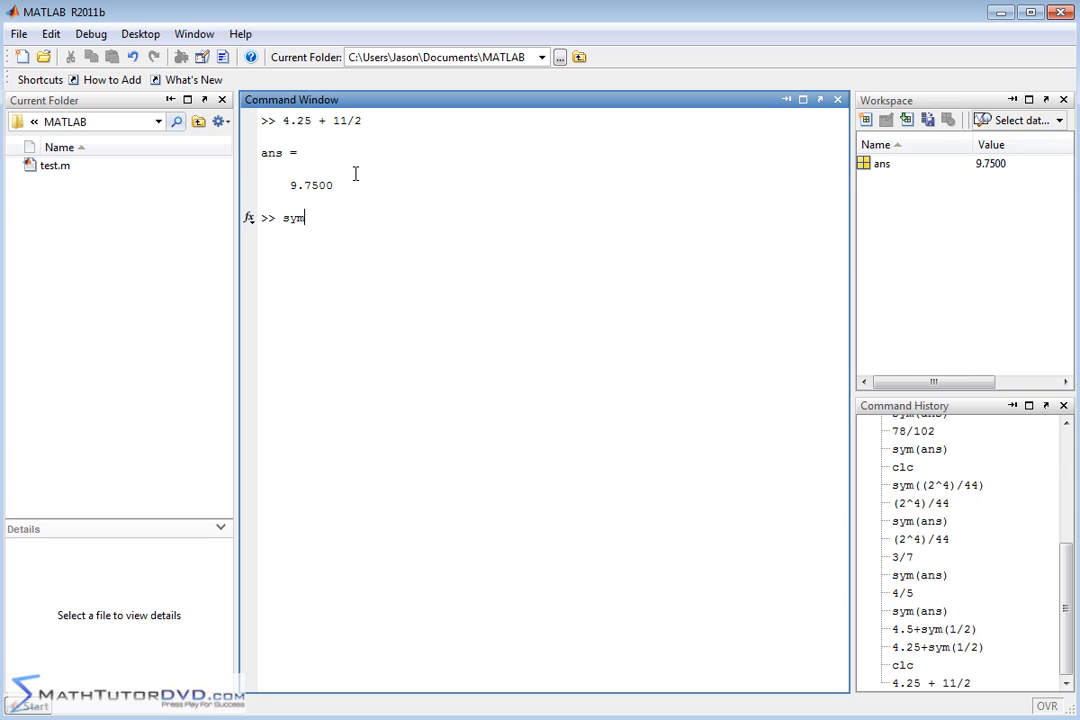
{"action": "type", "text": "("}
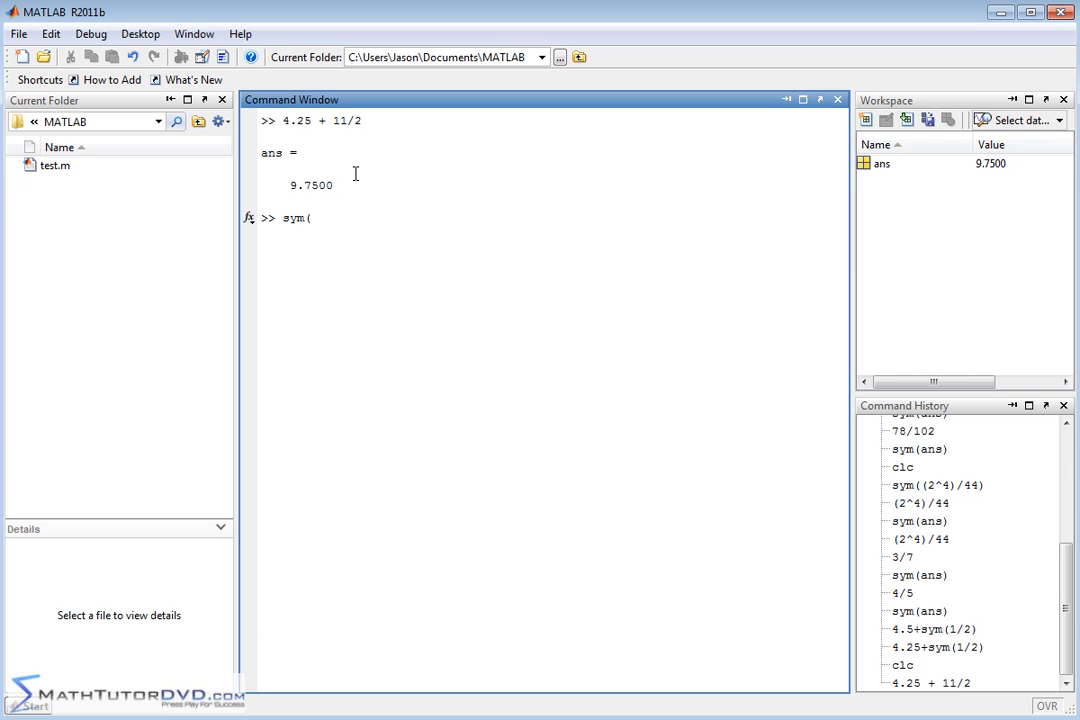
{"action": "type", "text": "4."}
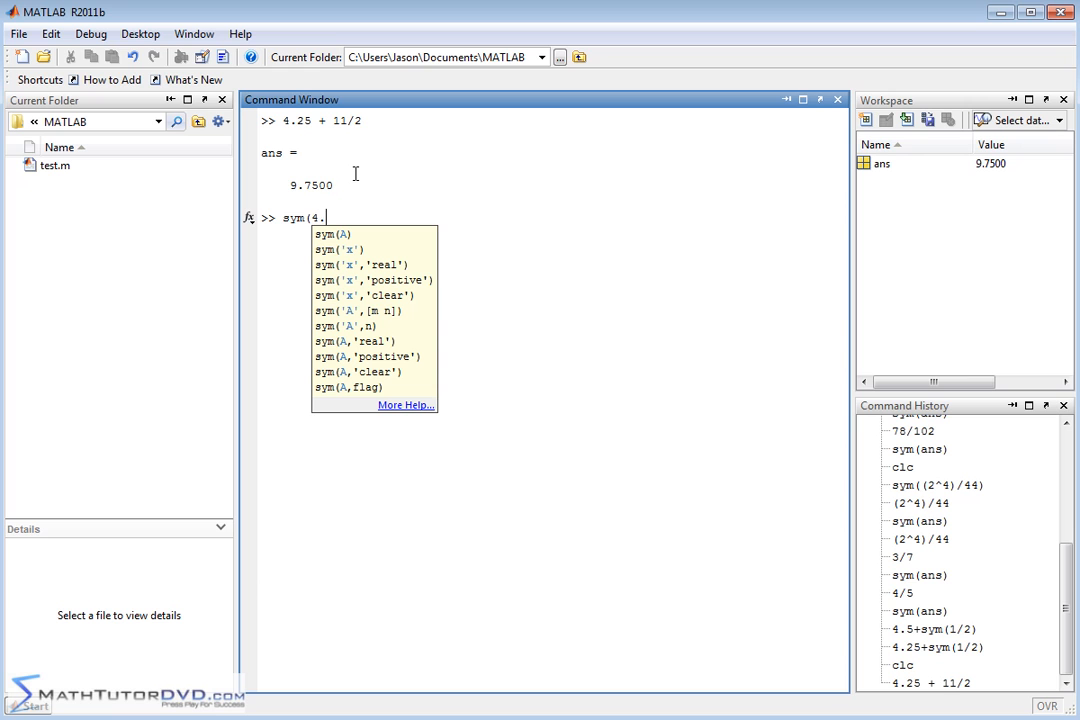
{"action": "type", "text": "25 +"}
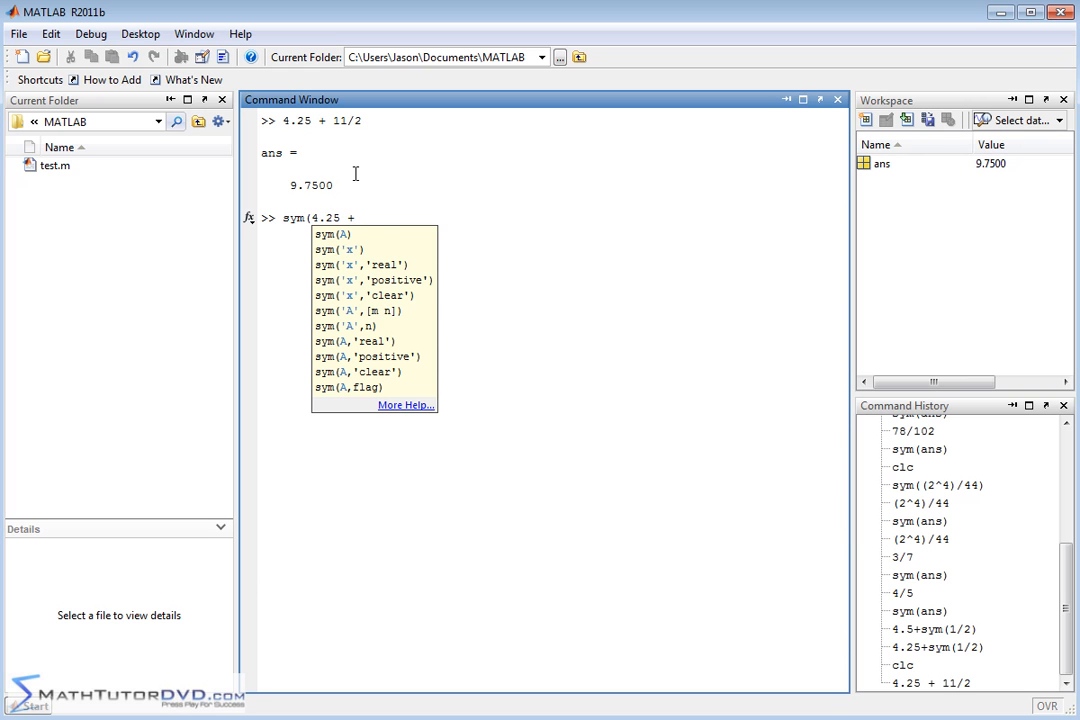
{"action": "type", "text": "11/2)"}
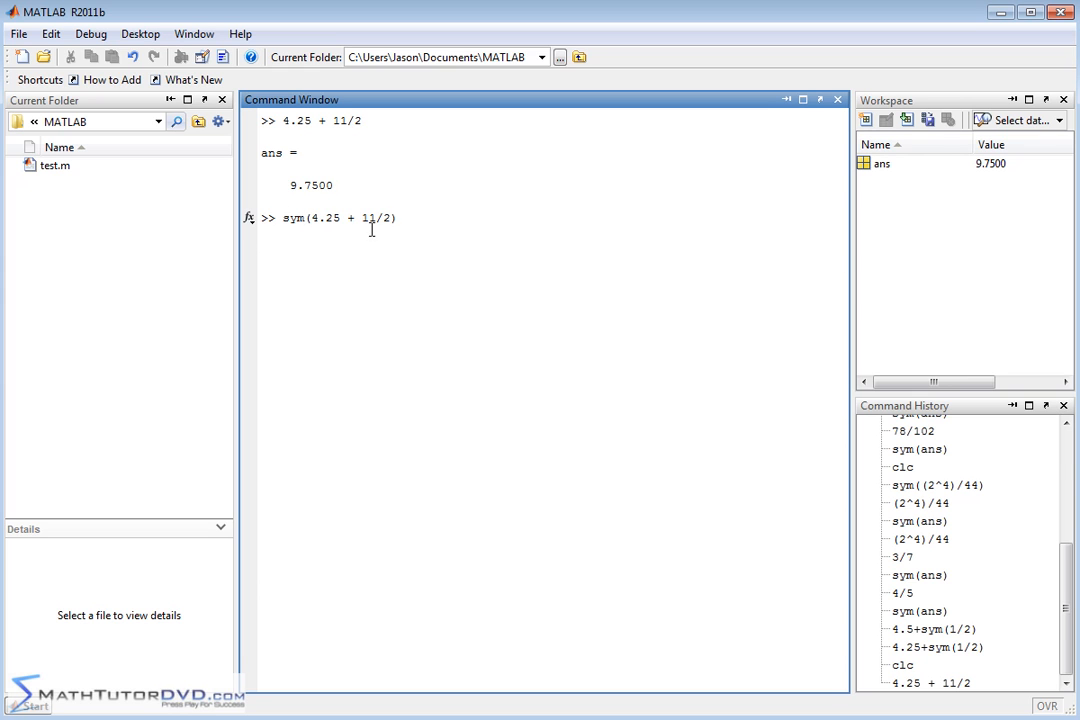
{"action": "mouse_move", "coordinate": [358, 232]}
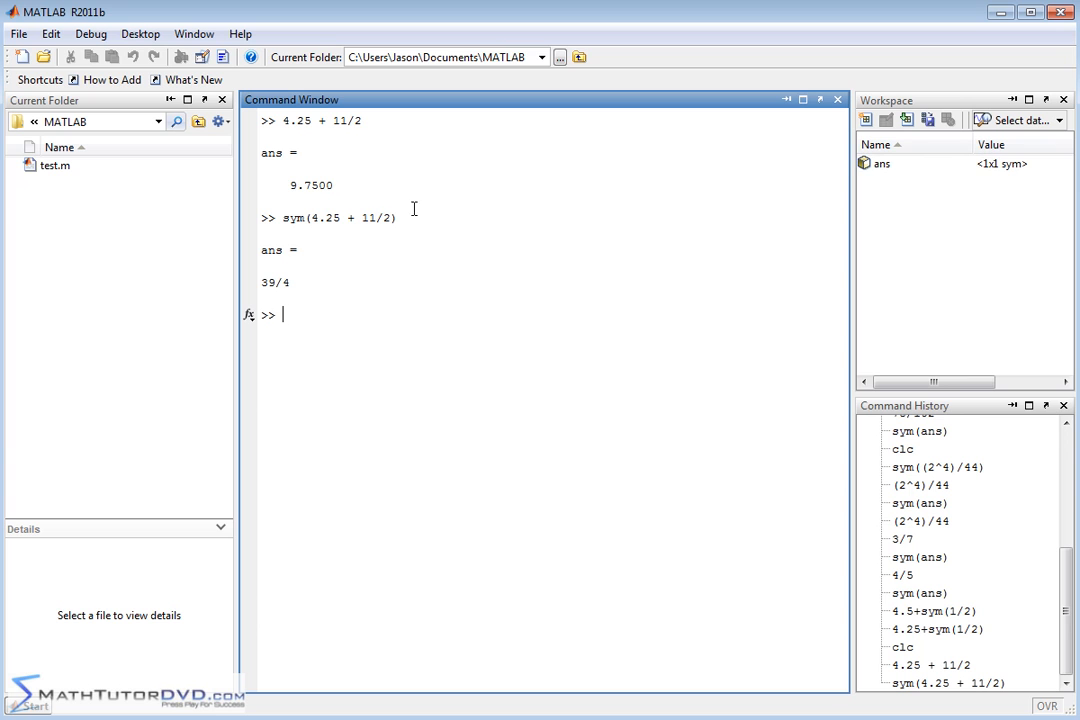
{"action": "mouse_move", "coordinate": [318, 291]}
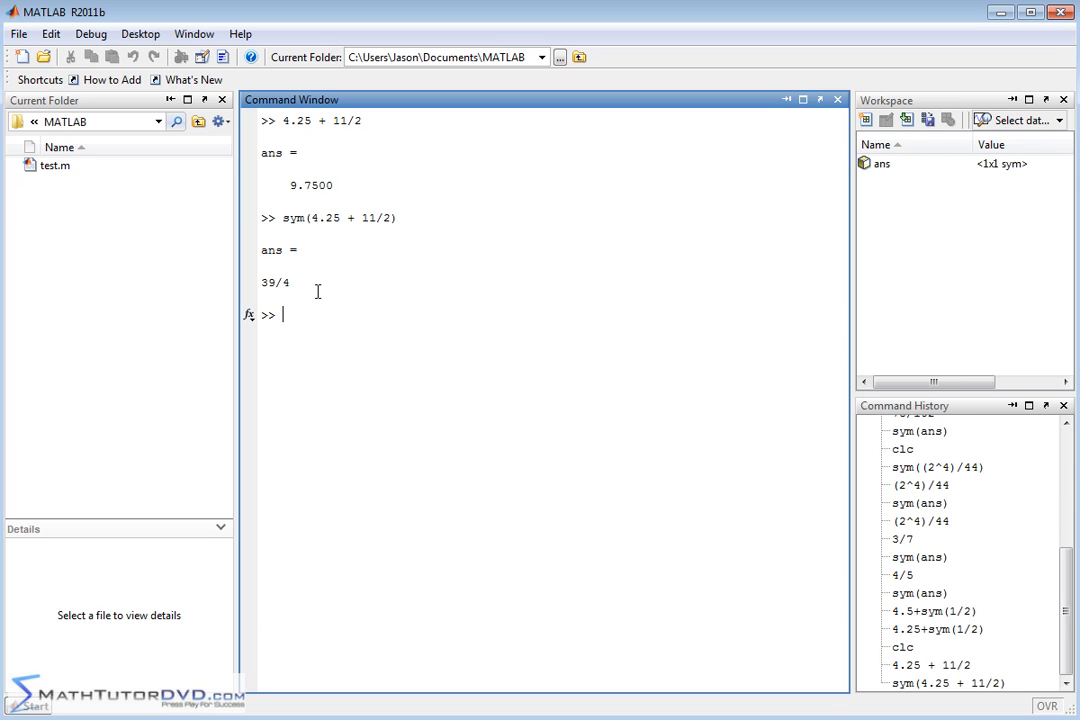
{"action": "type", "text": "clc"}
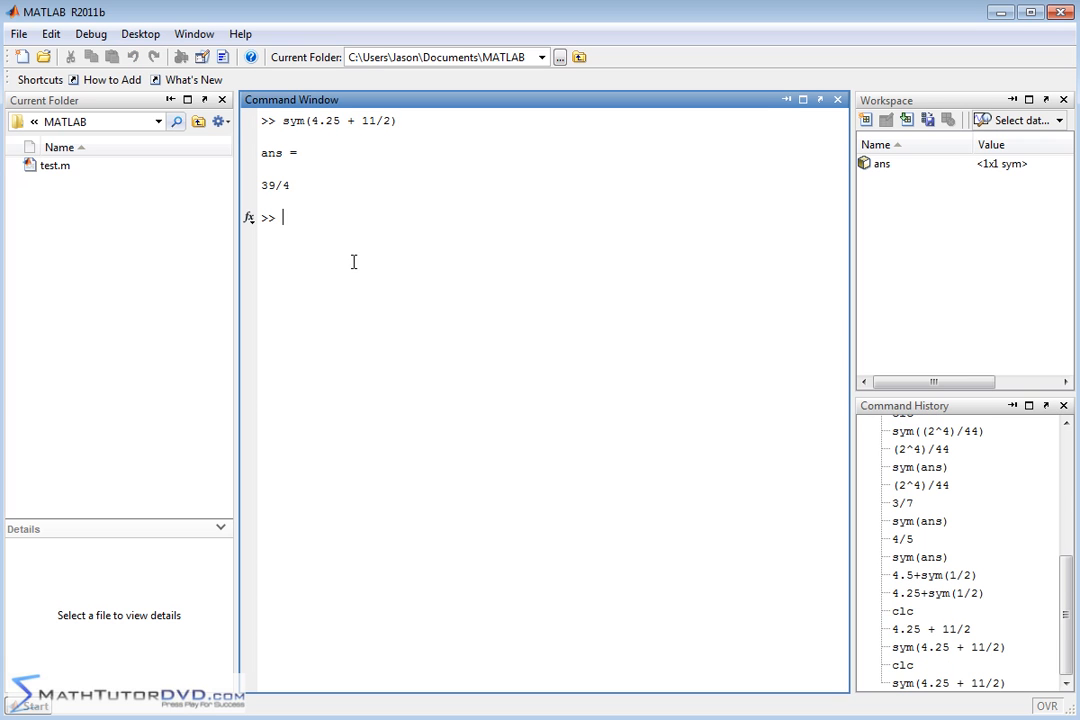
{"action": "mouse_move", "coordinate": [410, 376]}
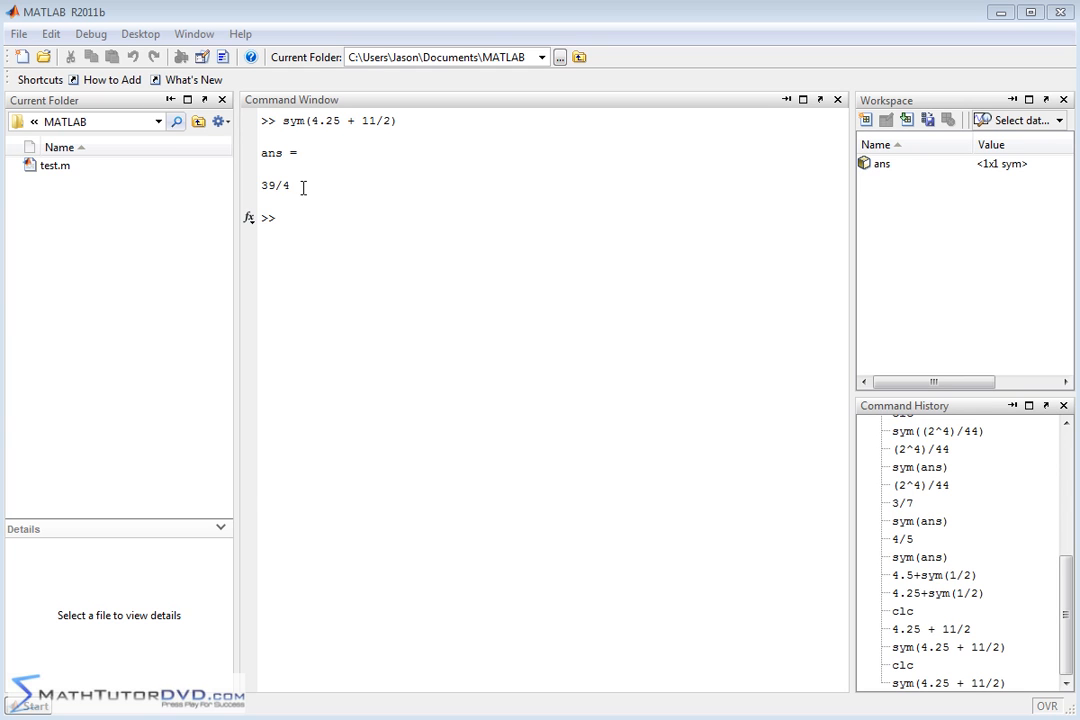
{"action": "mouse_move", "coordinate": [304, 120]}
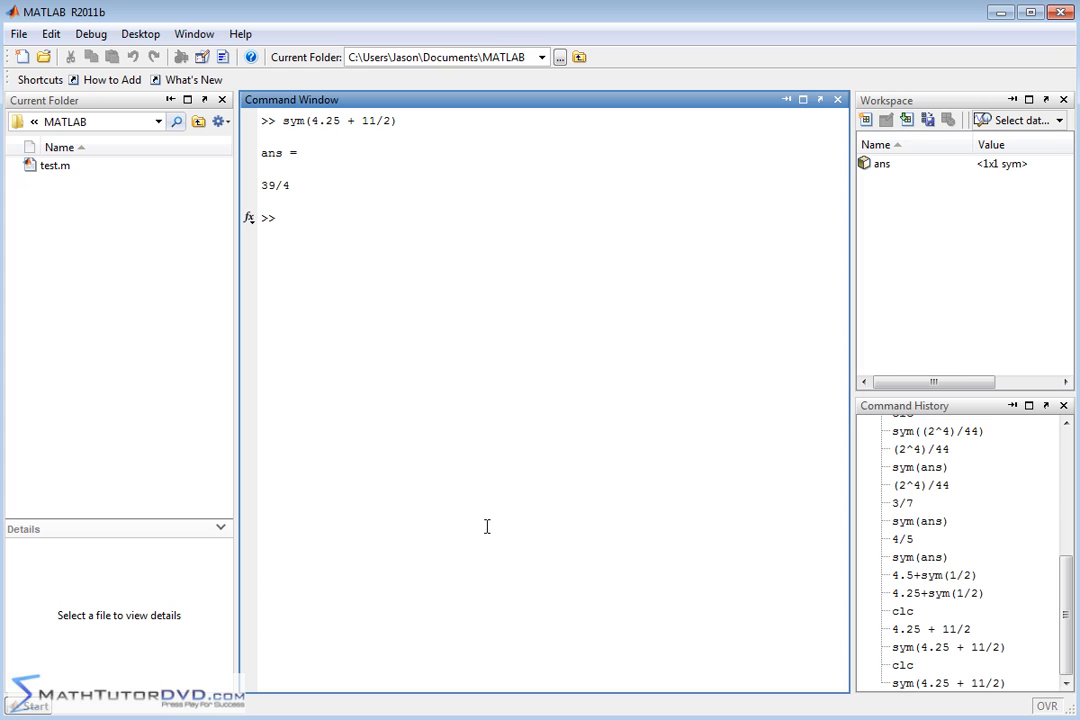
{"action": "mouse_move", "coordinate": [484, 519]}
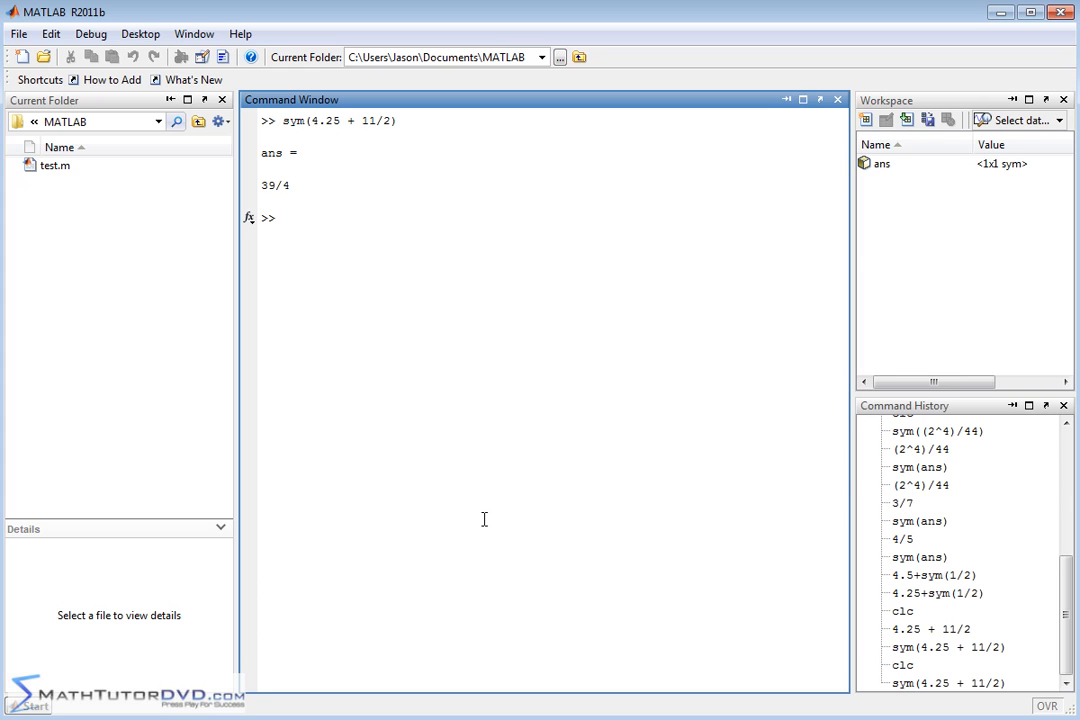
Run double(ans) to convert the symbolic 39/4 back to 9.7500
{"action": "type", "text": "double"}
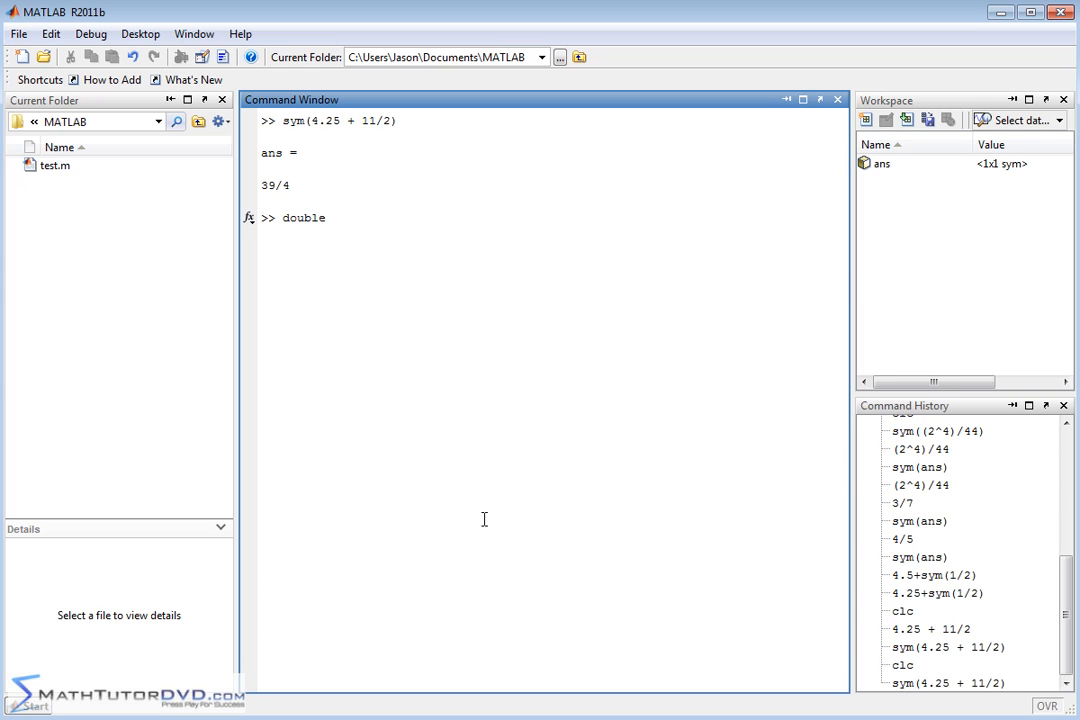
{"action": "type", "text": "(ans)"}
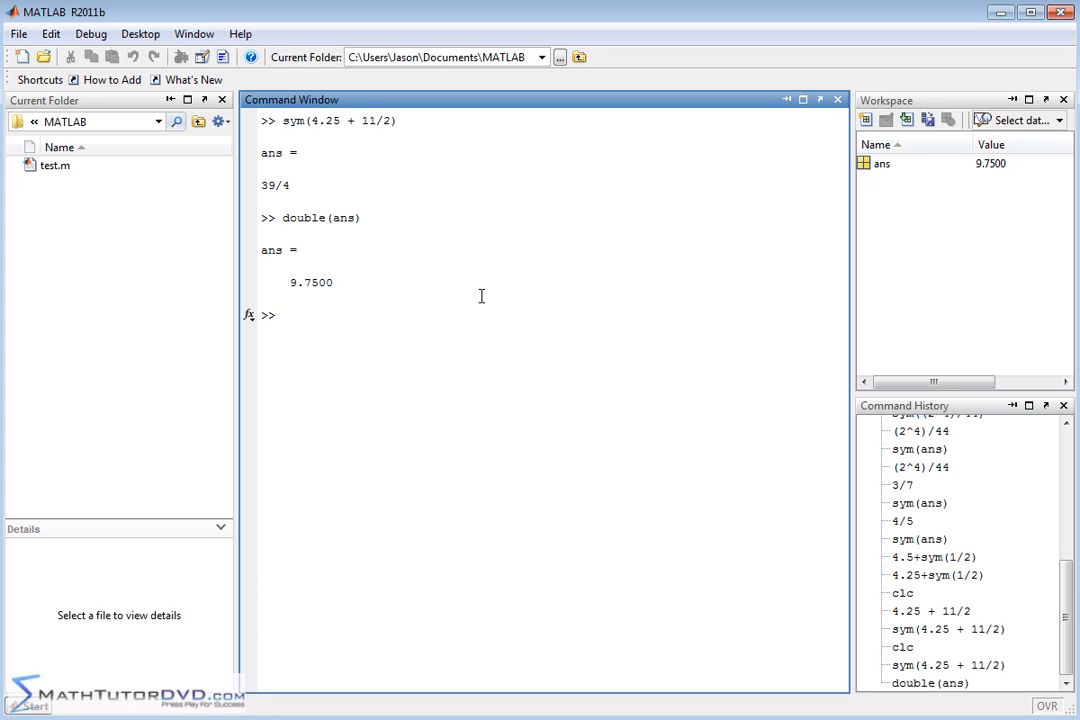
{"action": "type", "text": "sy"}
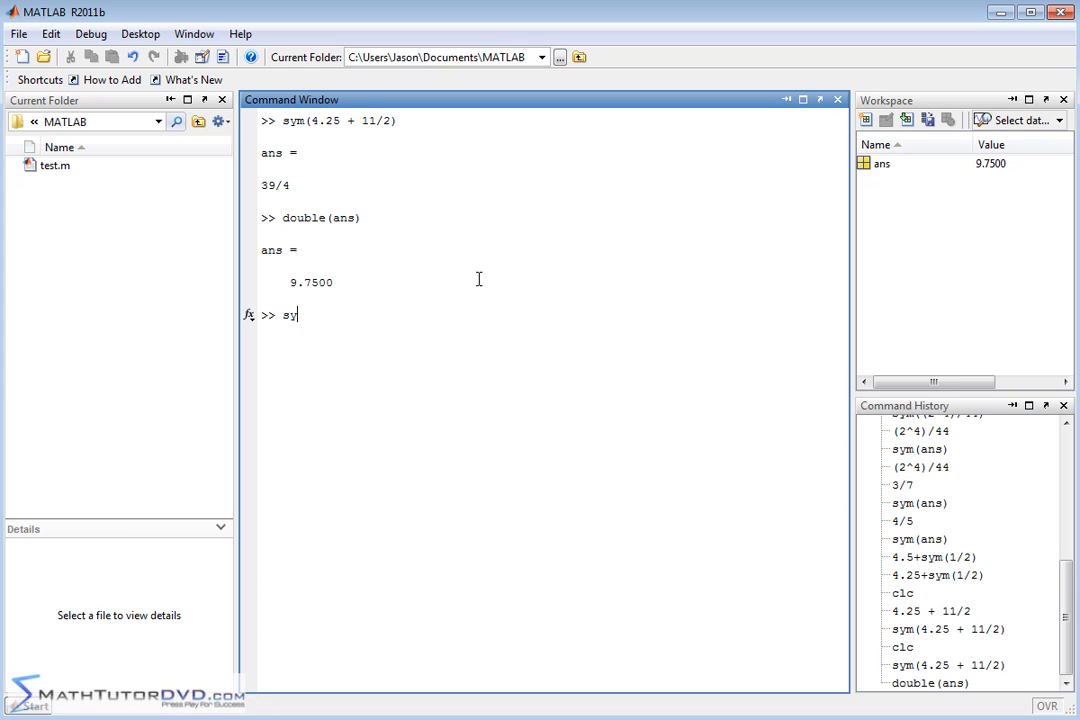
{"action": "type", "text": "m("}
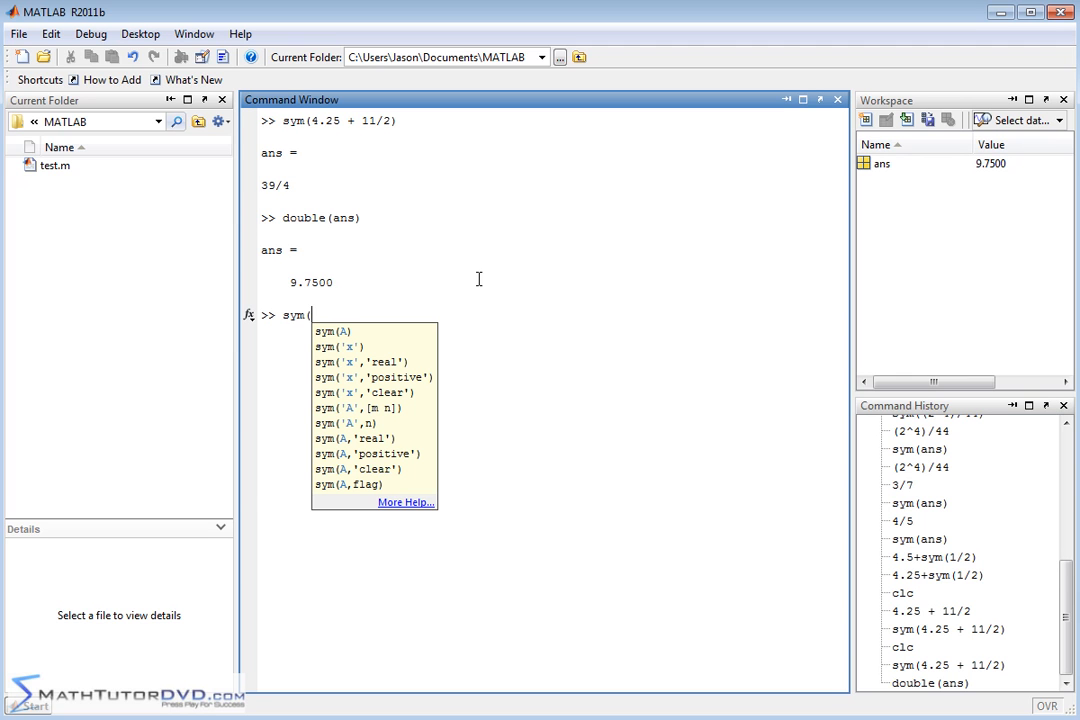
{"action": "type", "text": "10"}
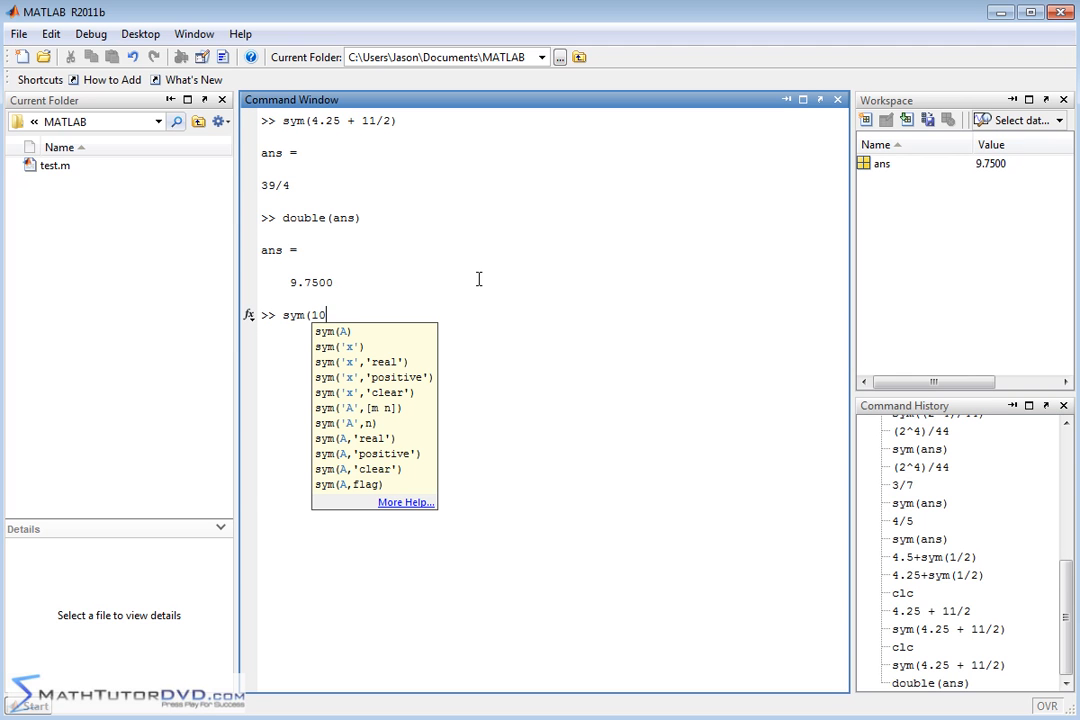
{"action": "type", "text": "2/317 + 416/1078"}
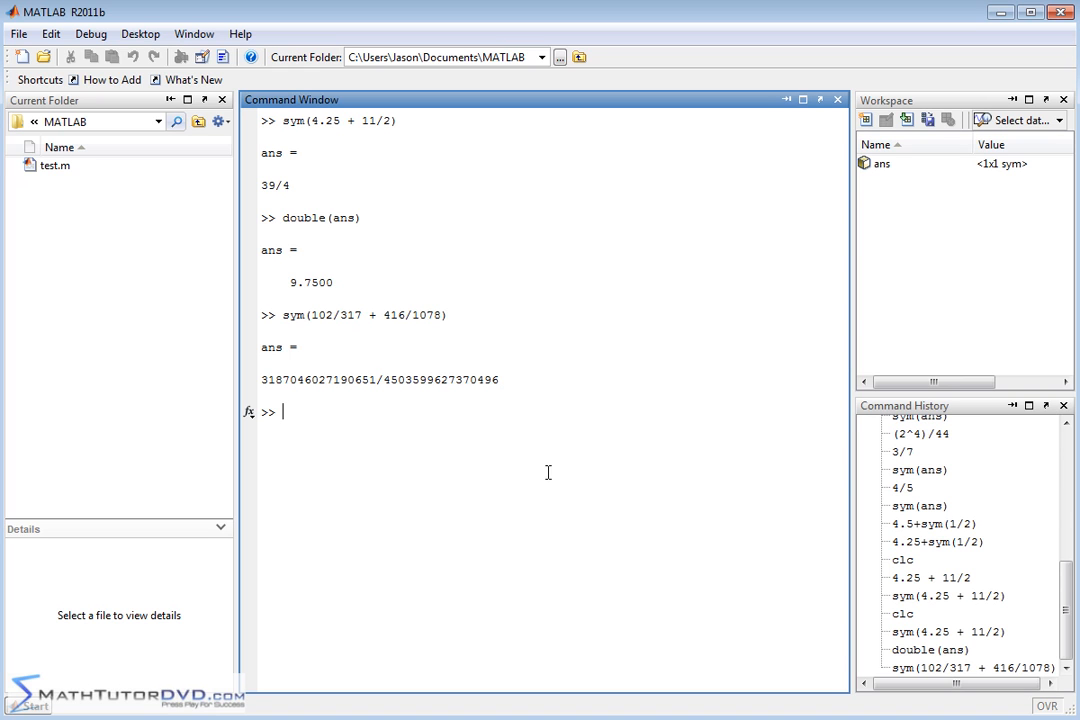
{"action": "mouse_move", "coordinate": [564, 478]}
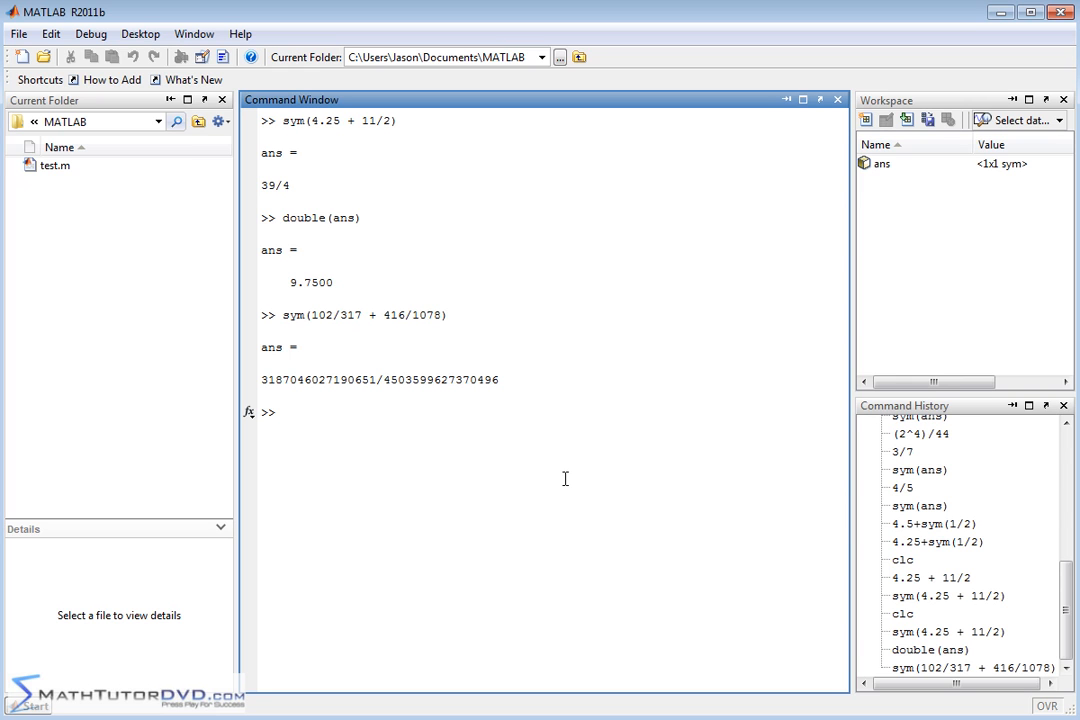
{"action": "mouse_move", "coordinate": [297, 293]}
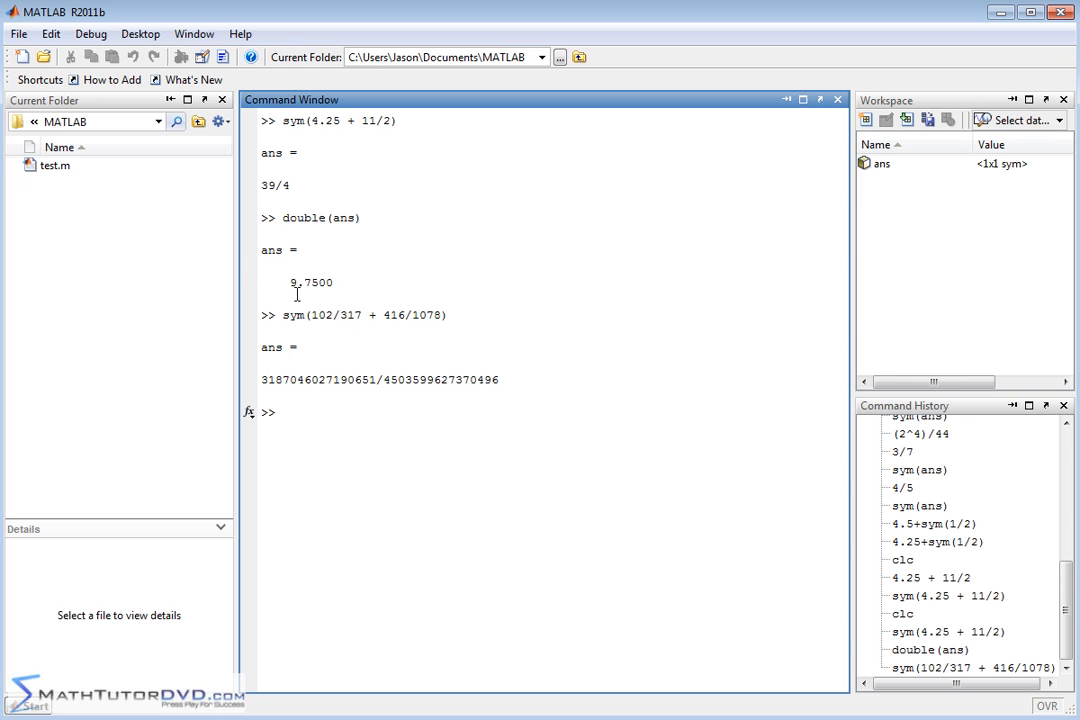
{"action": "double_click", "coordinate": [408, 314]}
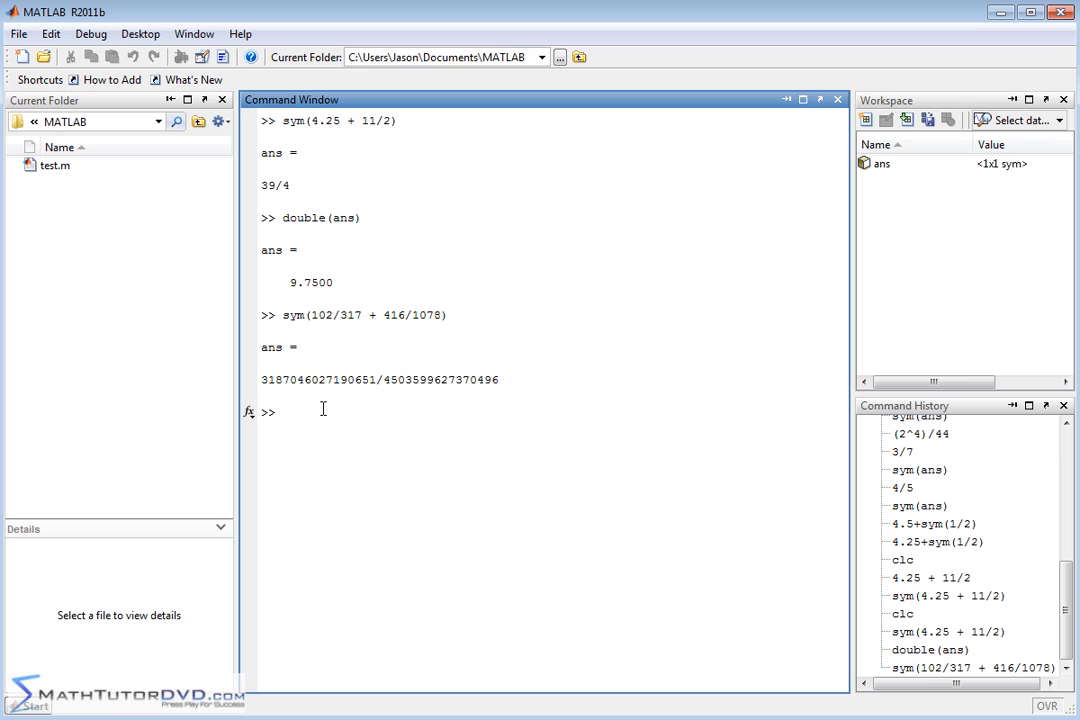
Type double(ans) at the prompt to convert the long fraction to a decimal
{"action": "type", "text": "double(ans"}
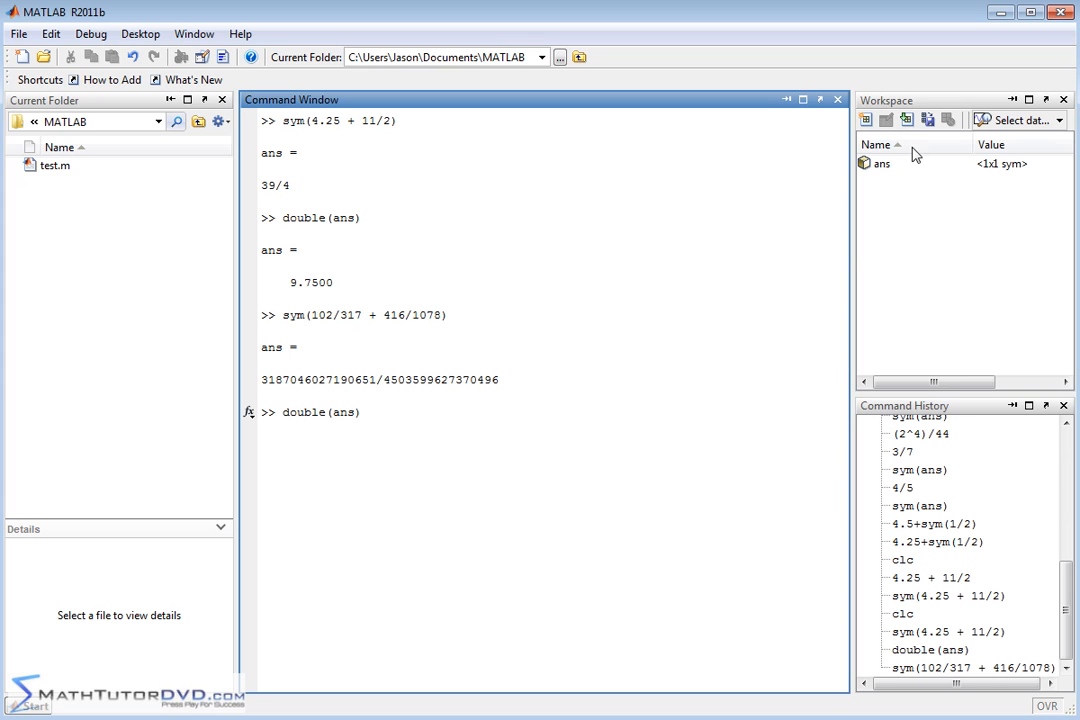
{"action": "mouse_move", "coordinate": [1024, 178]}
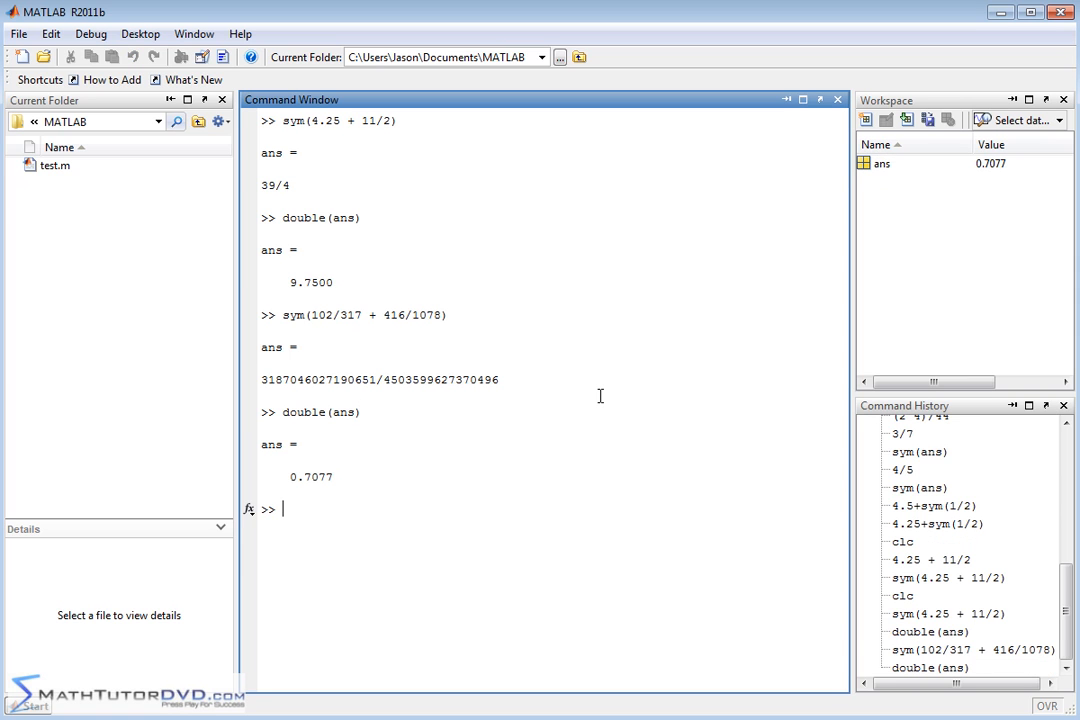
{"action": "mouse_move", "coordinate": [889, 167]}
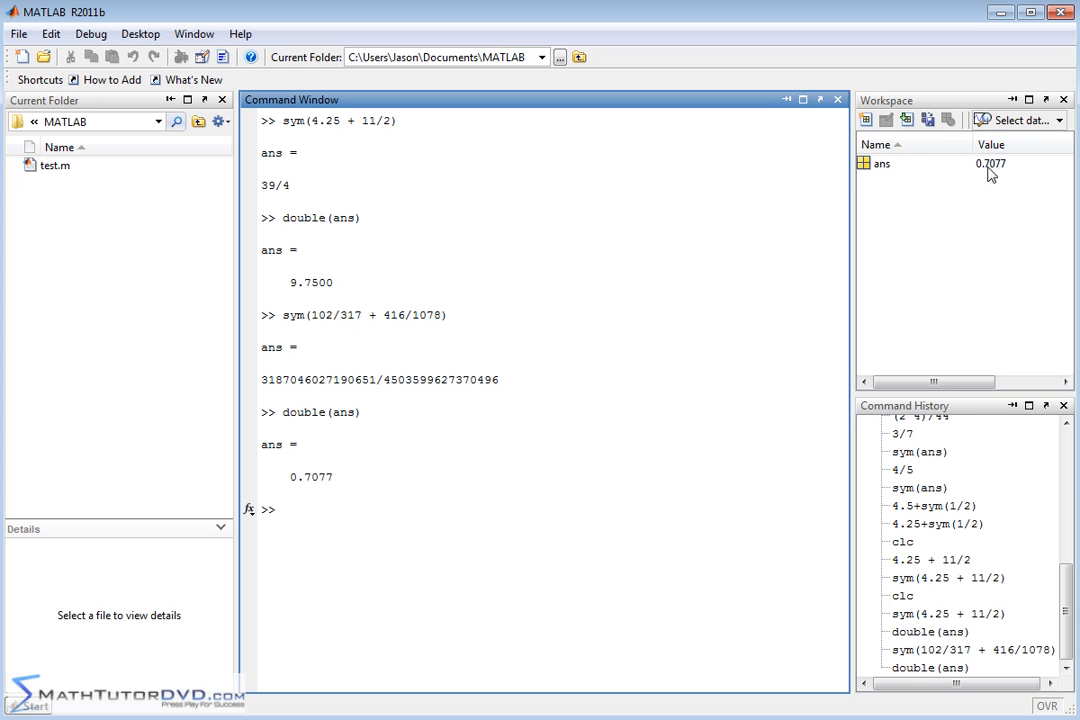
{"action": "mouse_move", "coordinate": [303, 412]}
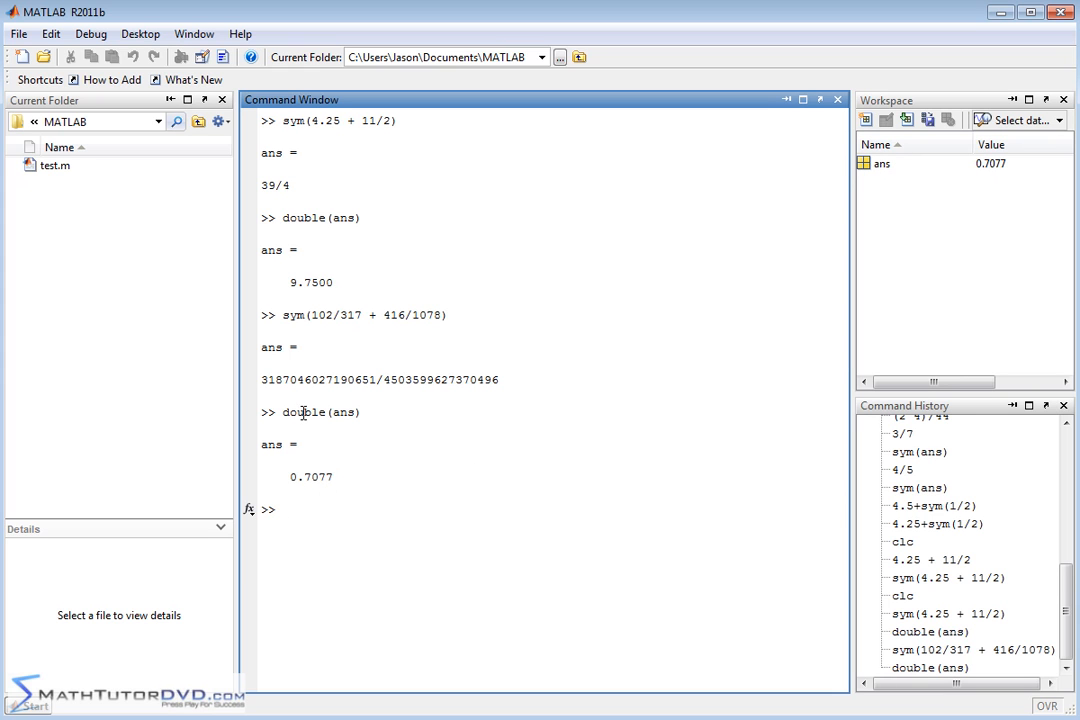
{"action": "mouse_move", "coordinate": [355, 500]}
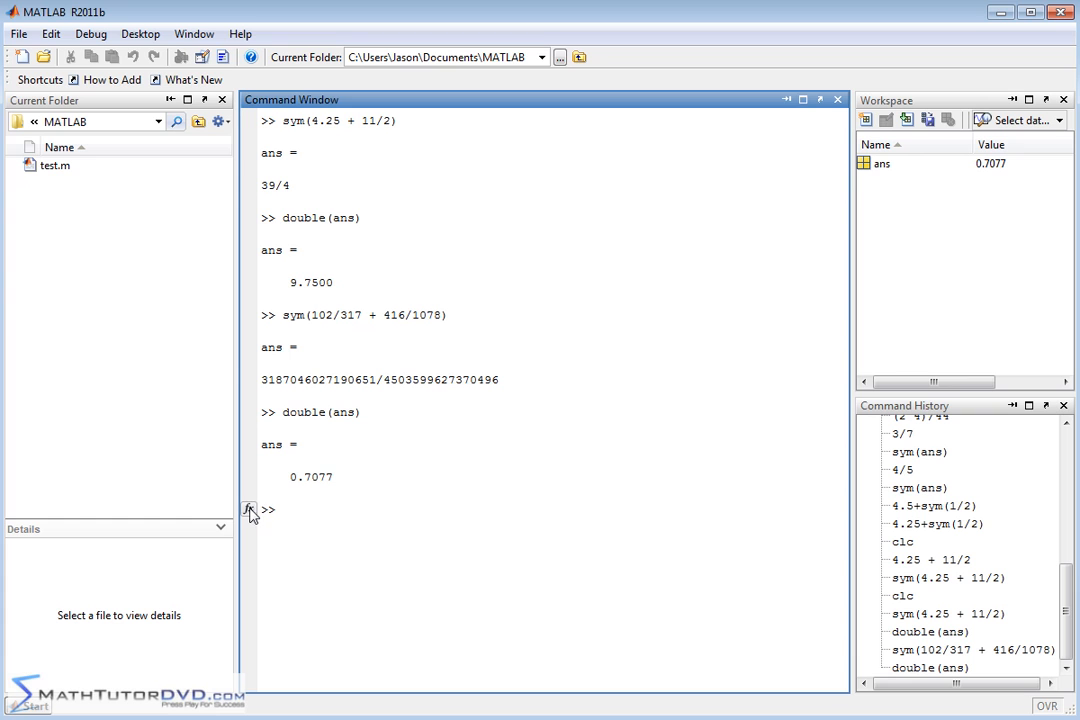
Search the Function Browser for 'double' to show its help entry
{"action": "left_click", "coordinate": [248, 510]}
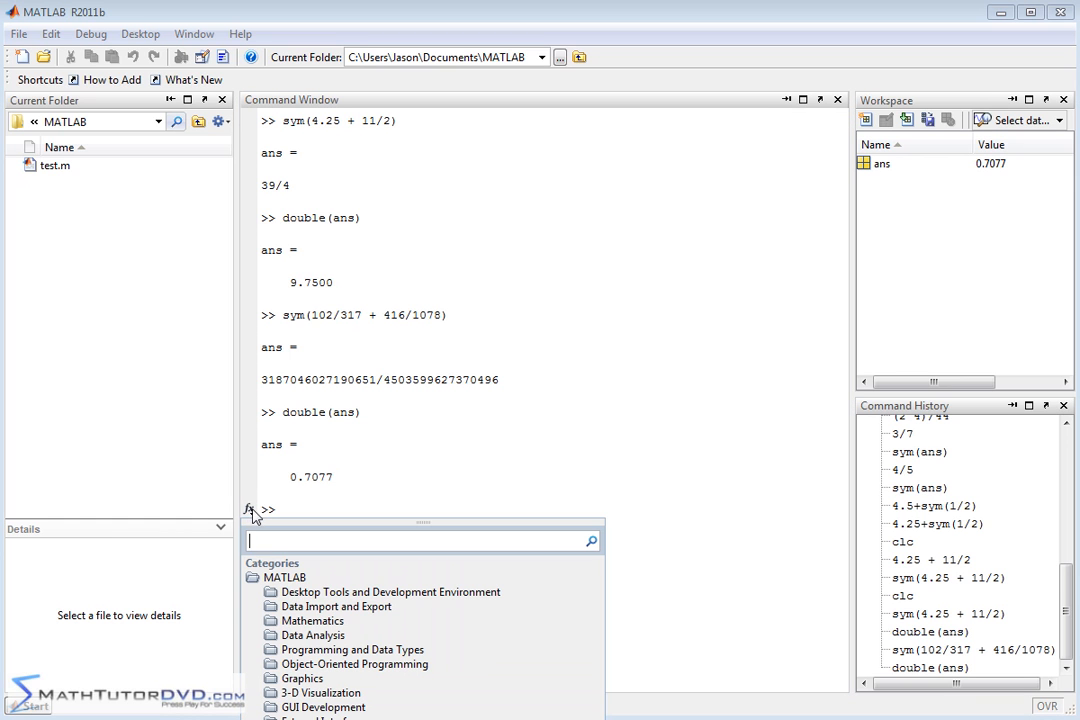
{"action": "type", "text": "double"}
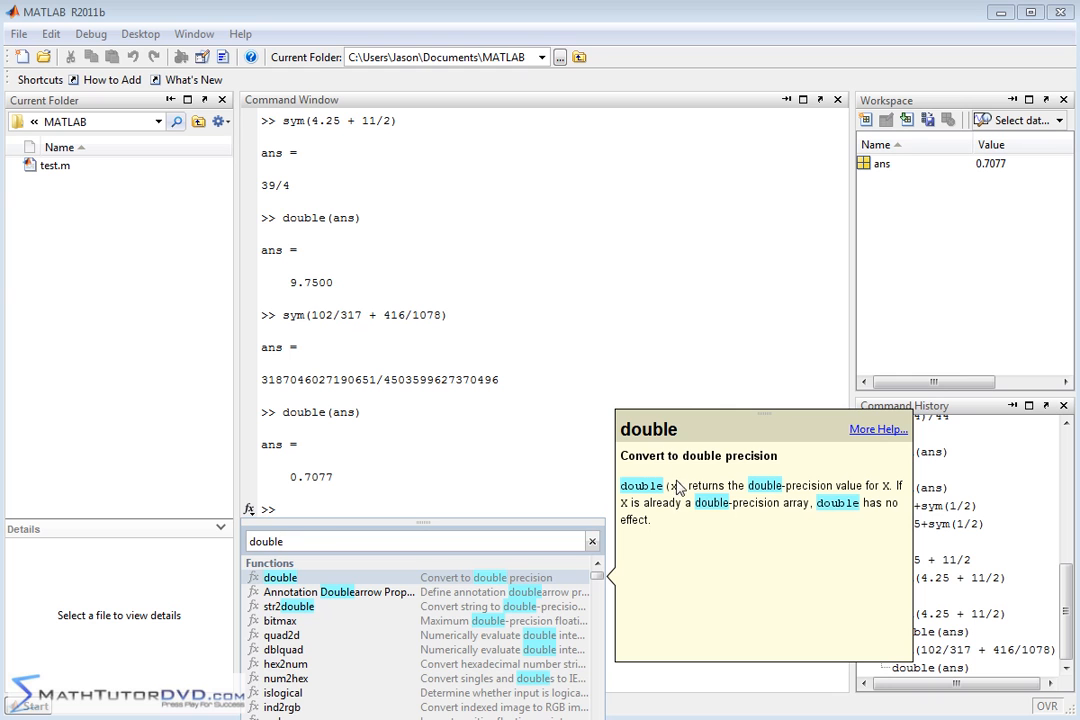
{"action": "mouse_move", "coordinate": [845, 500]}
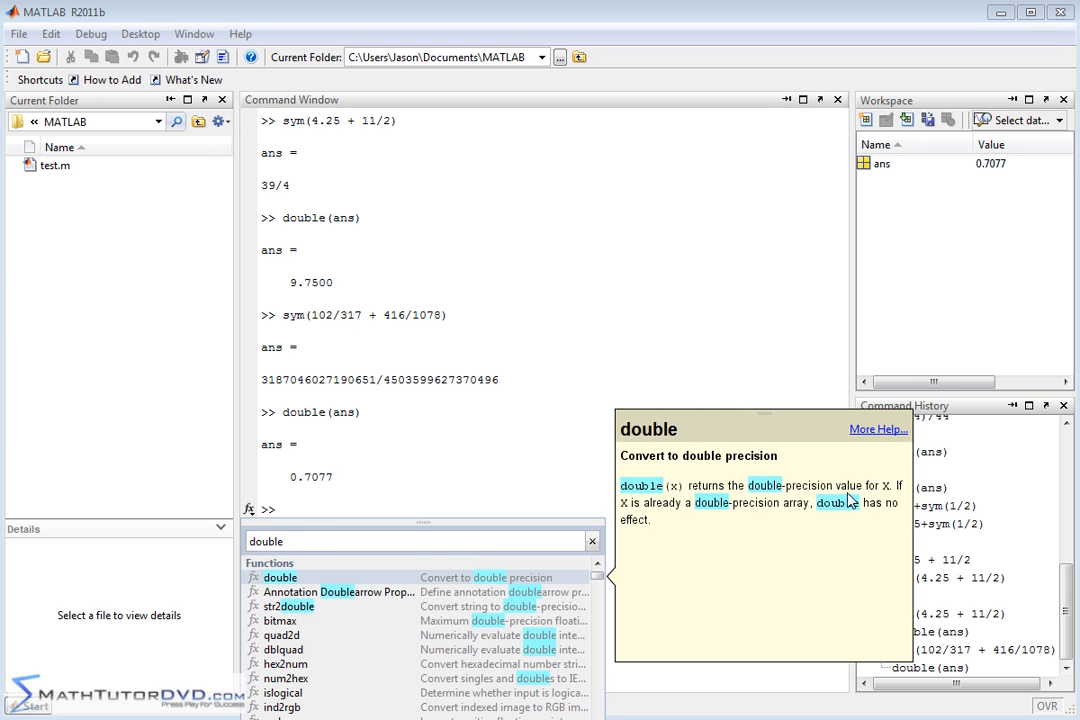
{"action": "mouse_move", "coordinate": [897, 500]}
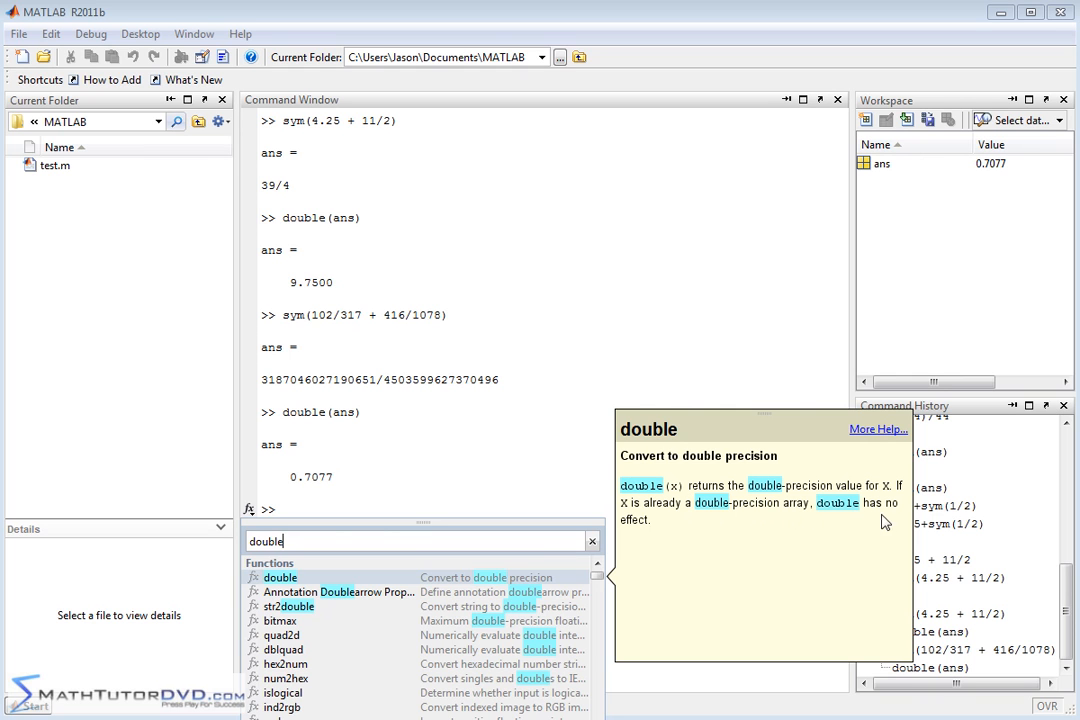
{"action": "mouse_move", "coordinate": [680, 527]}
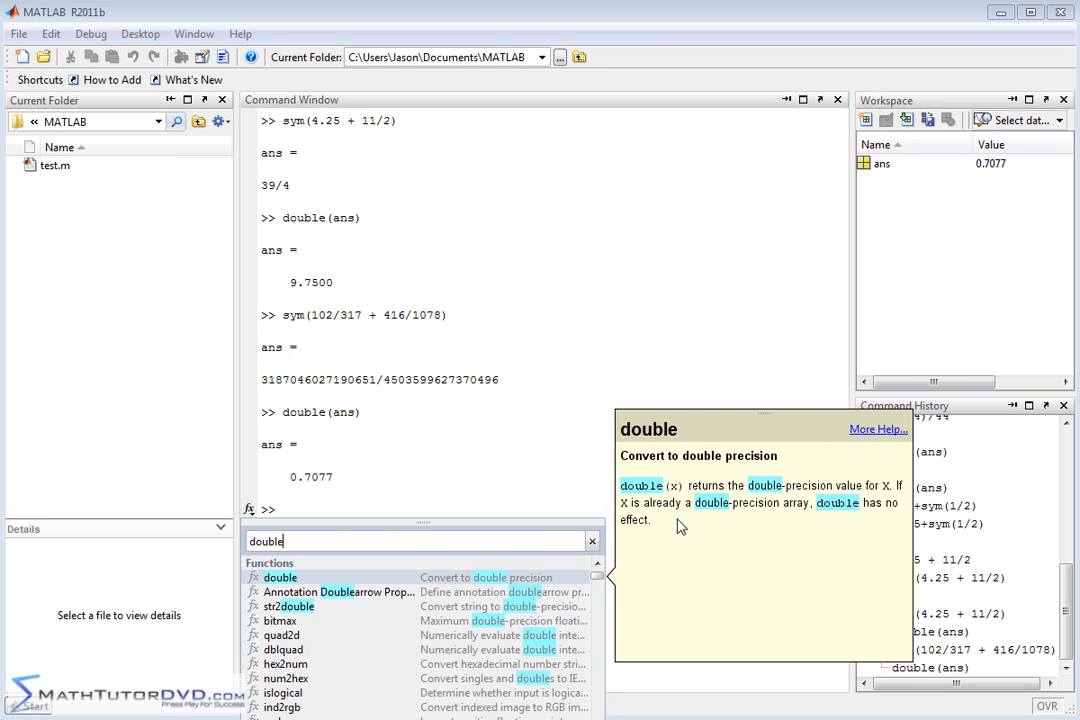
{"action": "mouse_move", "coordinate": [812, 496]}
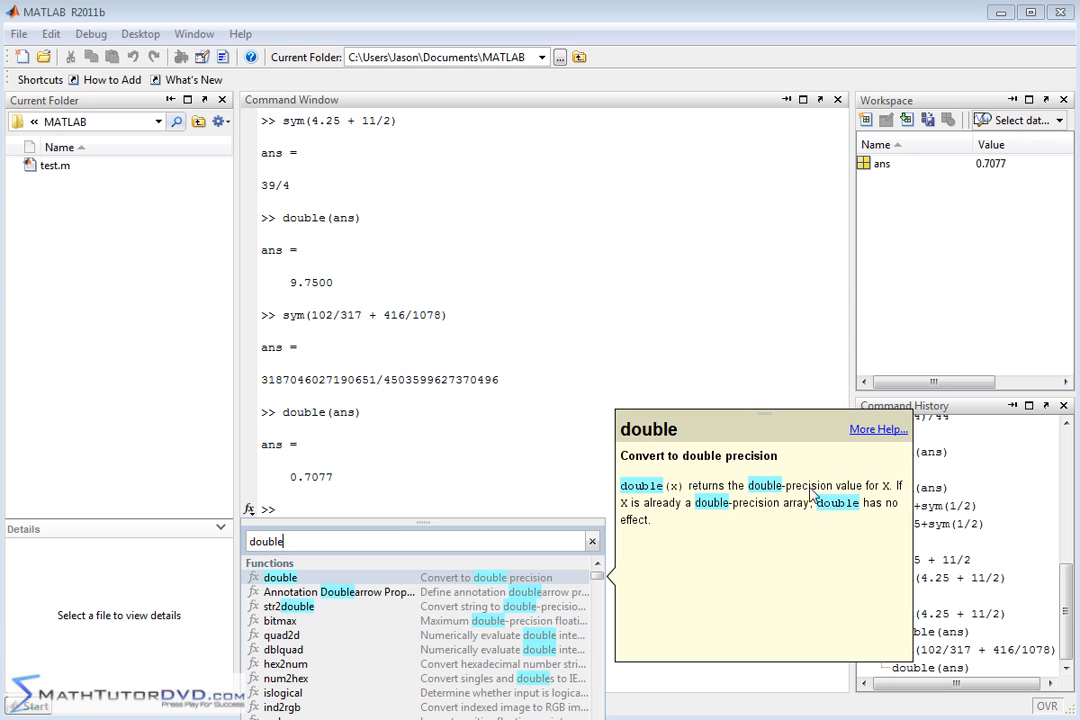
{"action": "mouse_move", "coordinate": [731, 490]}
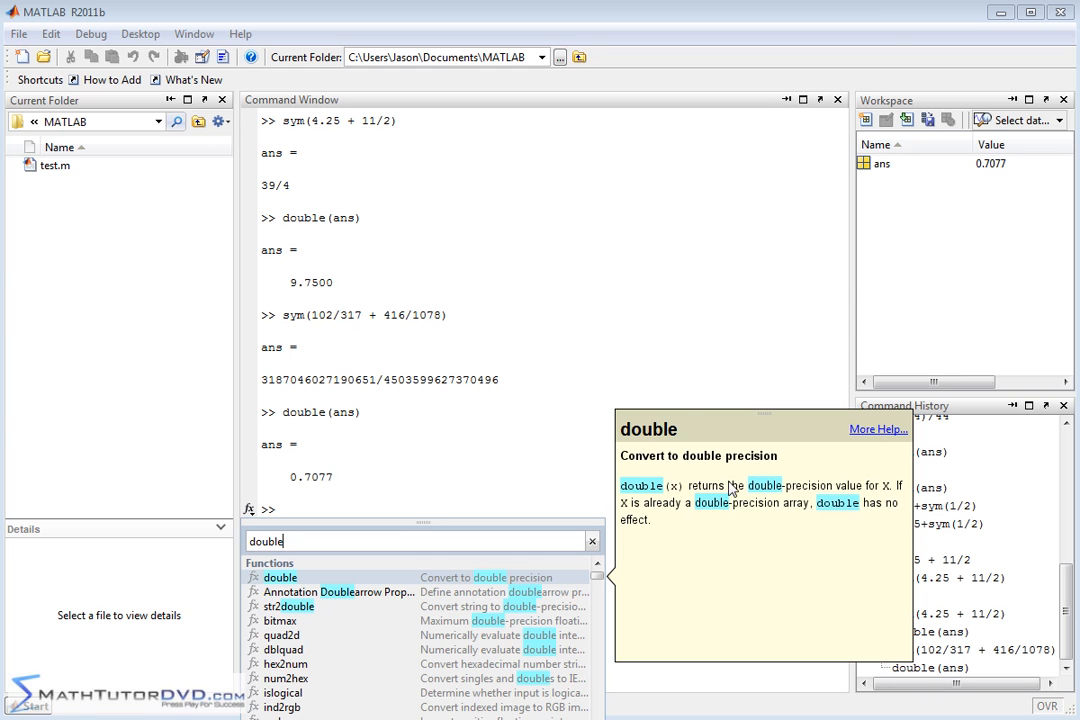
{"action": "mouse_move", "coordinate": [490, 487]}
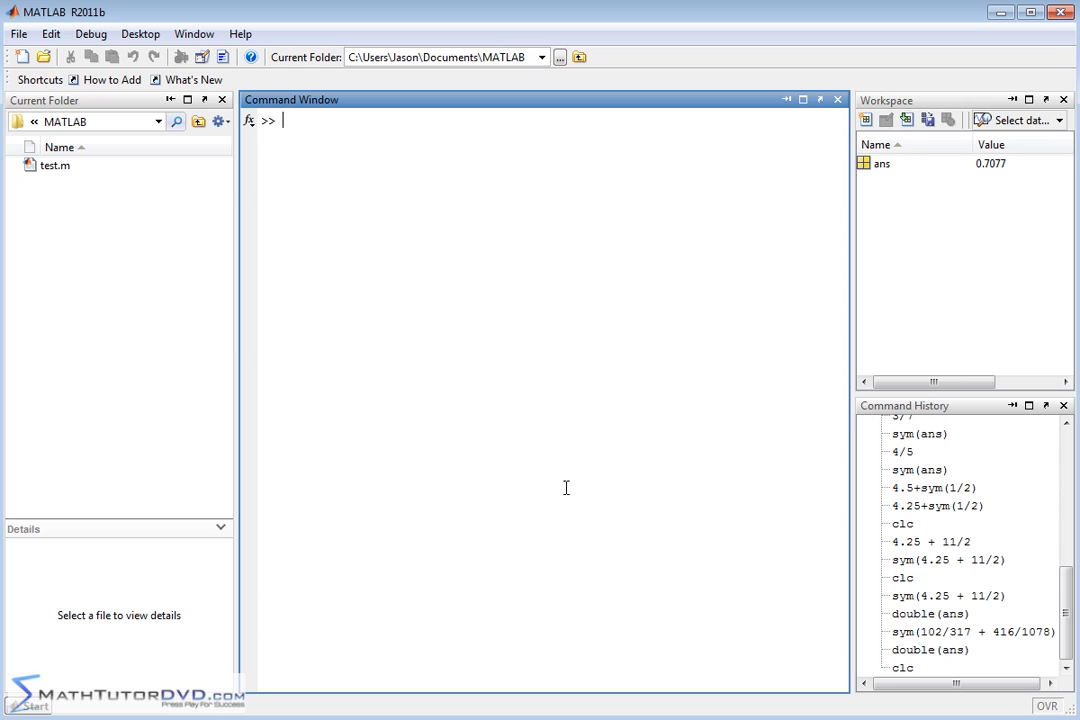
{"action": "mouse_move", "coordinate": [468, 407]}
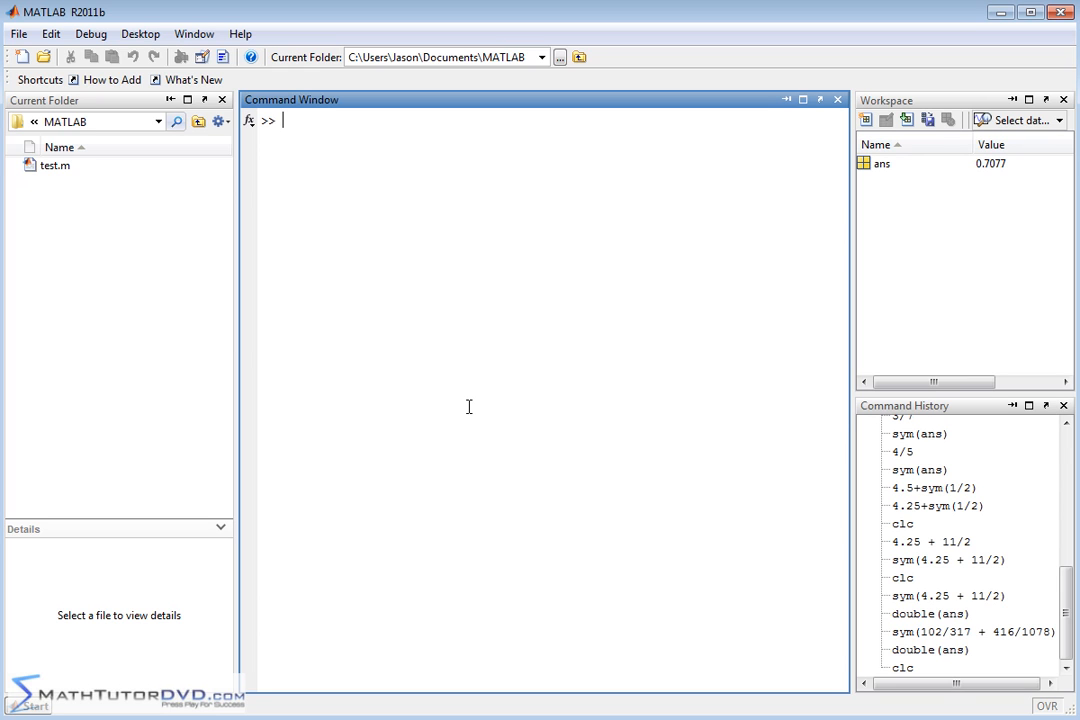
Compute 4.25+5.25 at the prompt, giving ans = 9.5000
{"action": "type", "text": "4.25"}
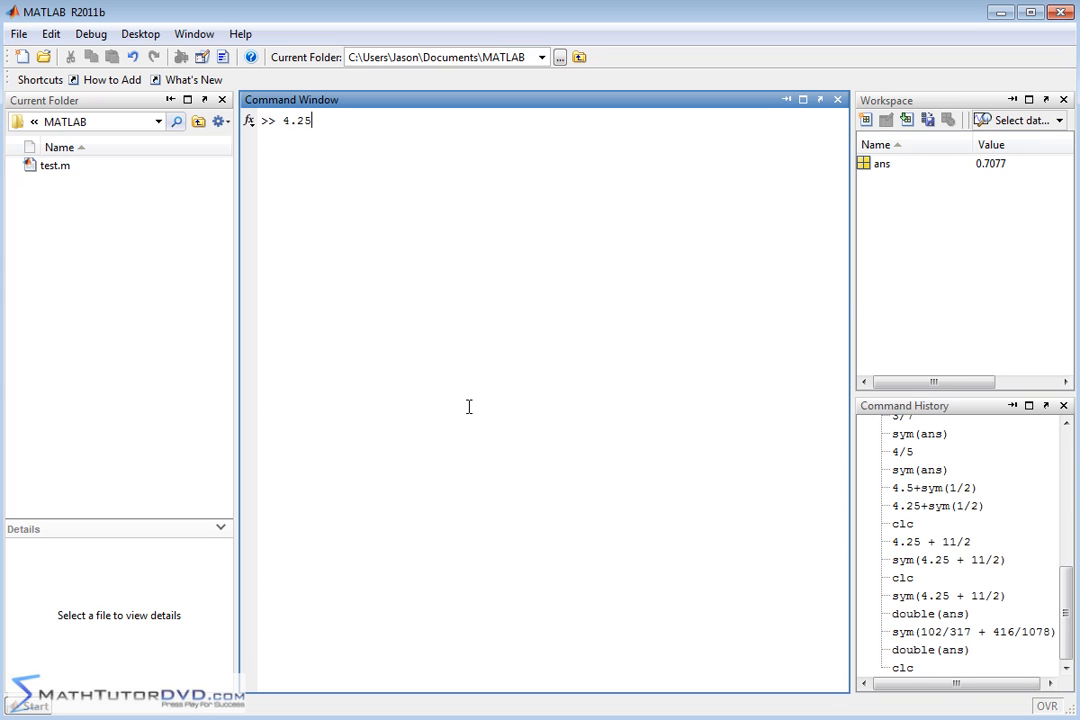
{"action": "type", "text": "+"}
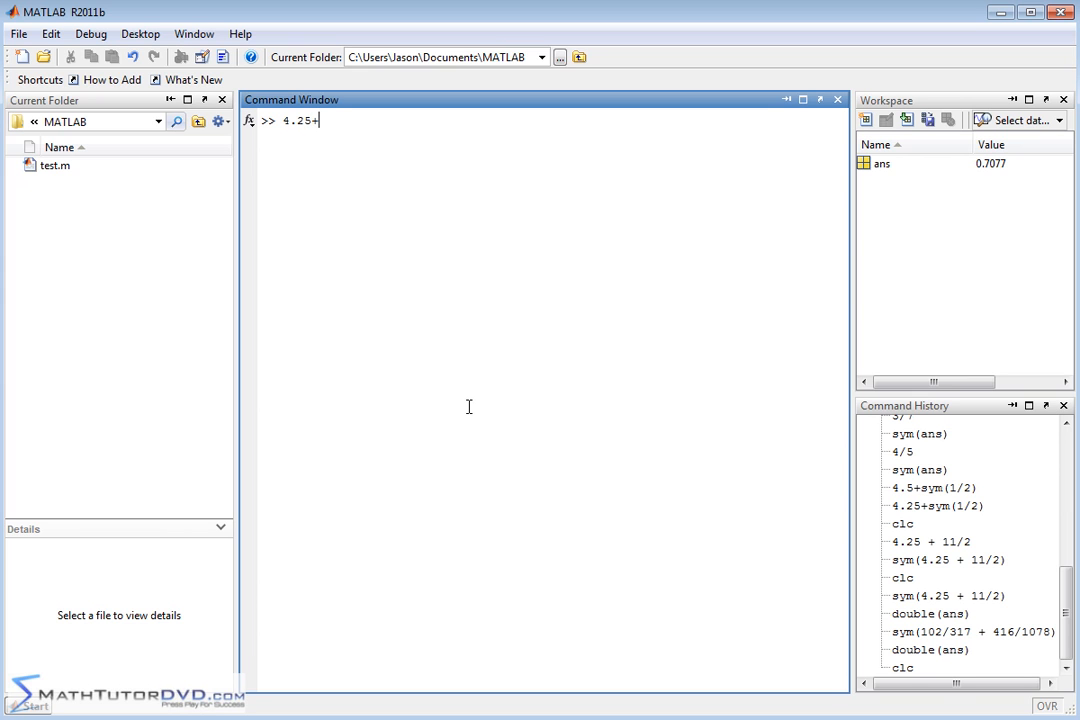
{"action": "type", "text": "5."}
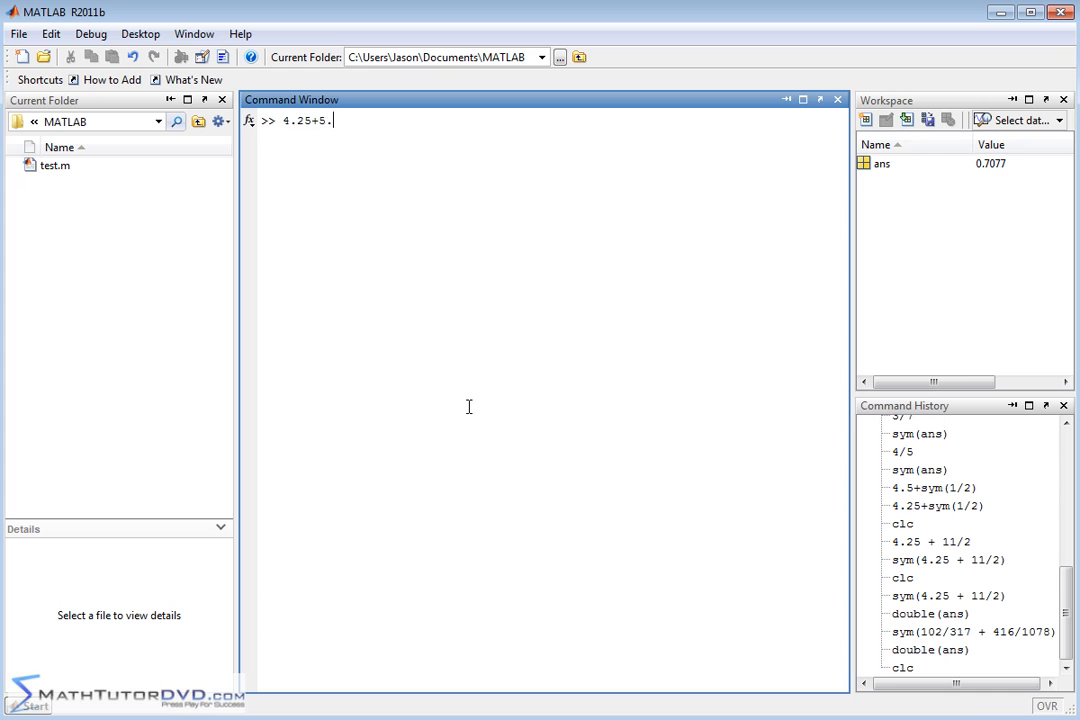
{"action": "type", "text": "75"}
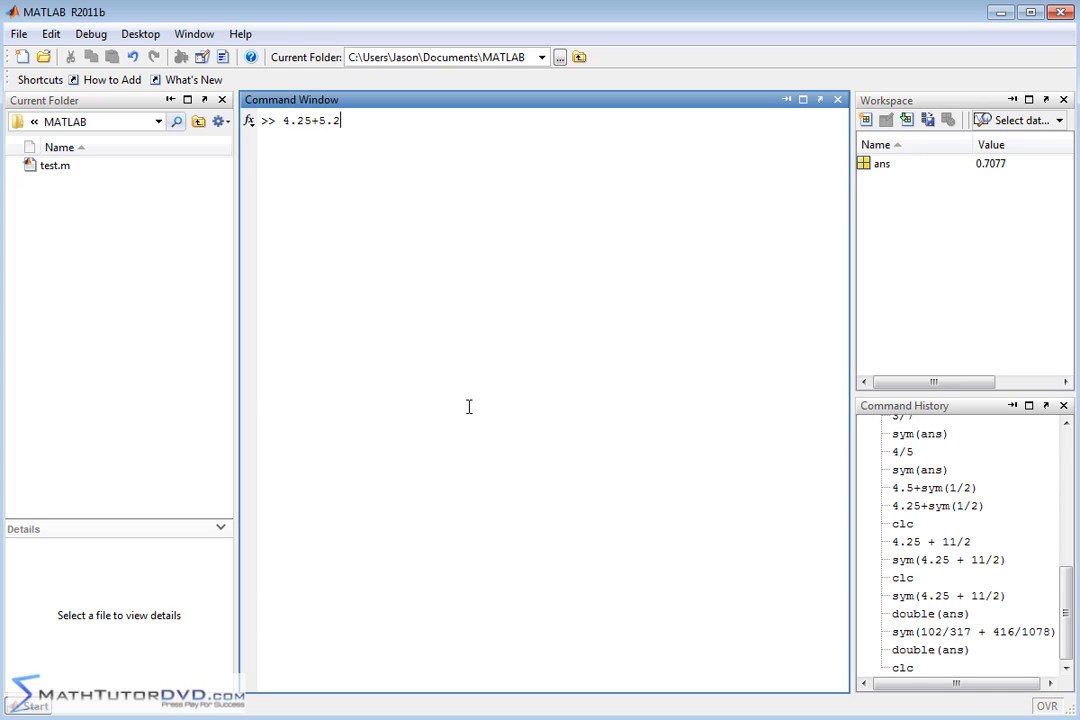
{"action": "type", "text": "5"}
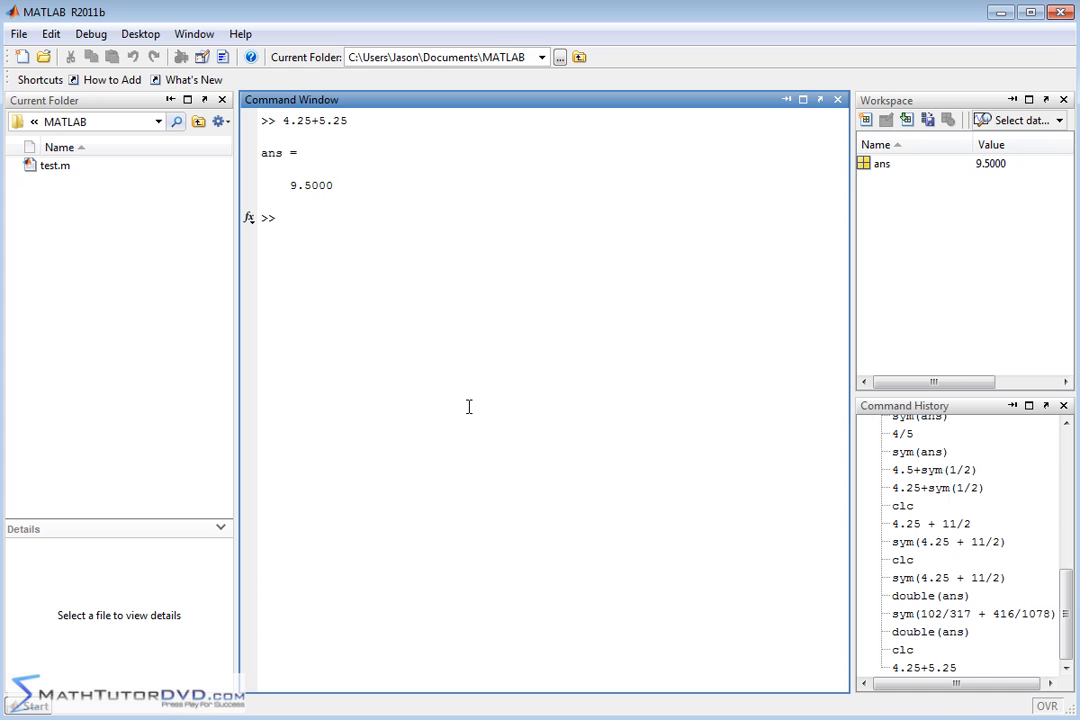
{"action": "type", "text": "4.25+5.25"}
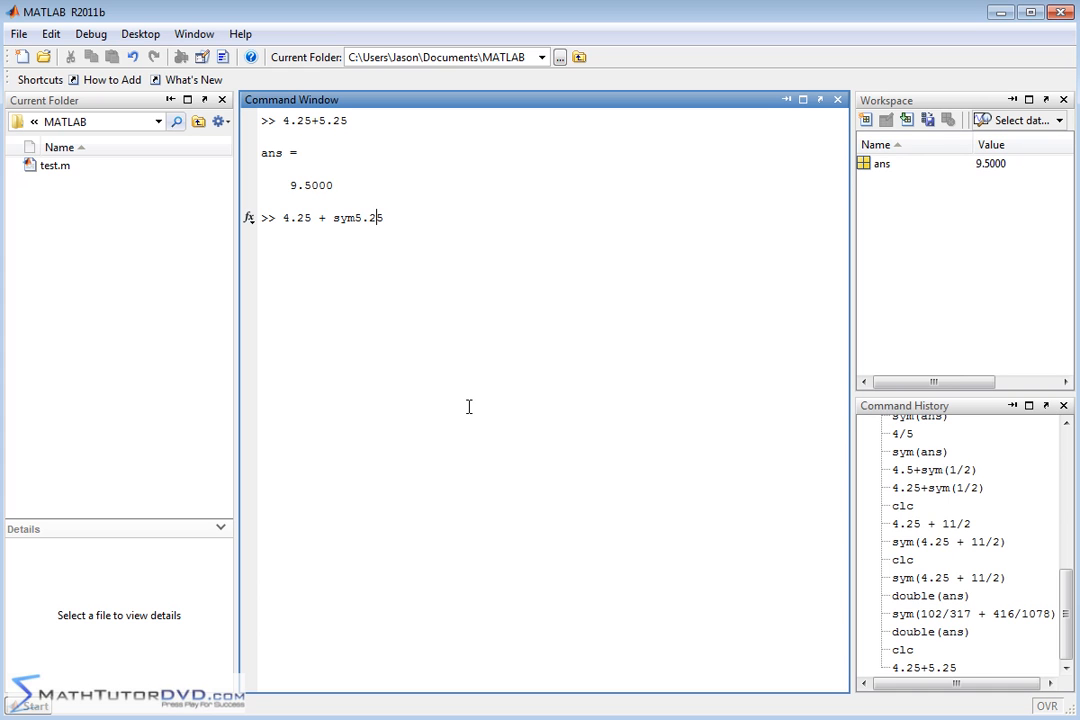
Correct the sym argument so the prompt reads 4.25 + sym(5 + 1/4), unrun
{"action": "key", "text": "BackSpace"}
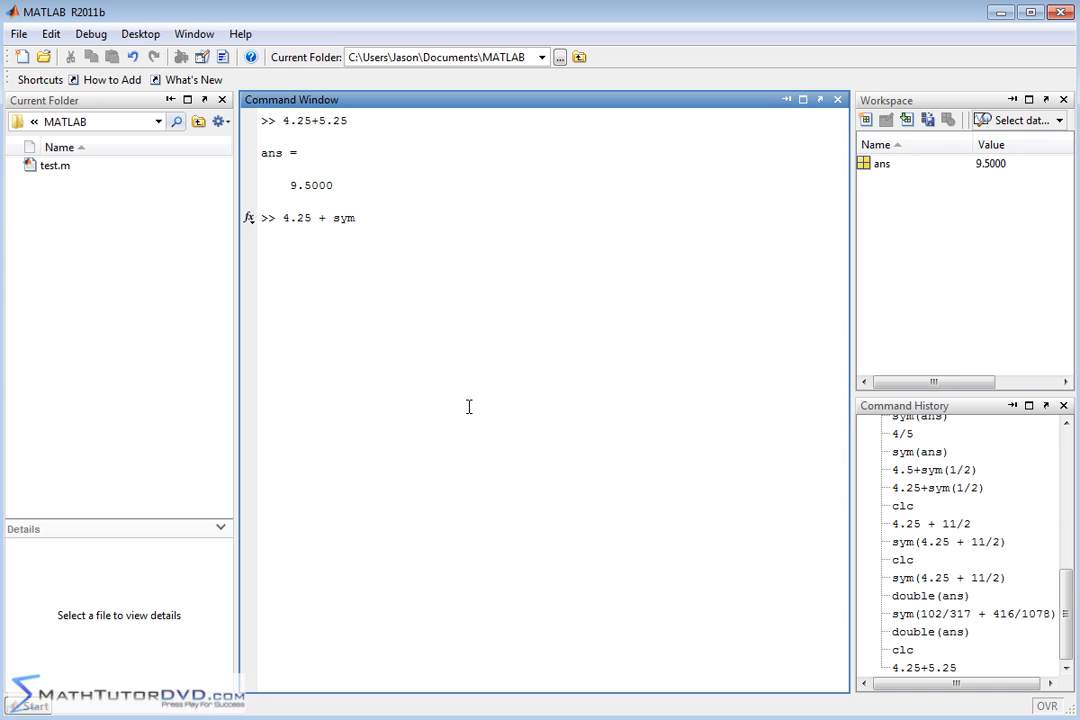
{"action": "type", "text": "("}
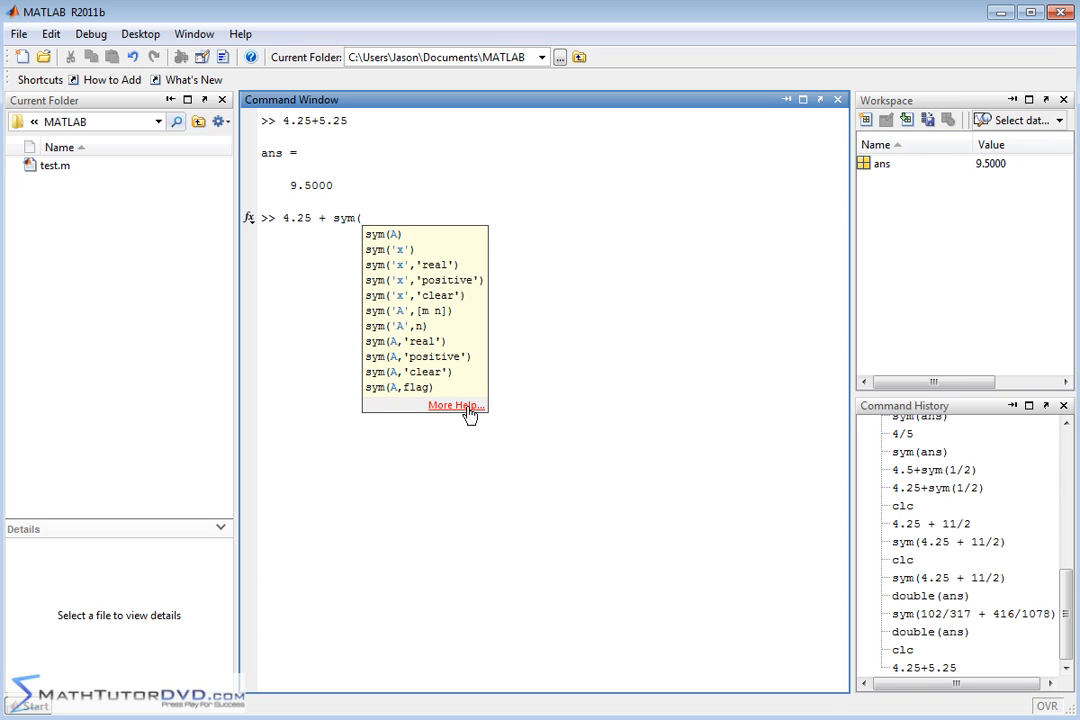
{"action": "type", "text": "5 + 1/"}
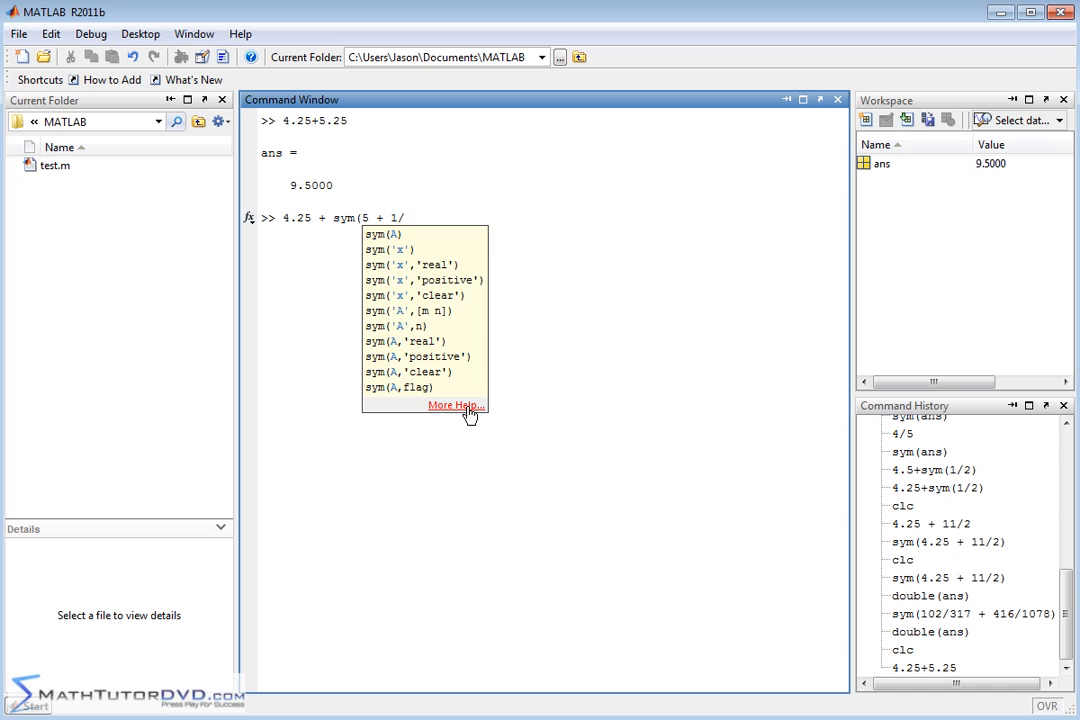
{"action": "type", "text": "4/)"}
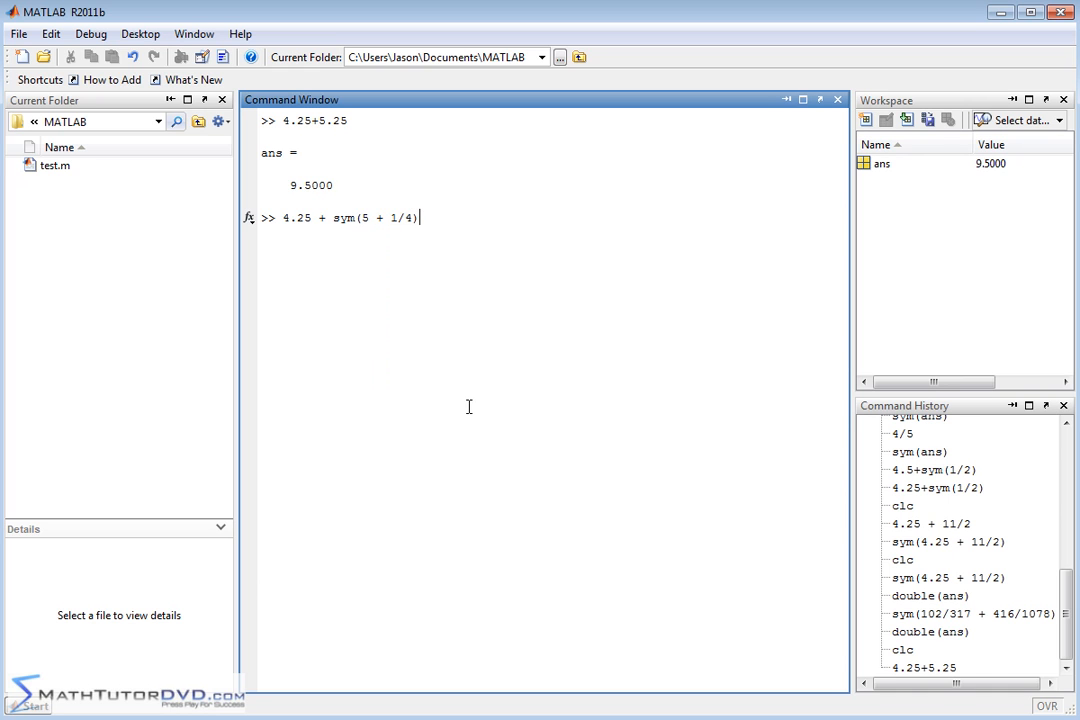
{"action": "mouse_move", "coordinate": [442, 262]}
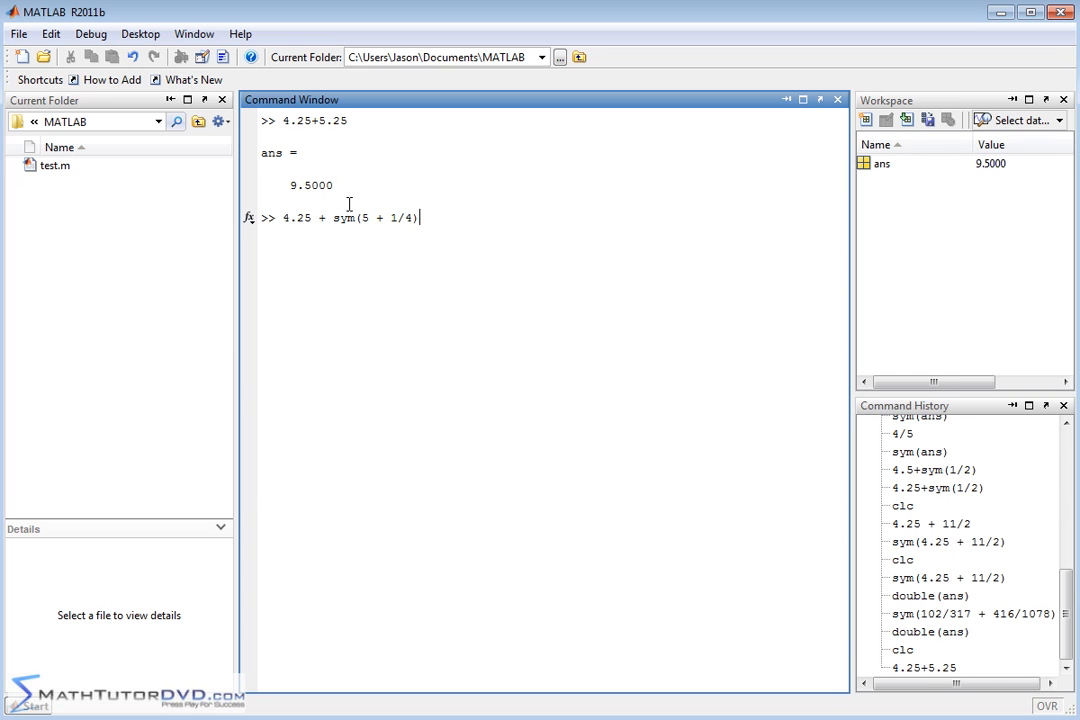
{"action": "mouse_move", "coordinate": [400, 214]}
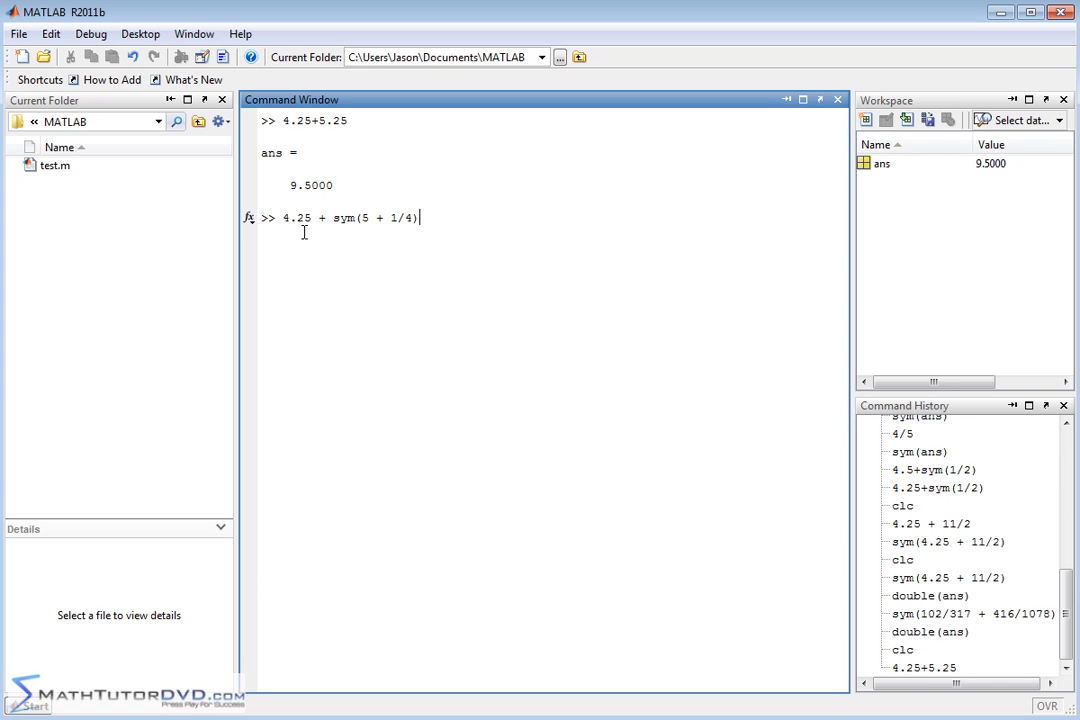
Run 4.25 + sym(5 + 1/4), returning the symbolic fraction 19/2
{"action": "key", "text": "Enter"}
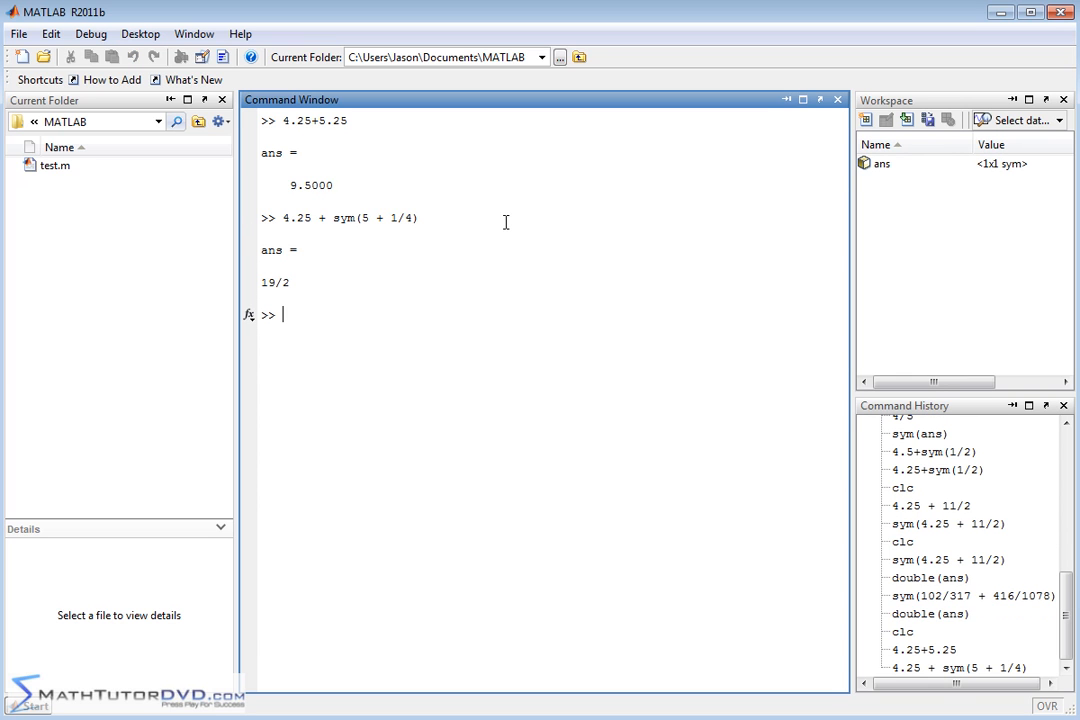
{"action": "mouse_move", "coordinate": [295, 283]}
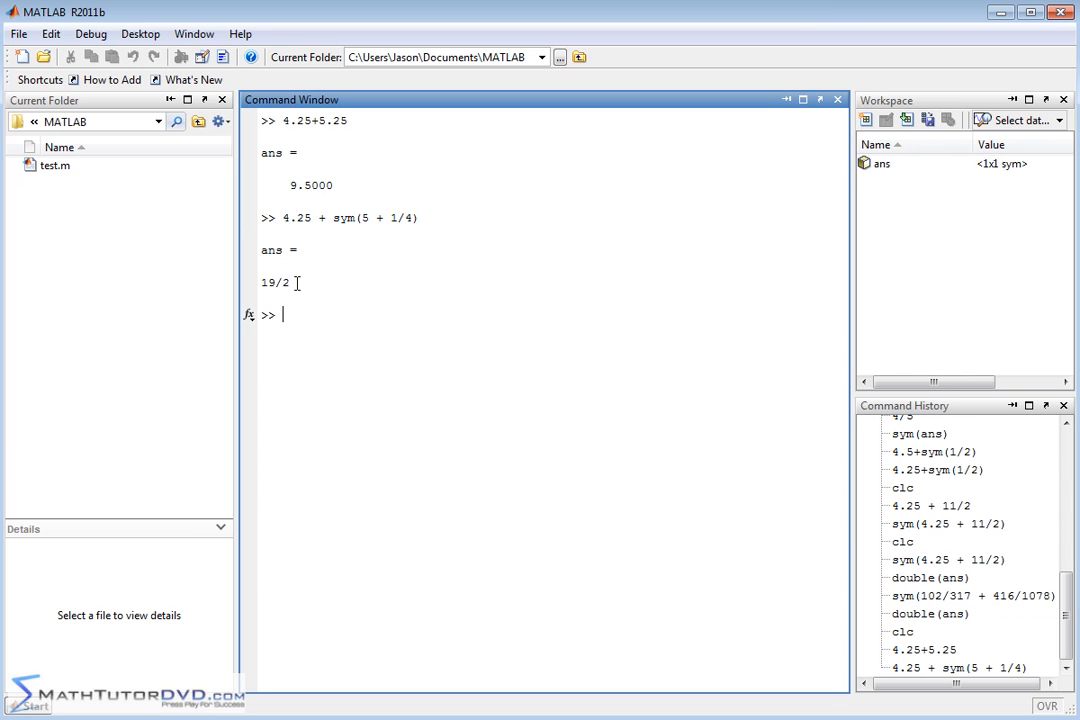
{"action": "mouse_move", "coordinate": [985, 168]}
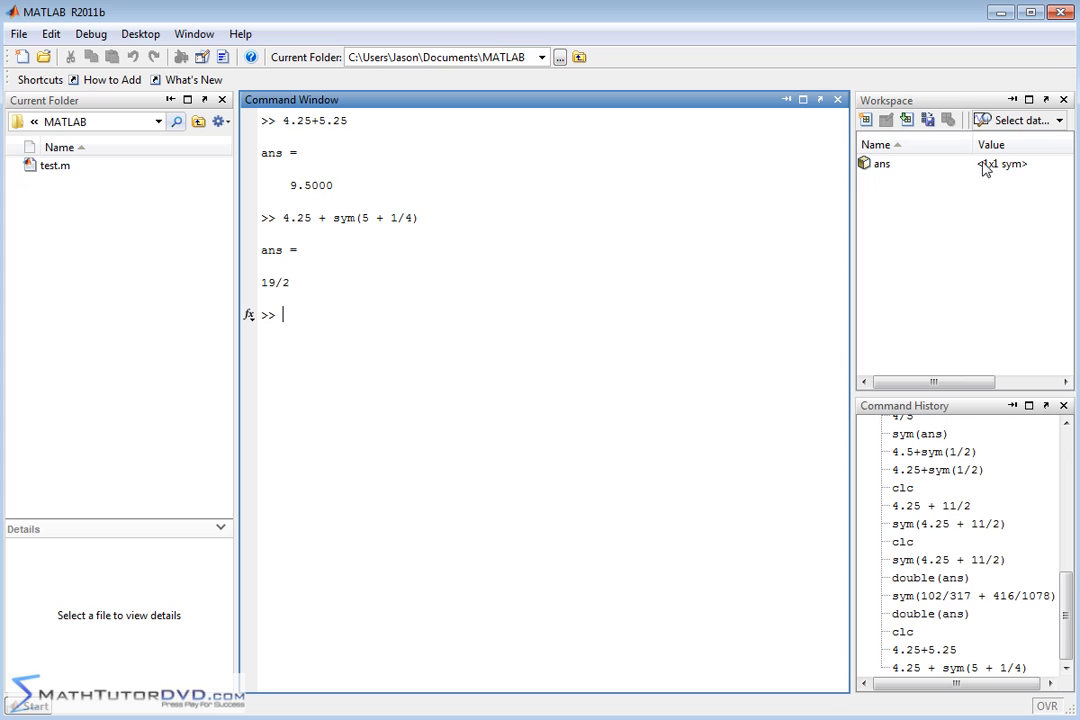
{"action": "mouse_move", "coordinate": [427, 218]}
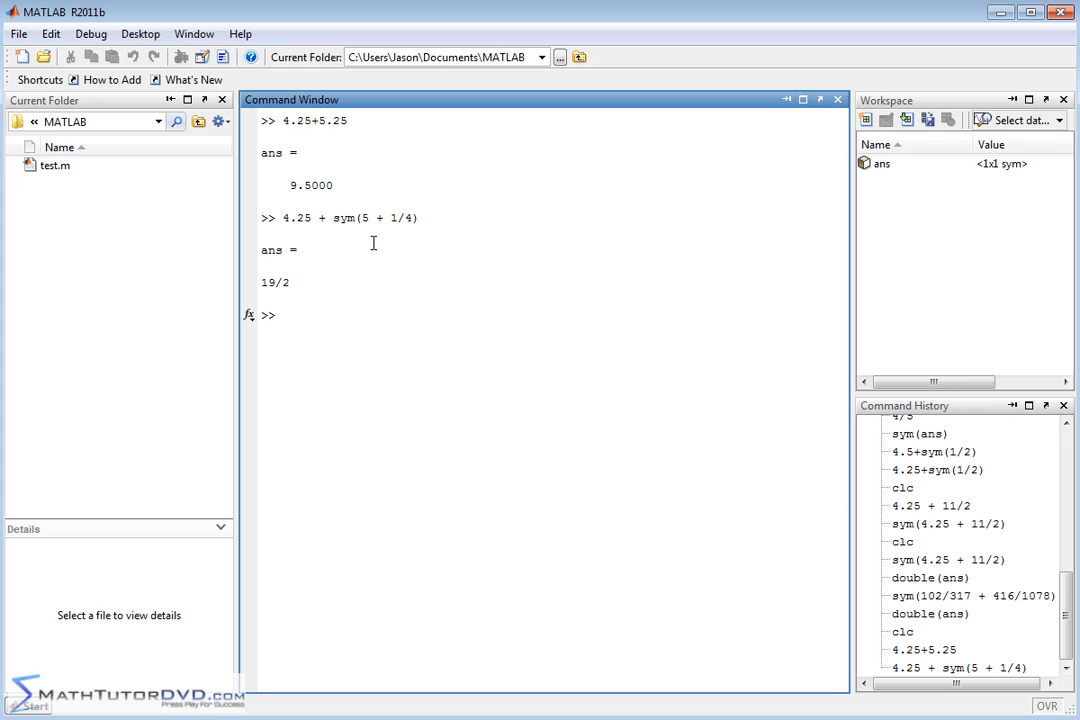
{"action": "mouse_move", "coordinate": [302, 222]}
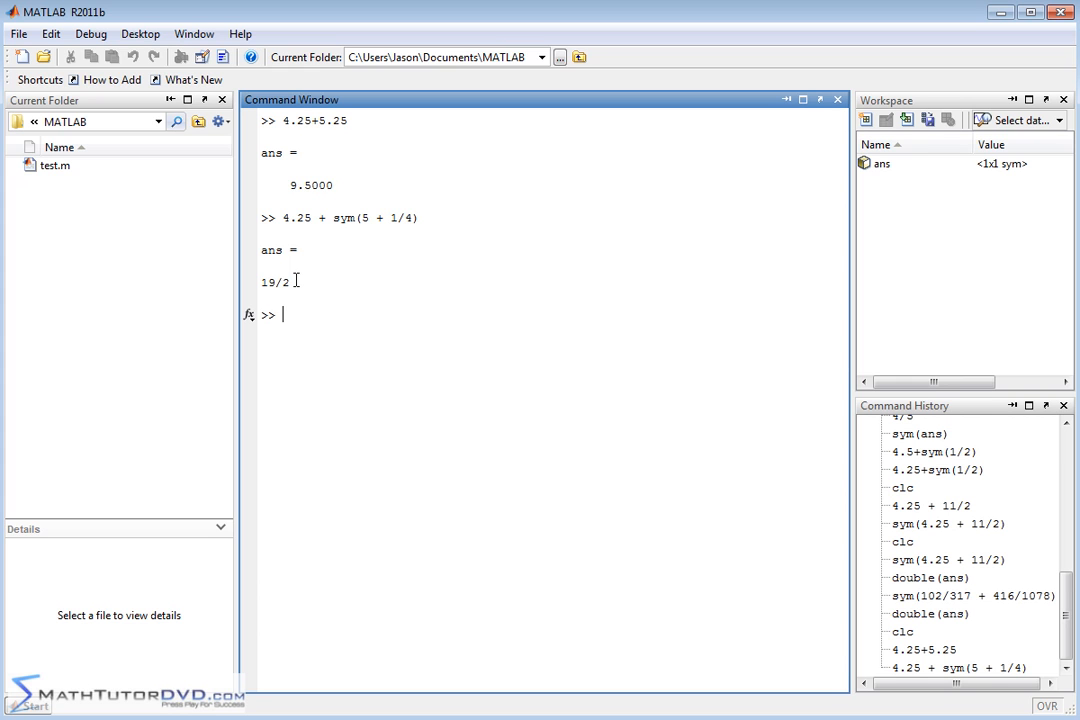
{"action": "mouse_move", "coordinate": [410, 237]}
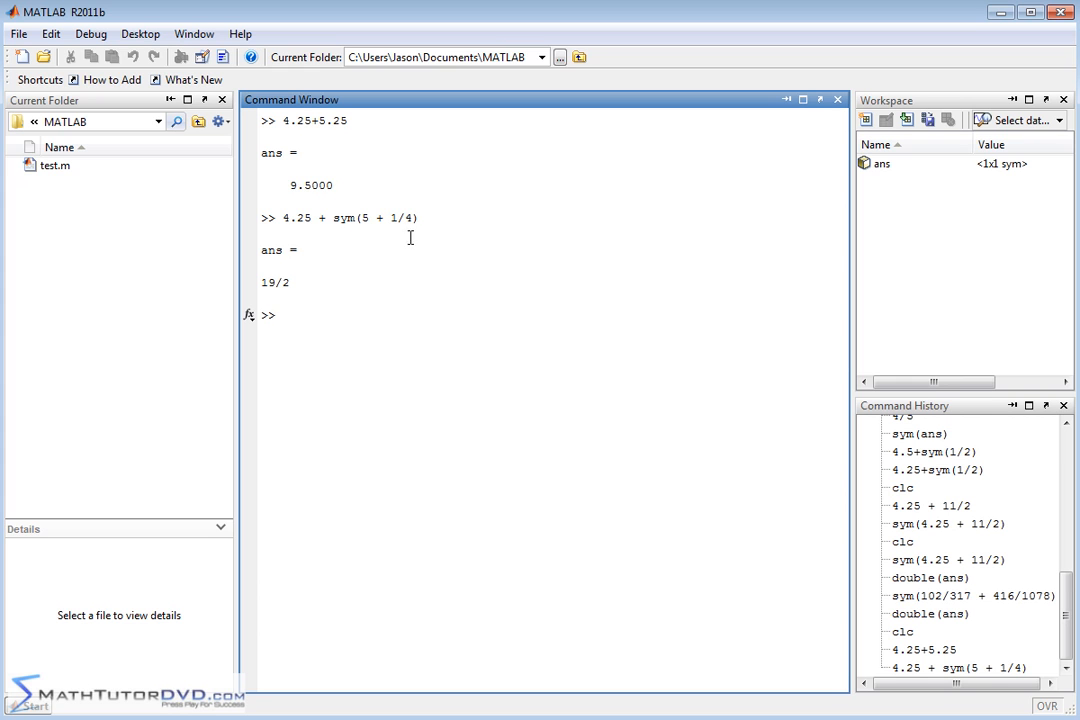
{"action": "mouse_move", "coordinate": [343, 197]}
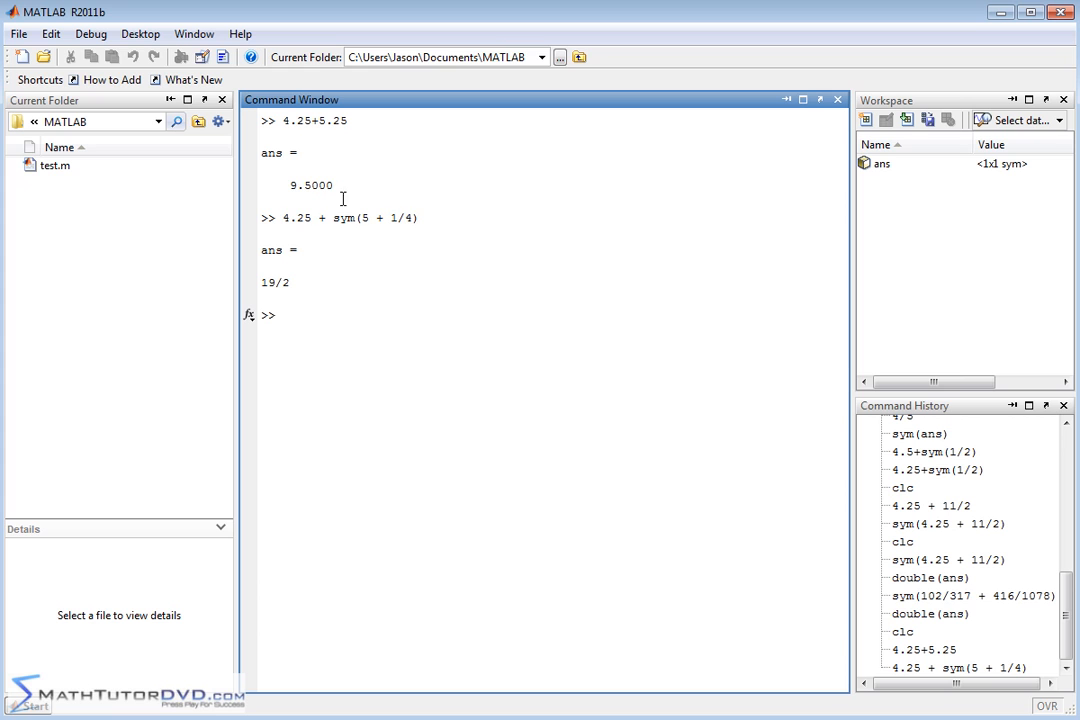
{"action": "mouse_move", "coordinate": [334, 306]}
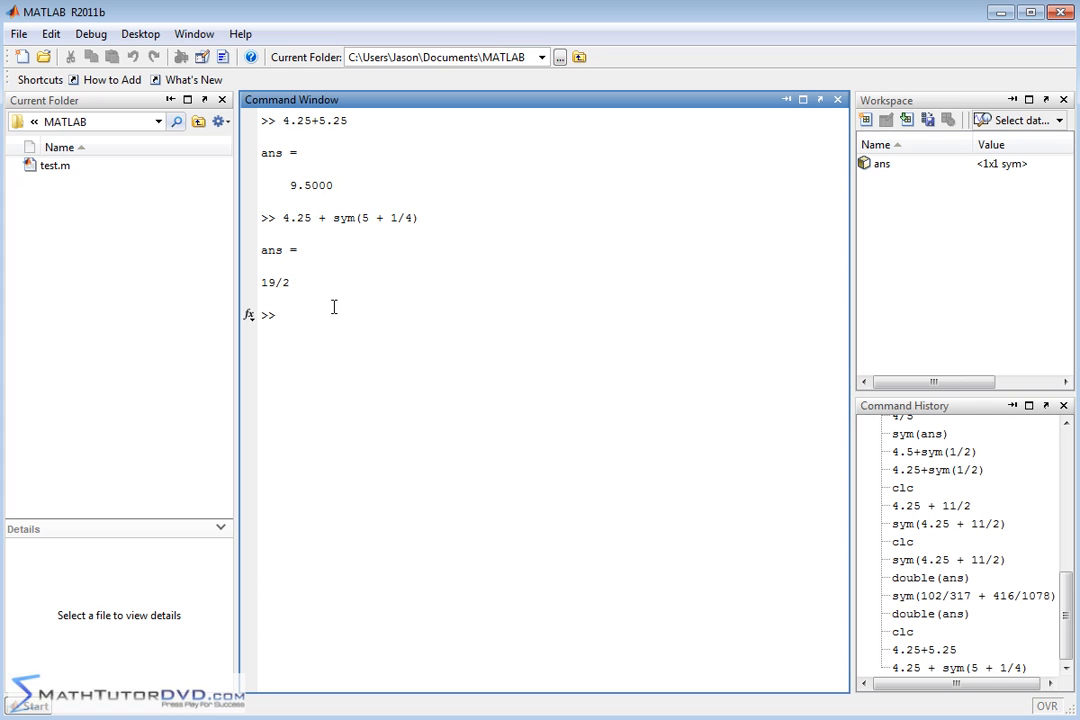
{"action": "mouse_move", "coordinate": [482, 313]}
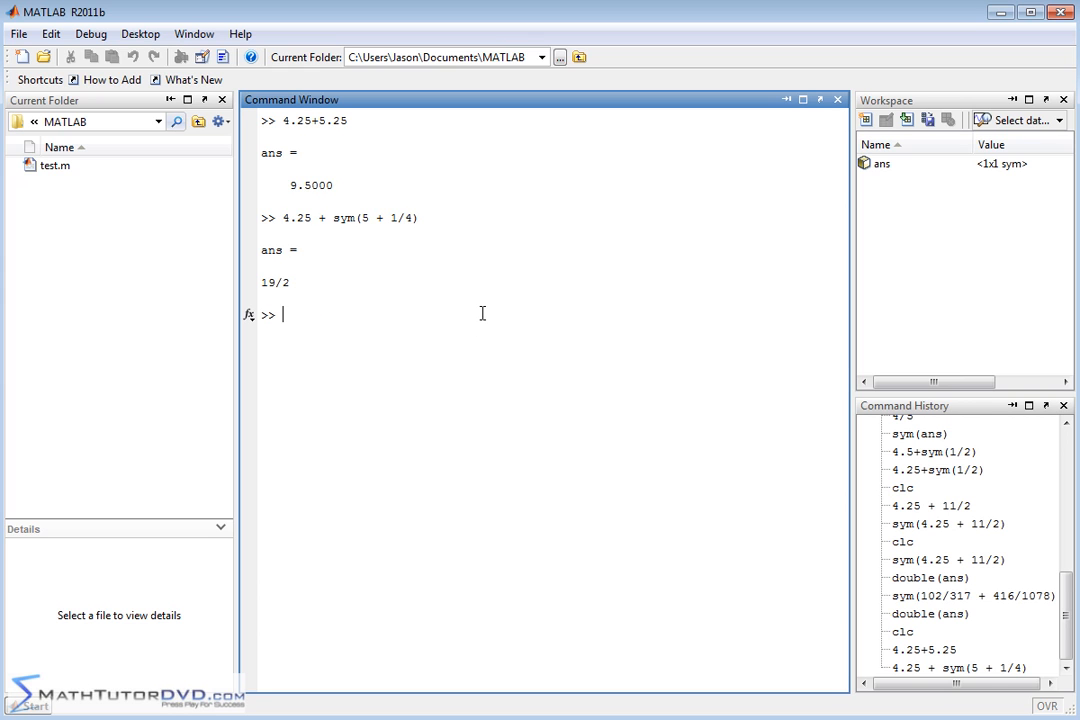
{"action": "type", "text": "double(ans"}
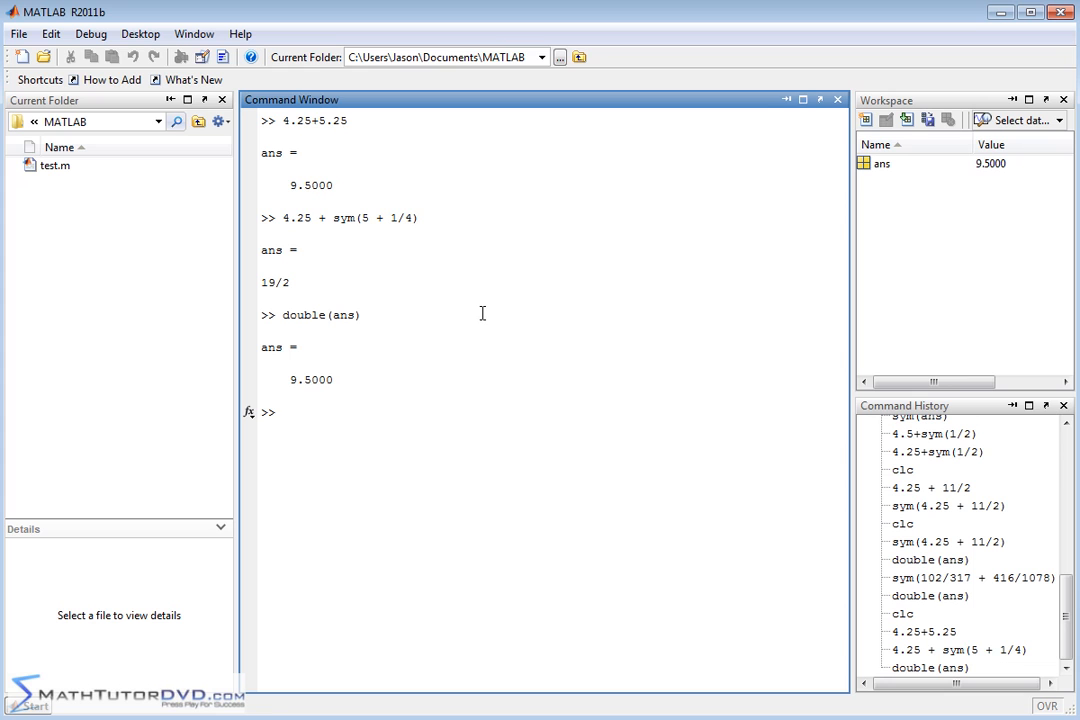
{"action": "mouse_move", "coordinate": [533, 322]}
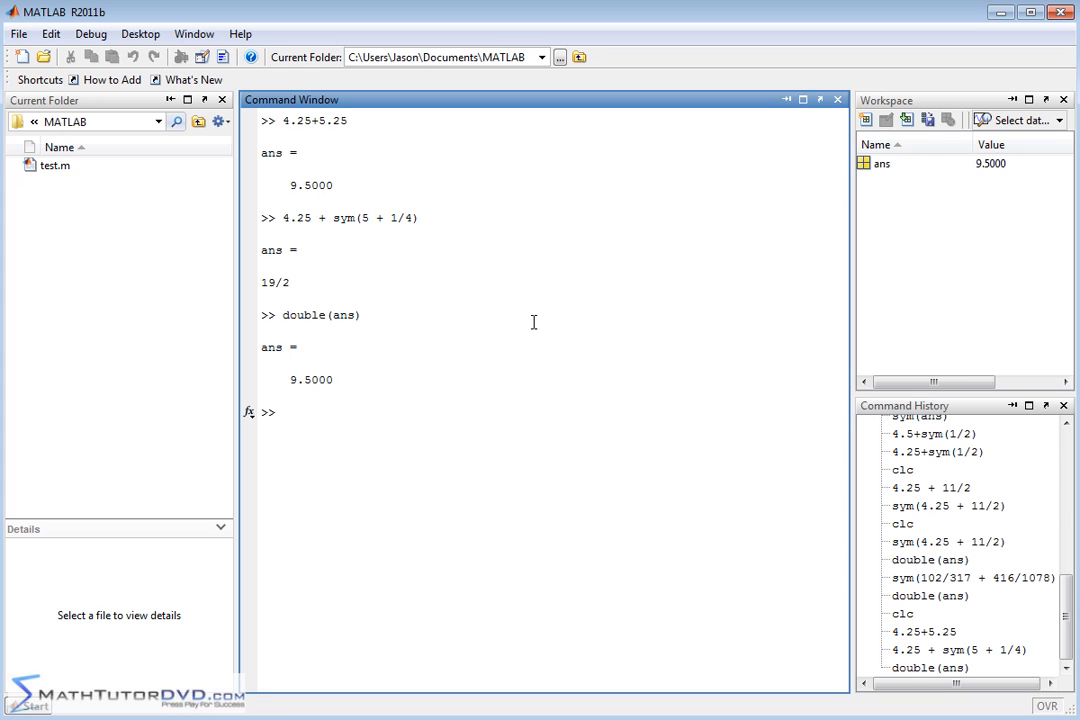
{"action": "mouse_move", "coordinate": [529, 305]}
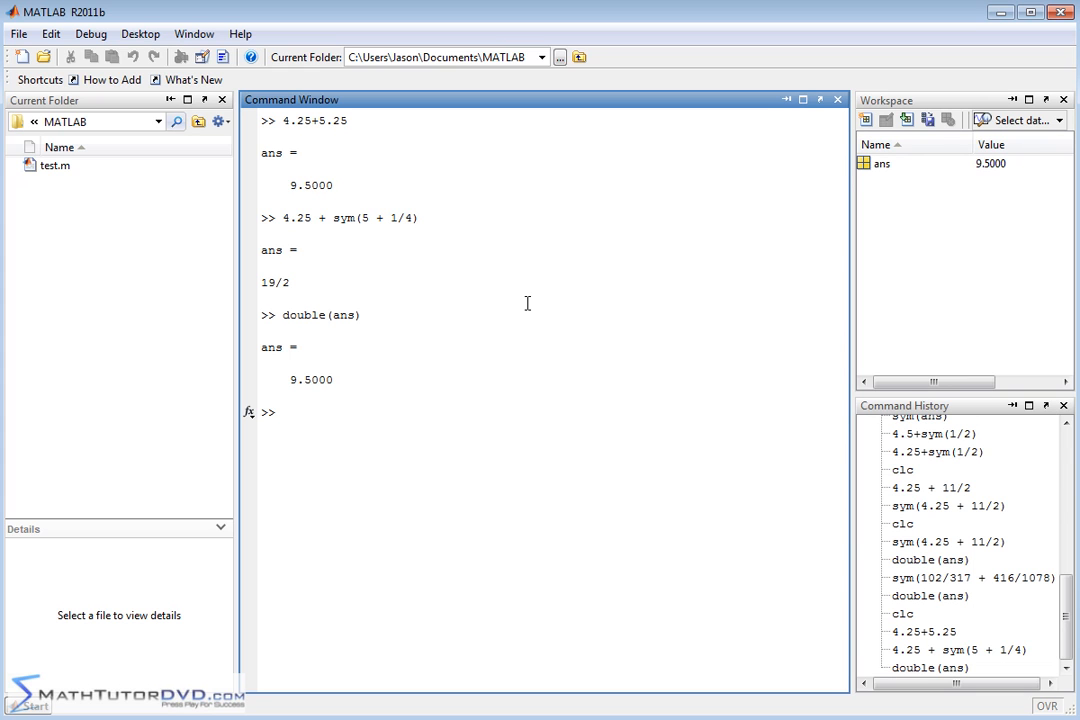
{"action": "mouse_move", "coordinate": [450, 333]}
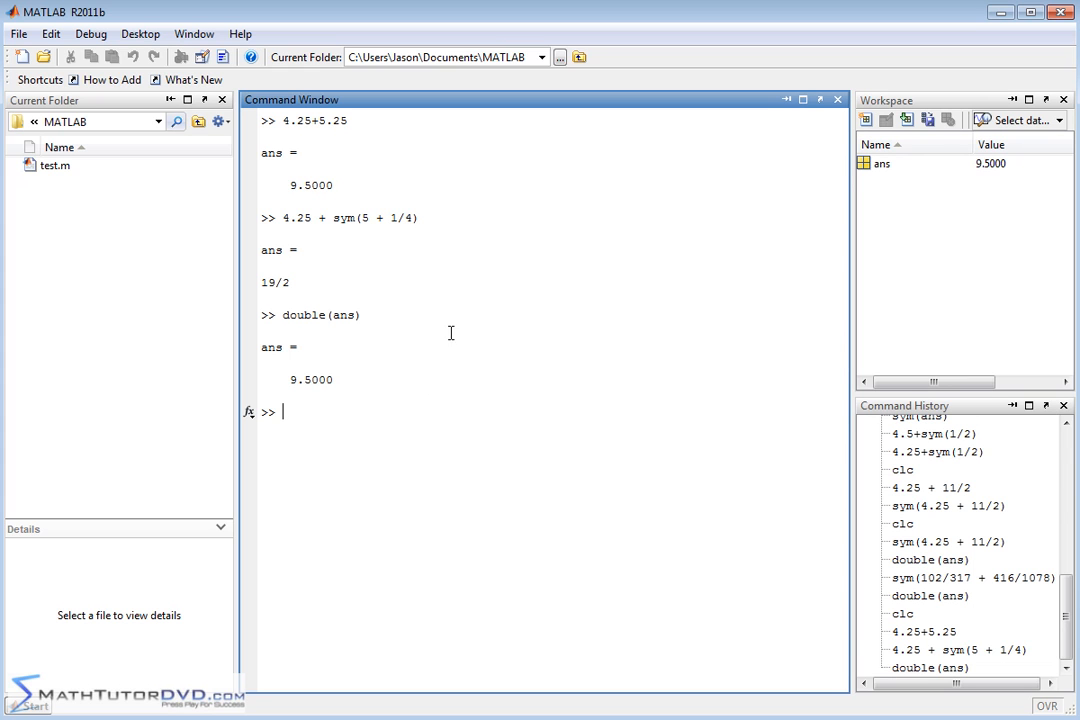
{"action": "mouse_move", "coordinate": [460, 390]}
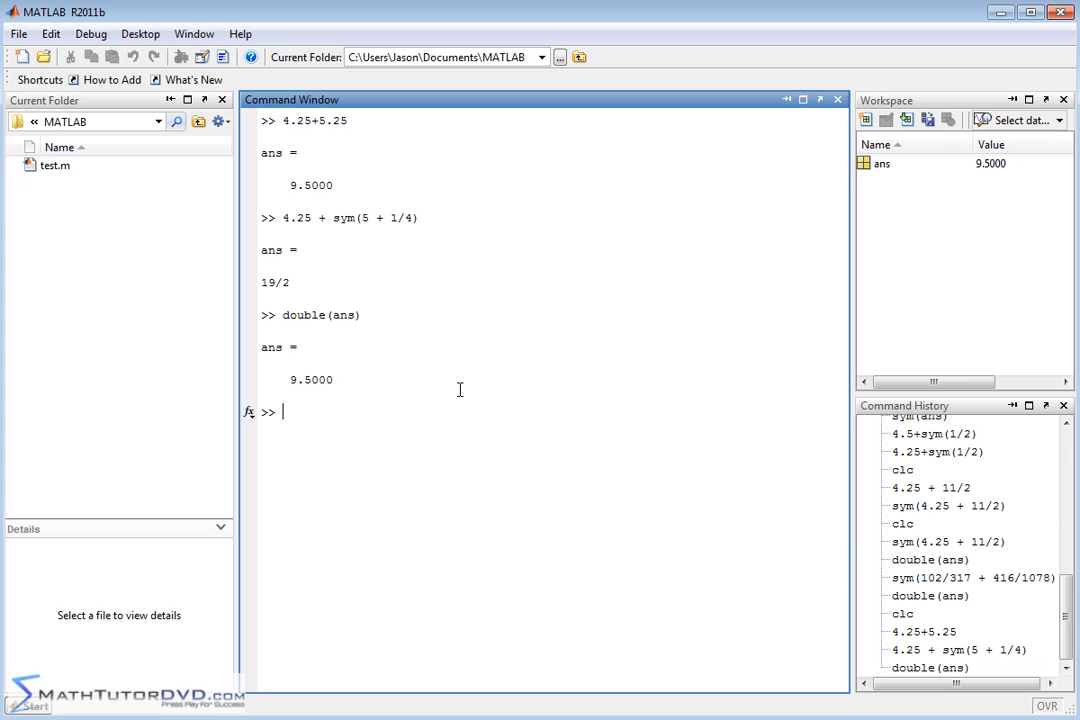
{"action": "mouse_move", "coordinate": [507, 366]}
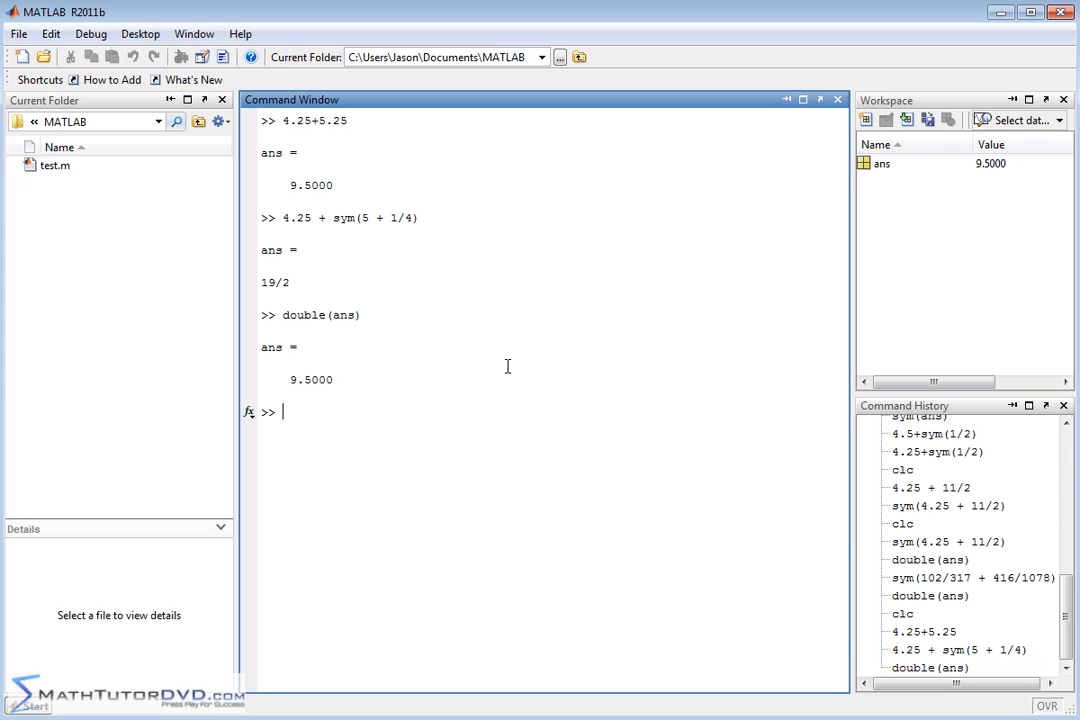
{"action": "mouse_move", "coordinate": [435, 377]}
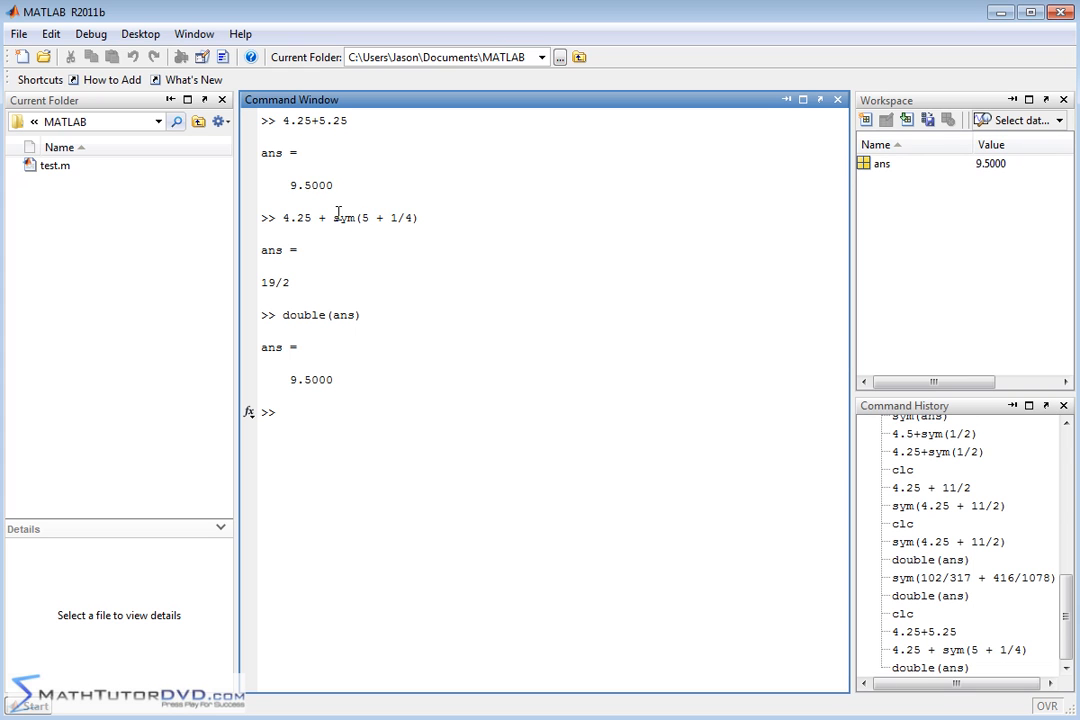
{"action": "mouse_move", "coordinate": [426, 215]}
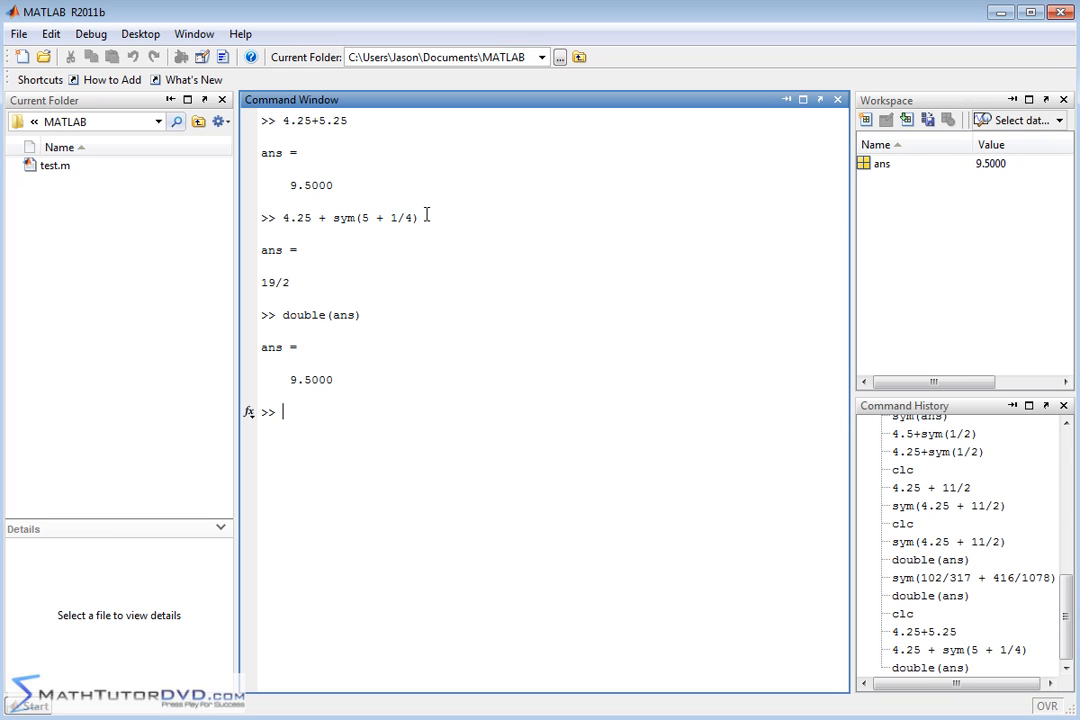
{"action": "mouse_move", "coordinate": [404, 226]}
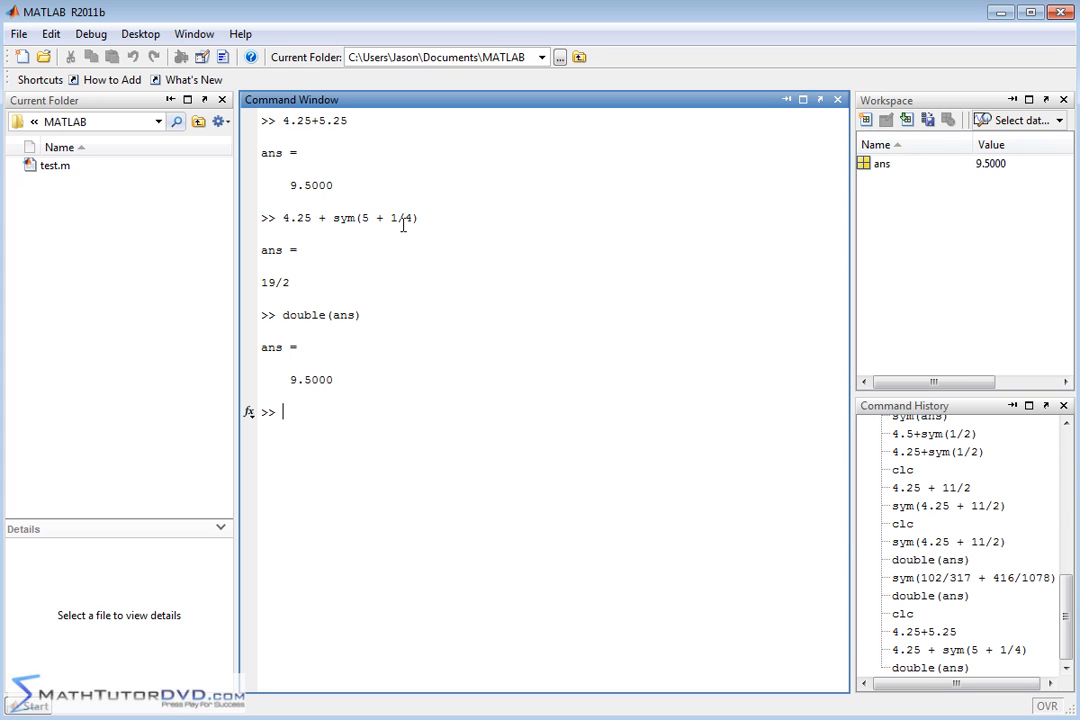
{"action": "mouse_move", "coordinate": [456, 296]}
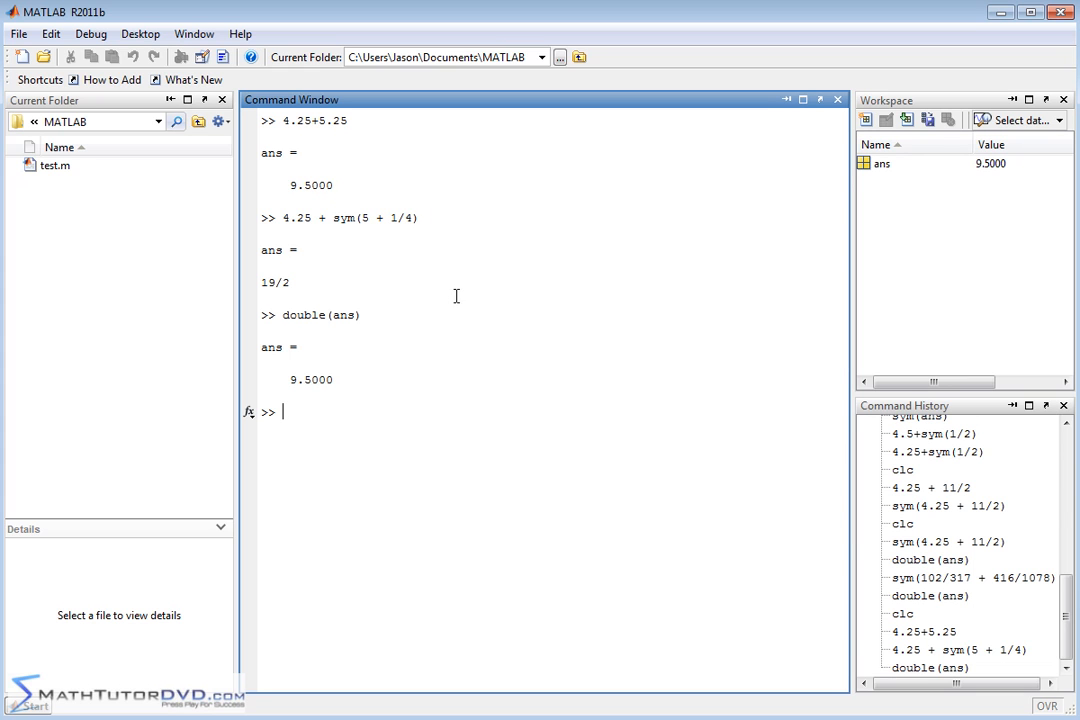
{"action": "mouse_move", "coordinate": [322, 210]}
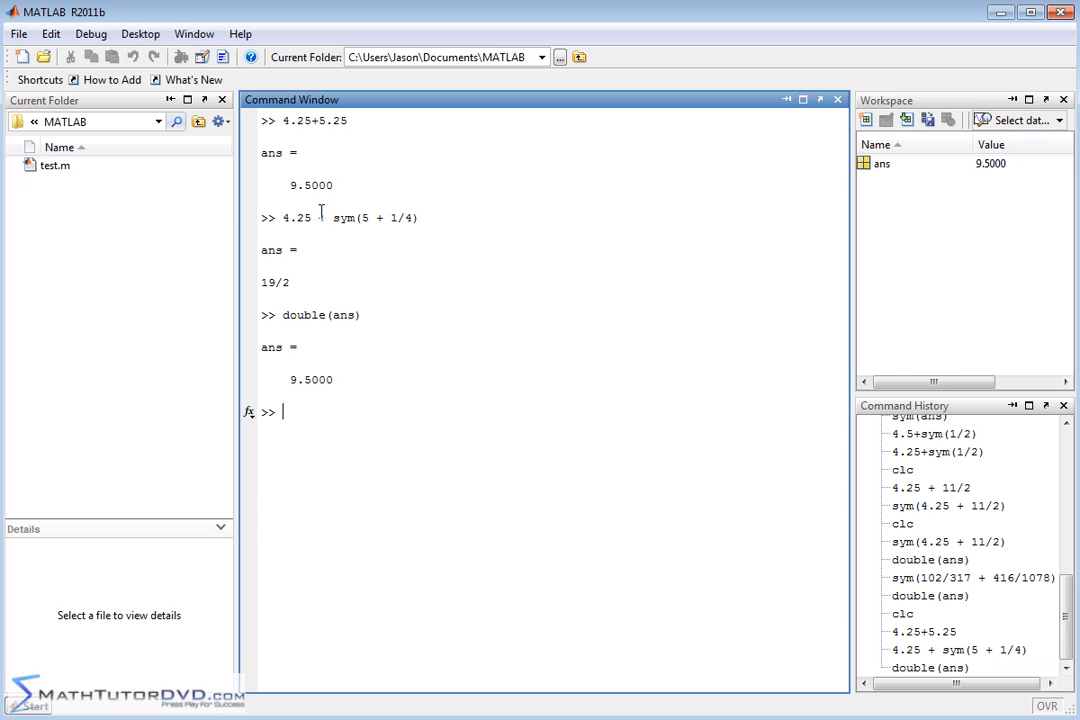
{"action": "left_click_drag", "start_coordinate": [330, 217], "coordinate": [420, 217]}
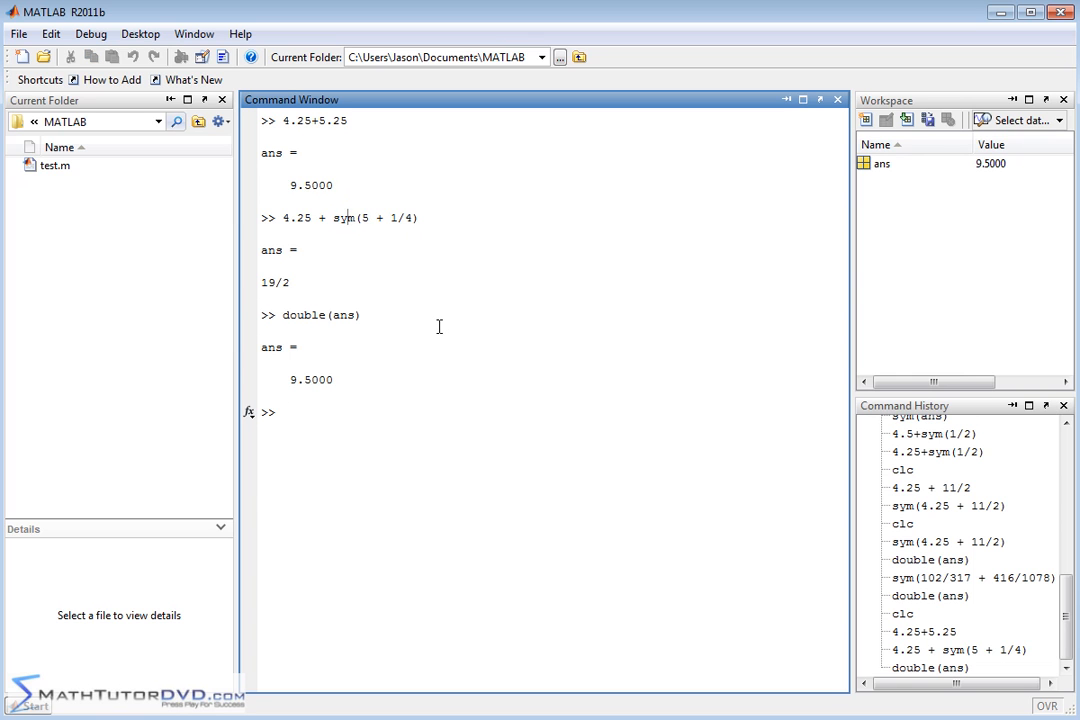
{"action": "left_click", "coordinate": [20, 703]}
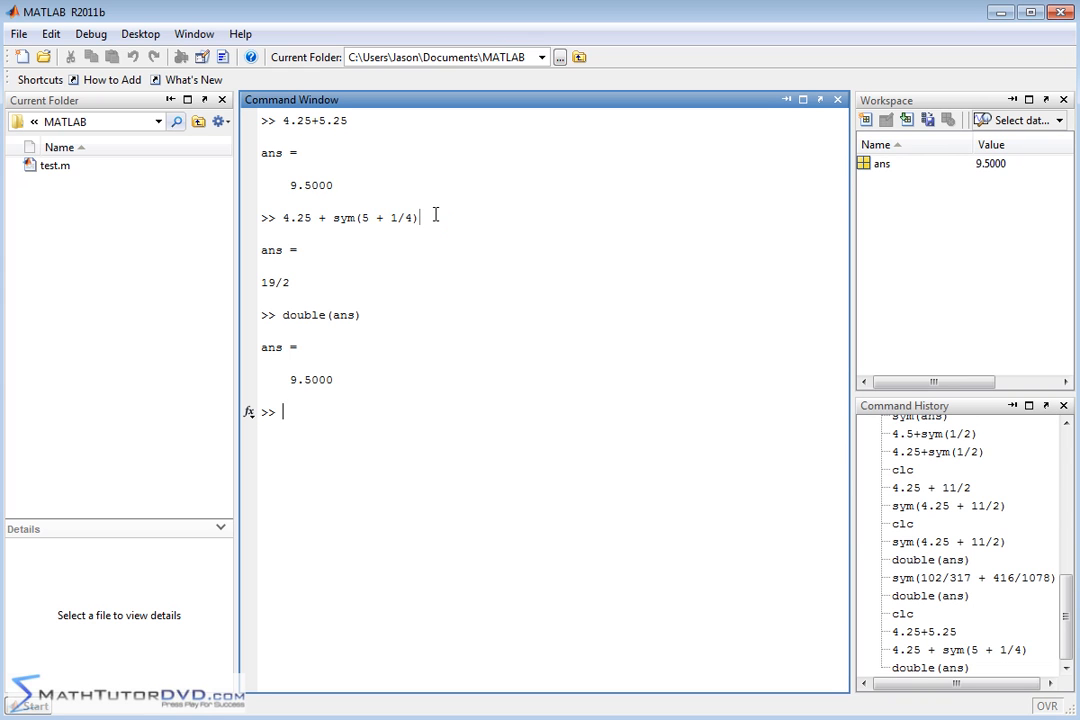
{"action": "mouse_move", "coordinate": [399, 242]}
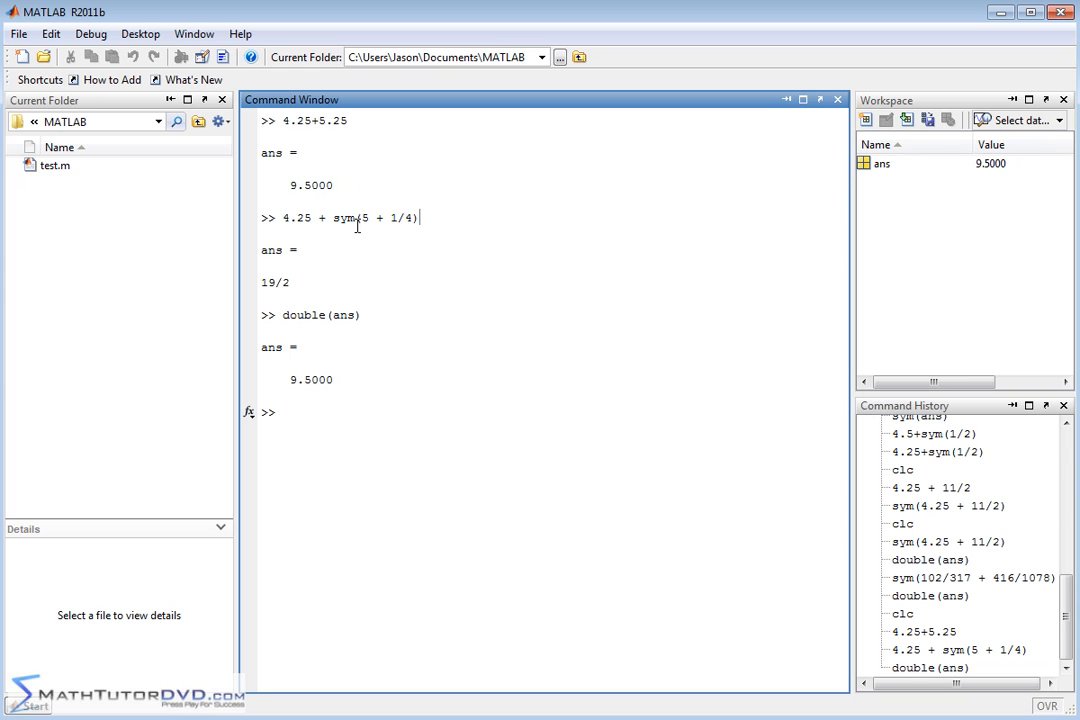
{"action": "mouse_move", "coordinate": [355, 237]}
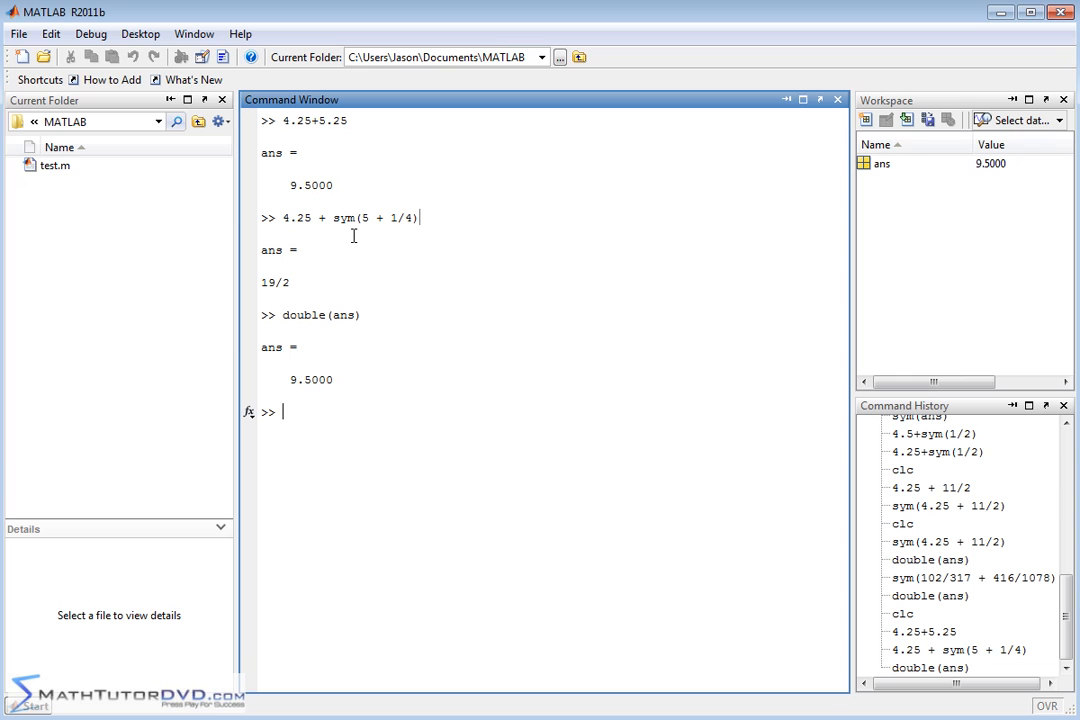
{"action": "mouse_move", "coordinate": [284, 207]}
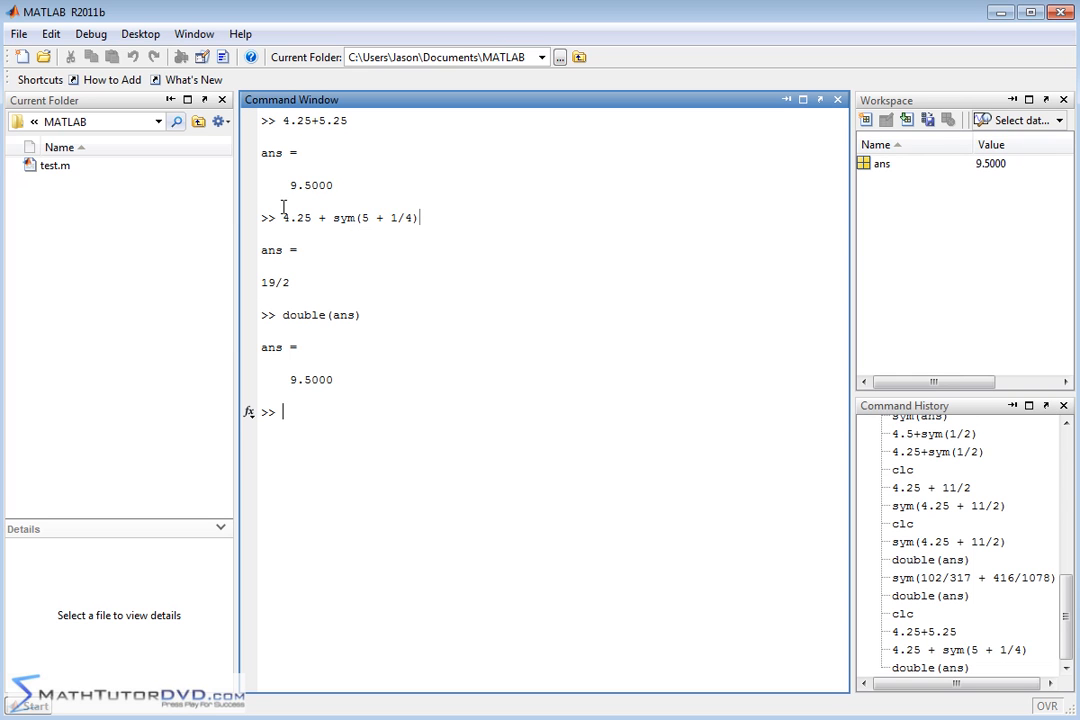
{"action": "left_click_drag", "start_coordinate": [281, 120], "coordinate": [335, 185]}
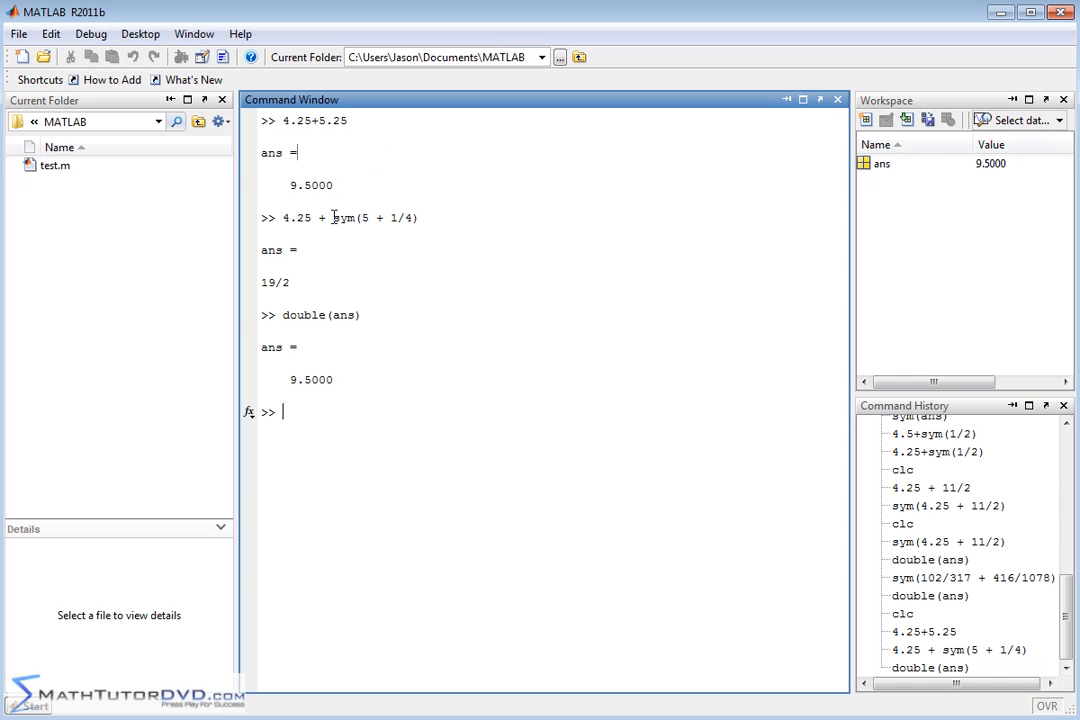
{"action": "left_click_drag", "start_coordinate": [333, 217], "coordinate": [291, 282]}
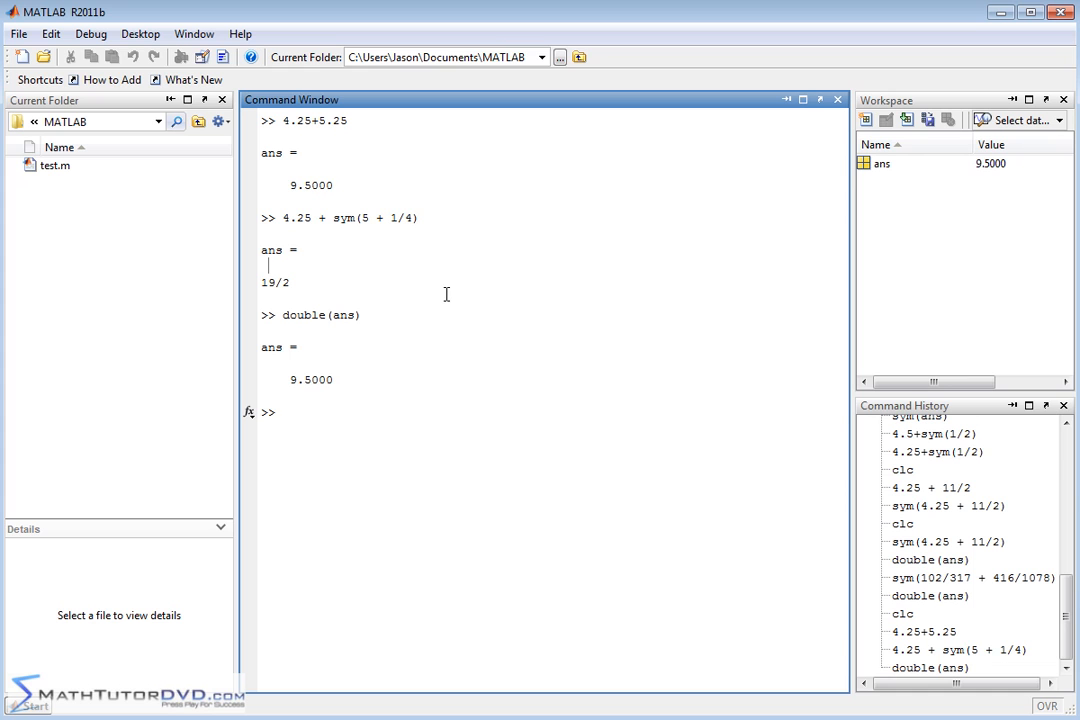
{"action": "mouse_move", "coordinate": [463, 243]}
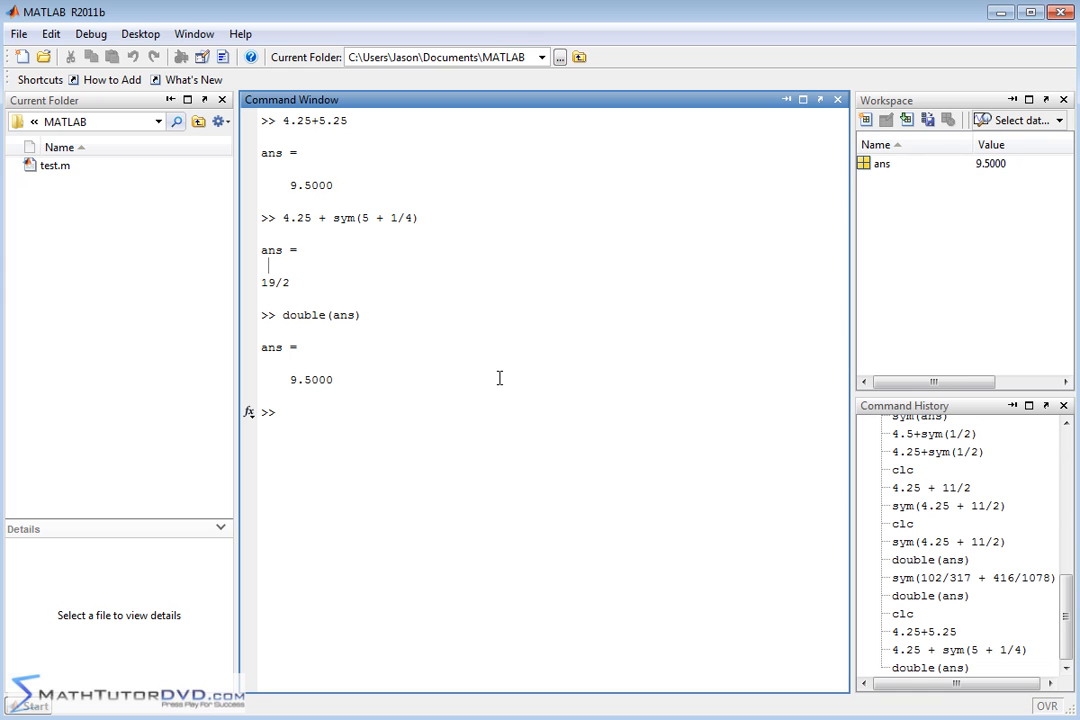
{"action": "mouse_move", "coordinate": [458, 353]}
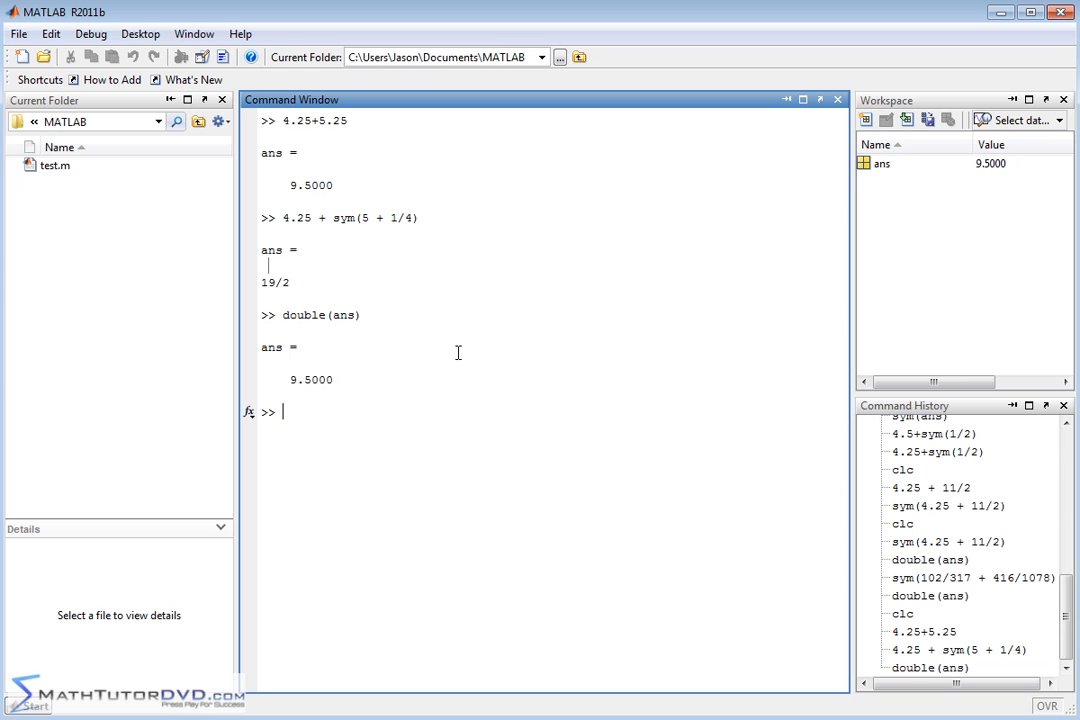
{"action": "mouse_move", "coordinate": [517, 401]}
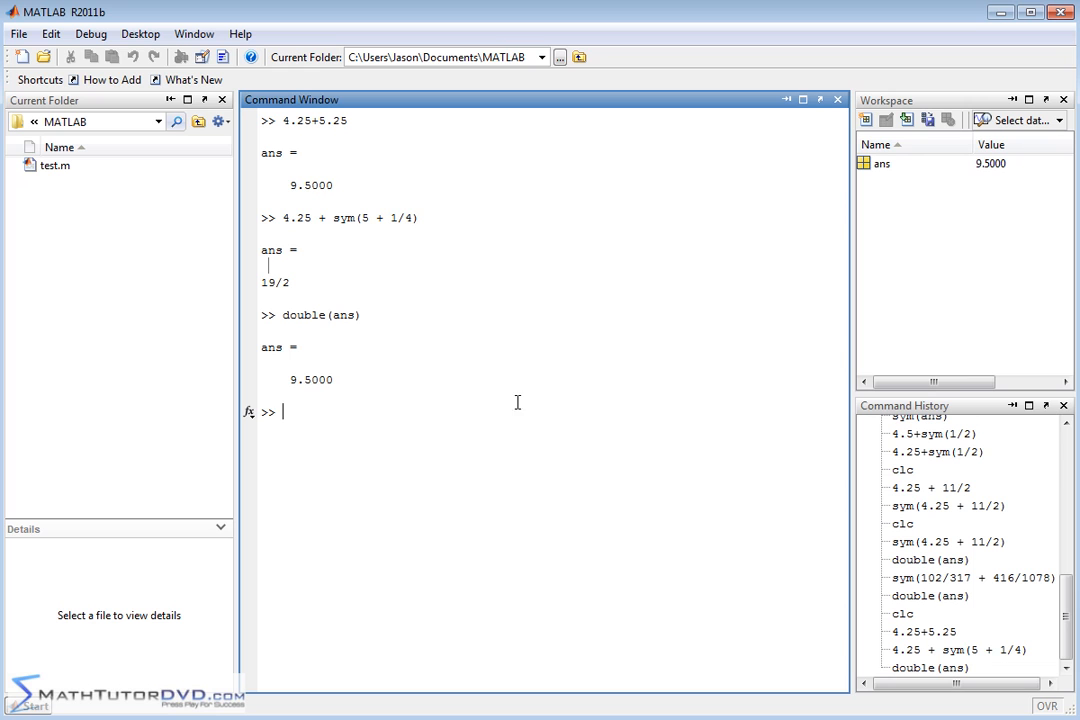
{"action": "mouse_move", "coordinate": [582, 376]}
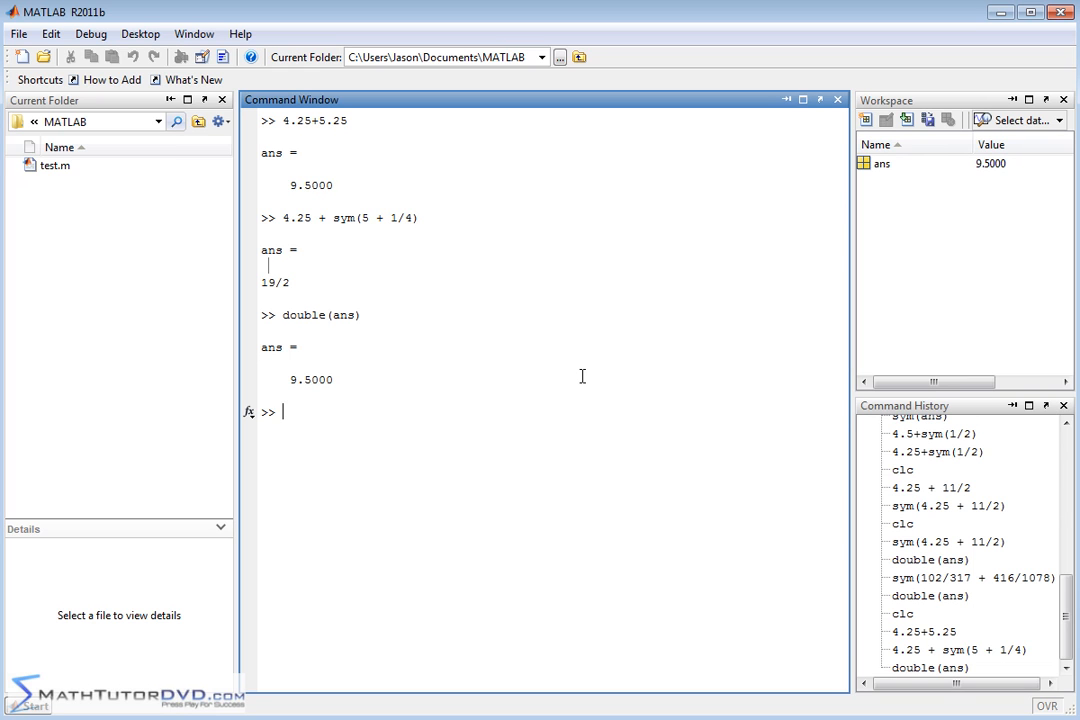
{"action": "mouse_move", "coordinate": [517, 245]}
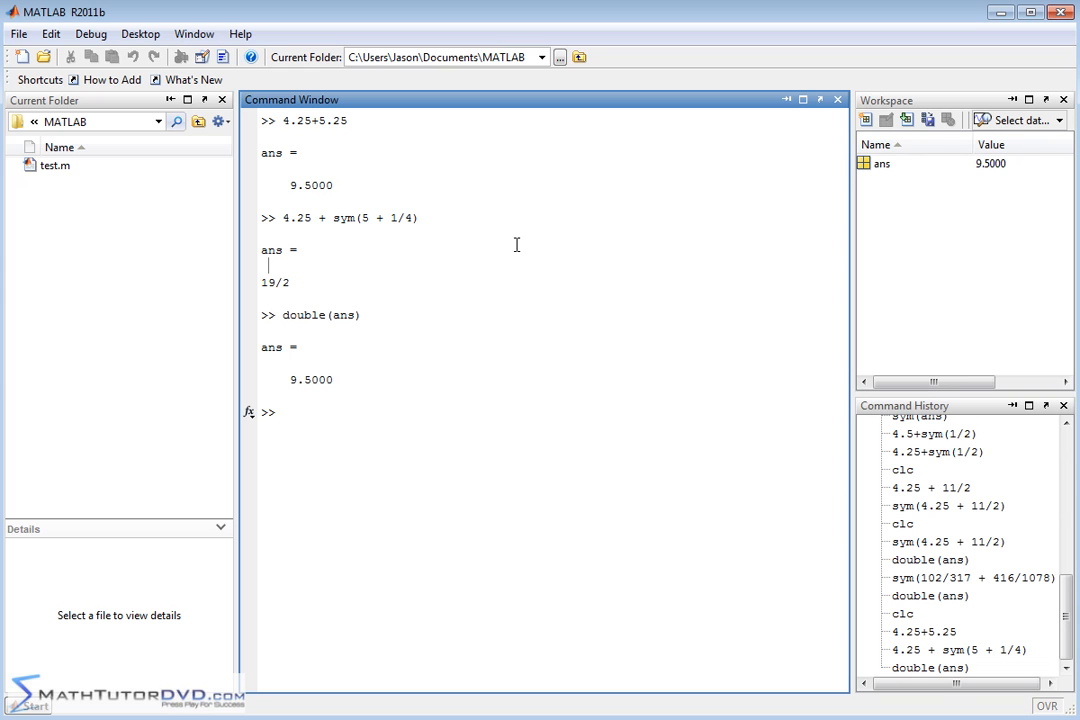
{"action": "mouse_move", "coordinate": [355, 548]}
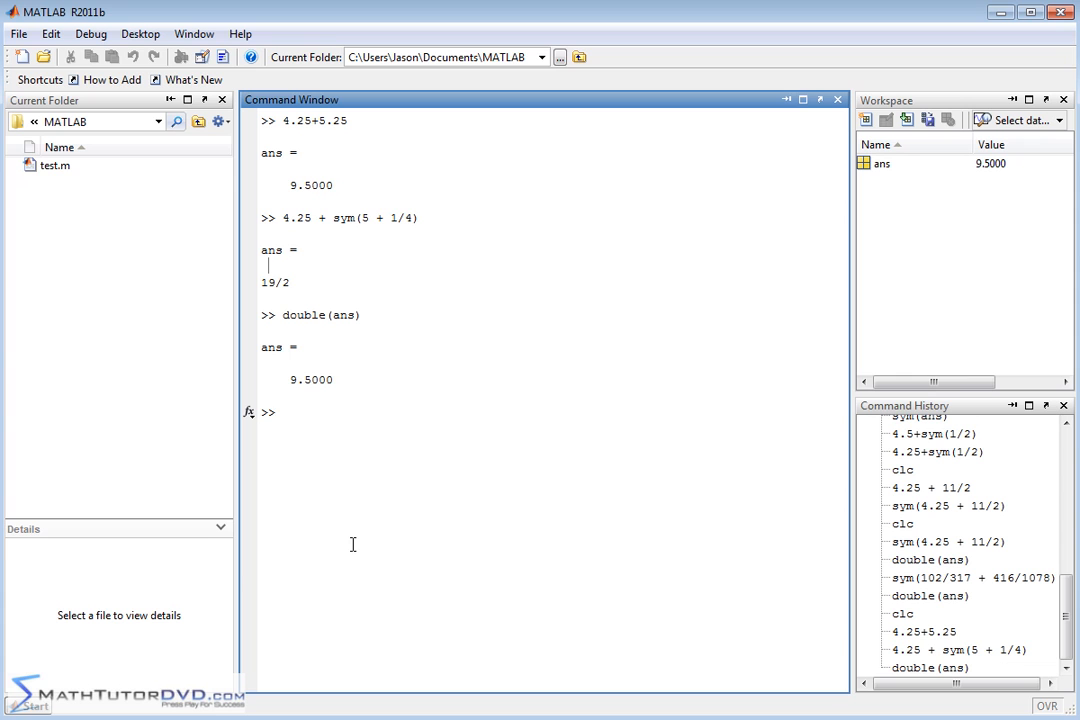
{"action": "left_click", "coordinate": [25, 705]}
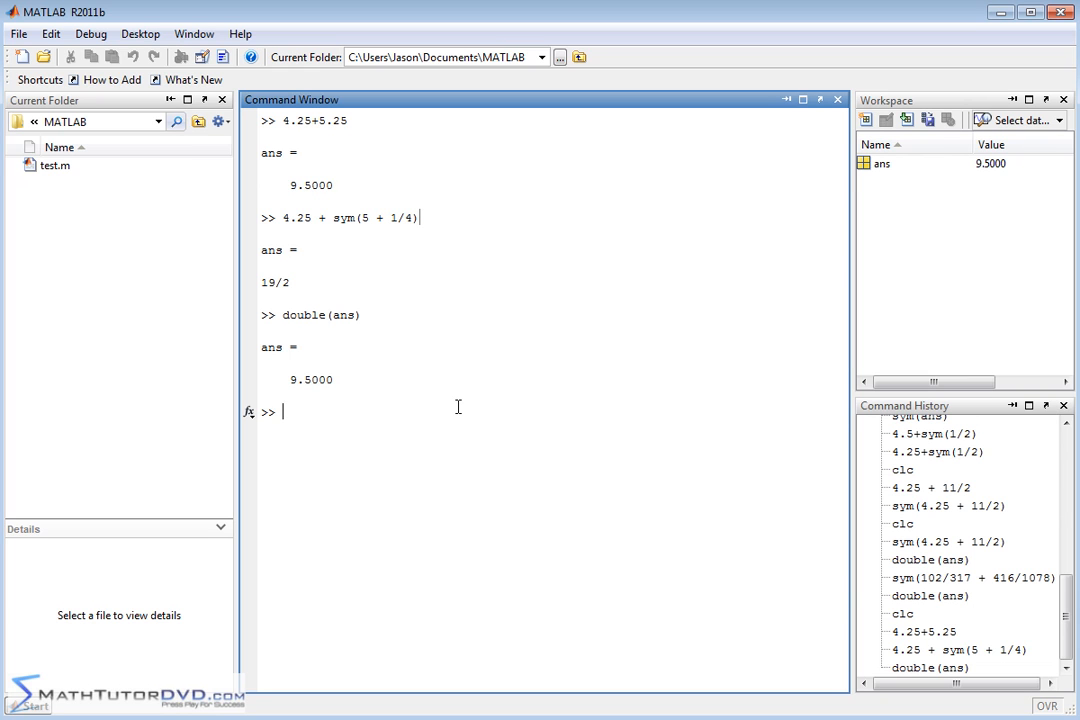
{"action": "mouse_move", "coordinate": [443, 186]}
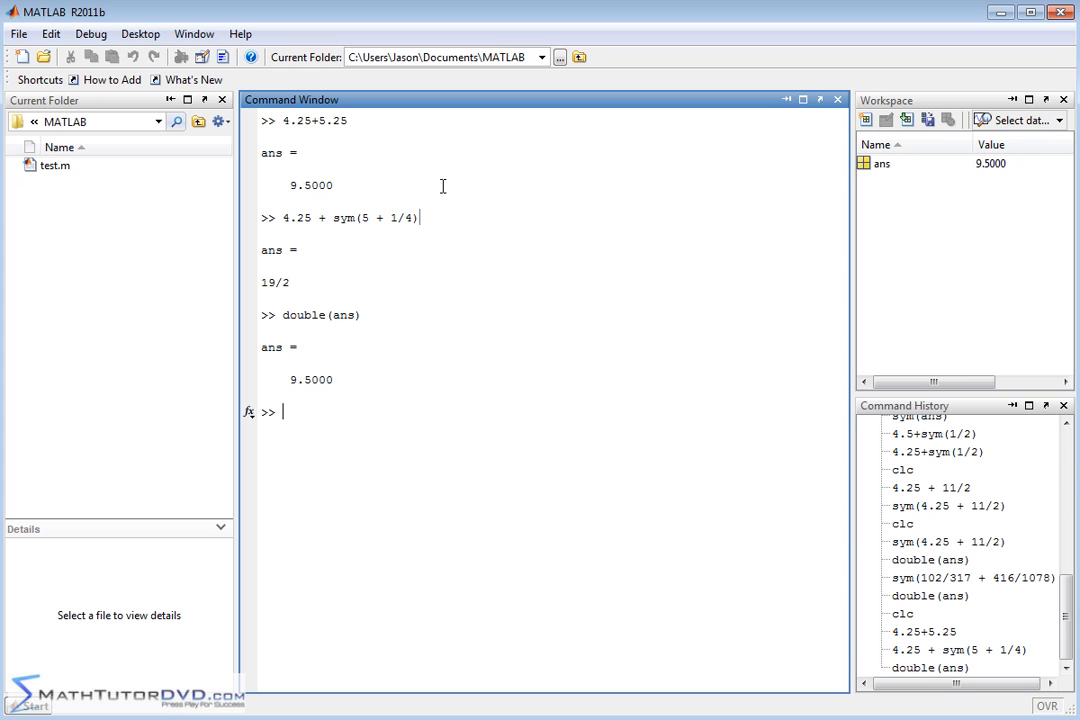
{"action": "mouse_move", "coordinate": [505, 400]}
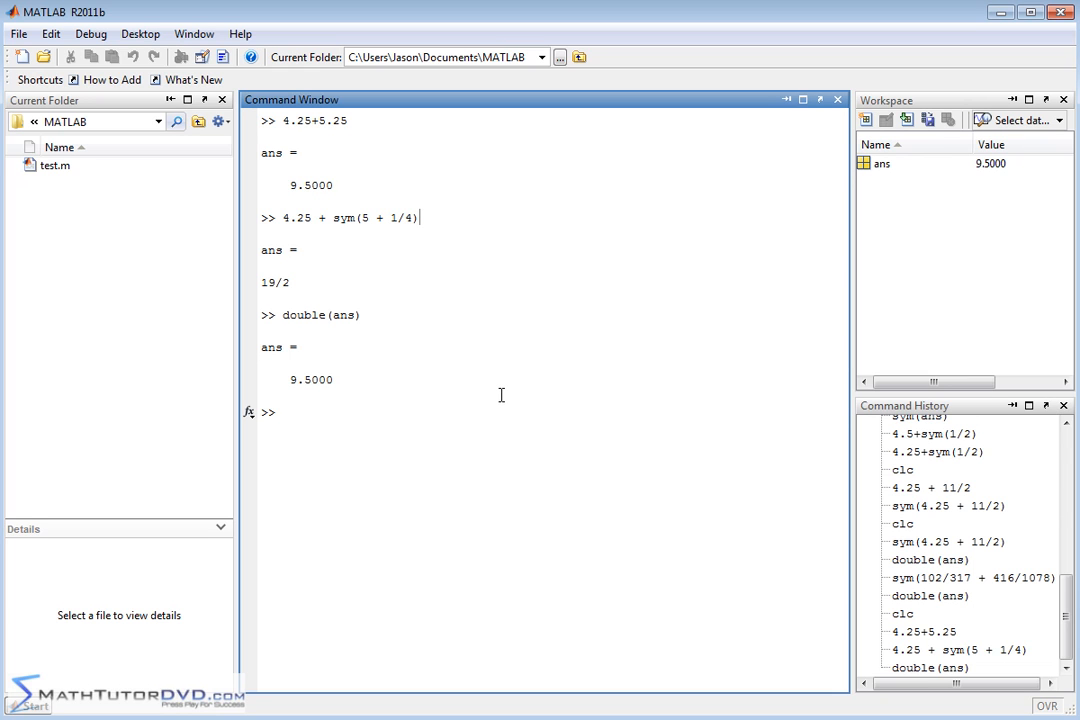
{"action": "mouse_move", "coordinate": [367, 272]}
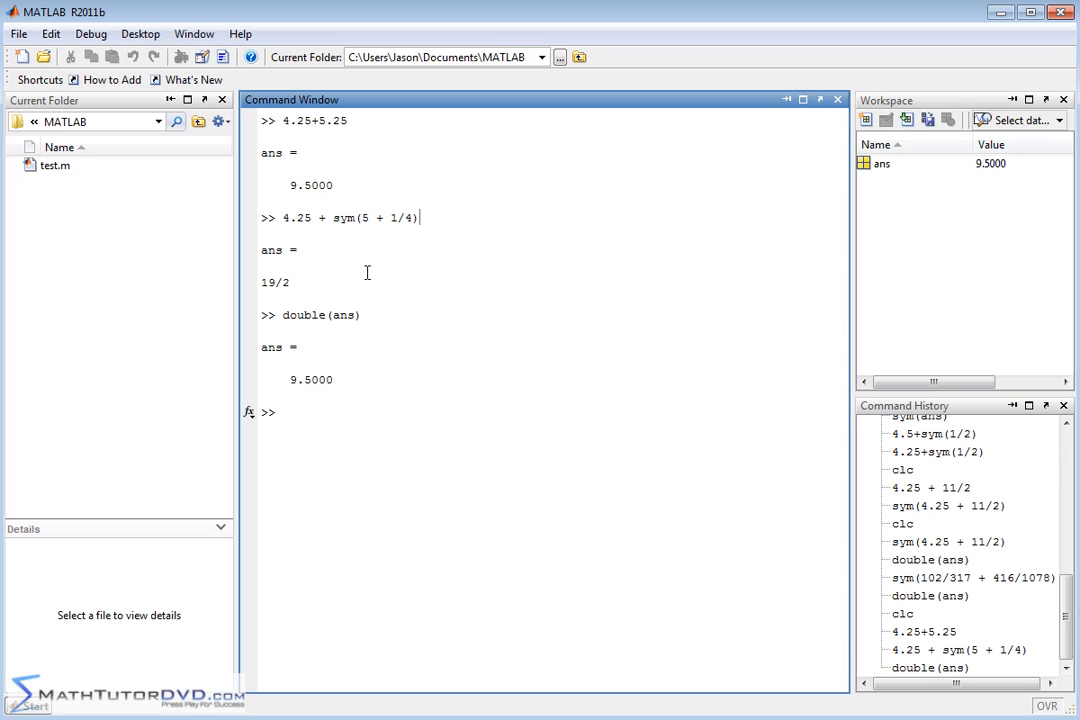
{"action": "mouse_move", "coordinate": [591, 658]}
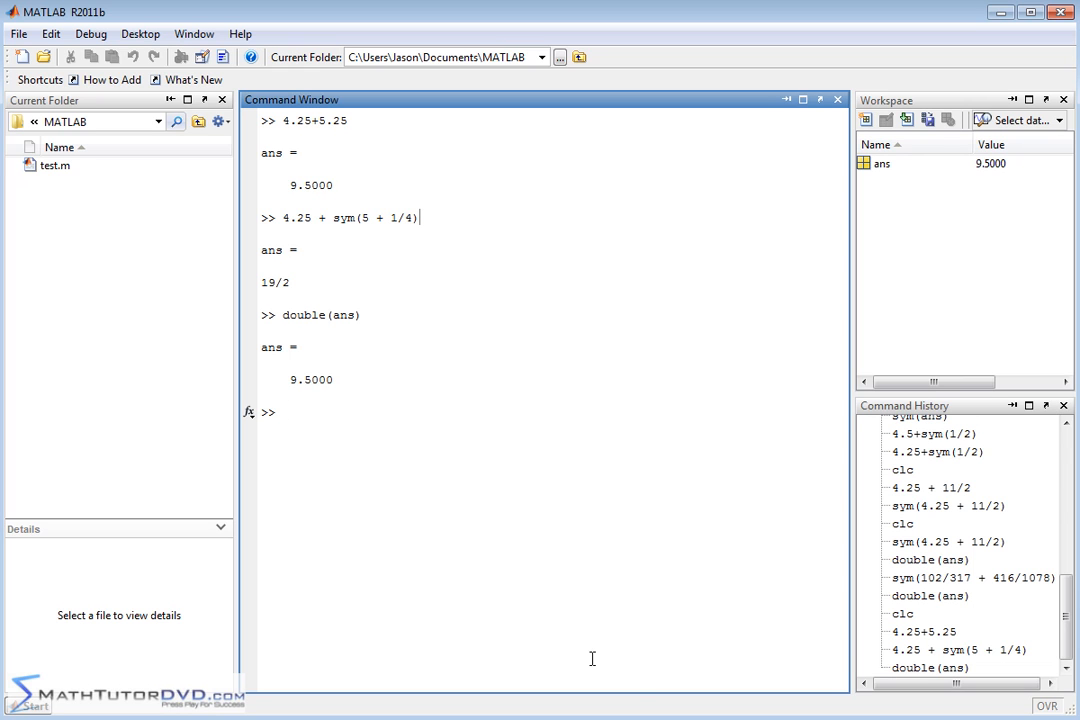